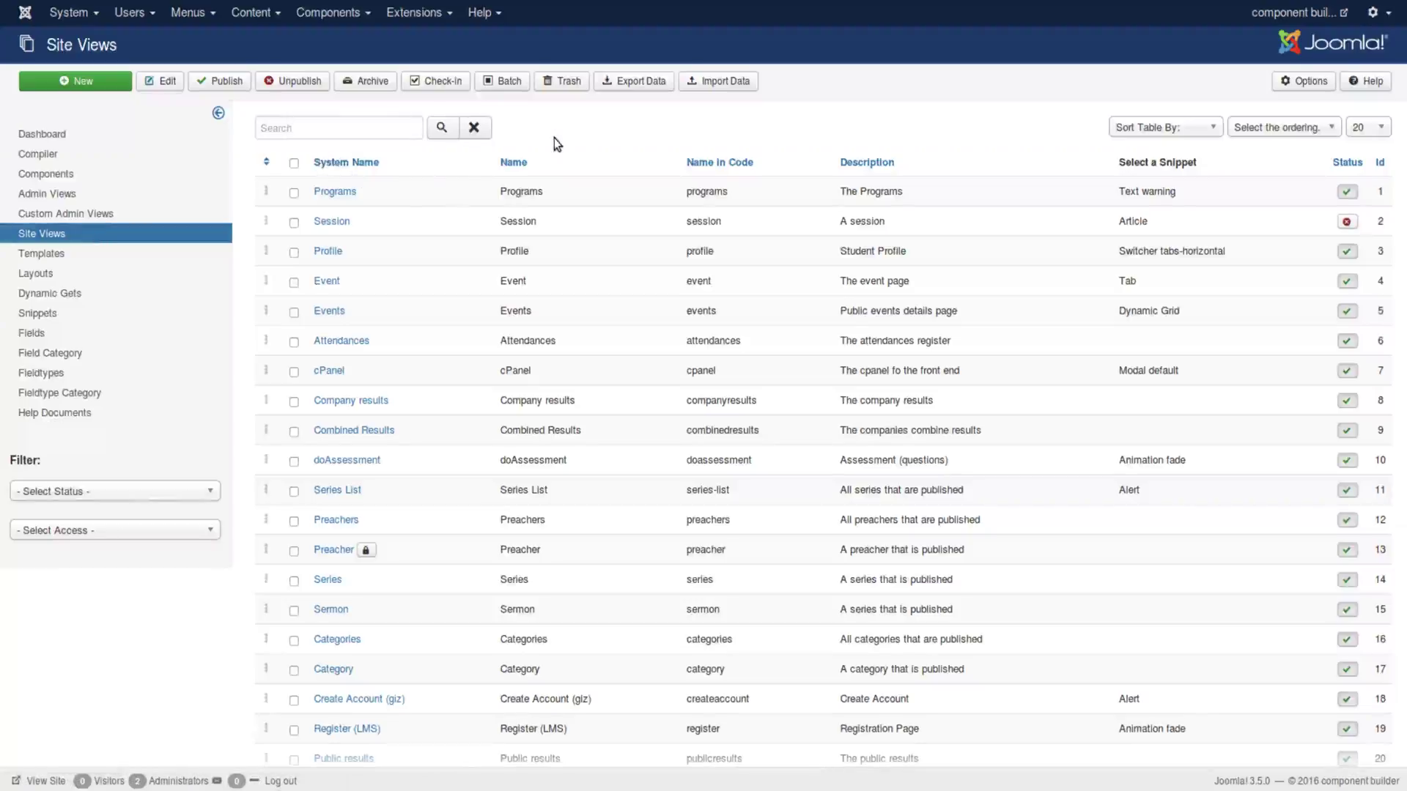
mouse_move(333, 550)
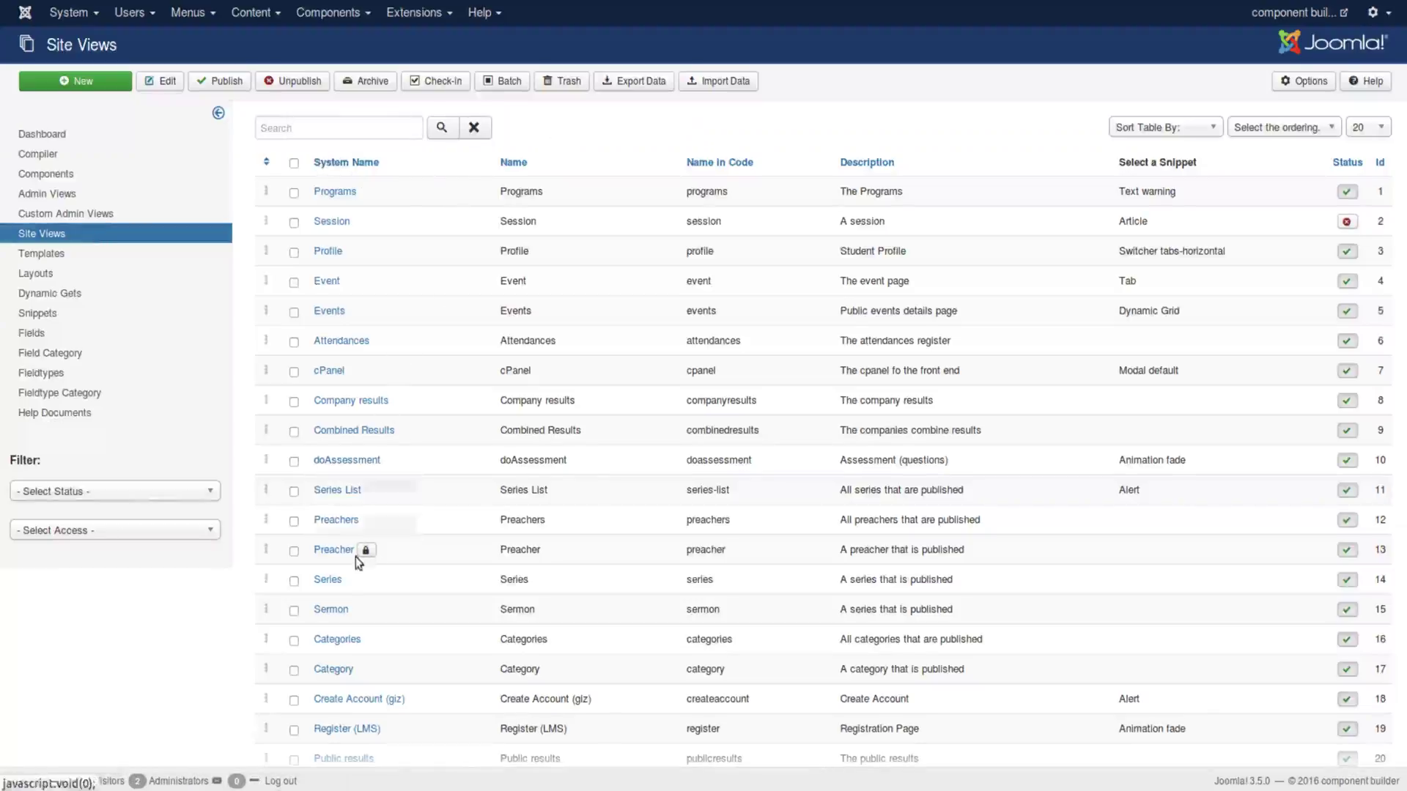
mouse_move(764, 563)
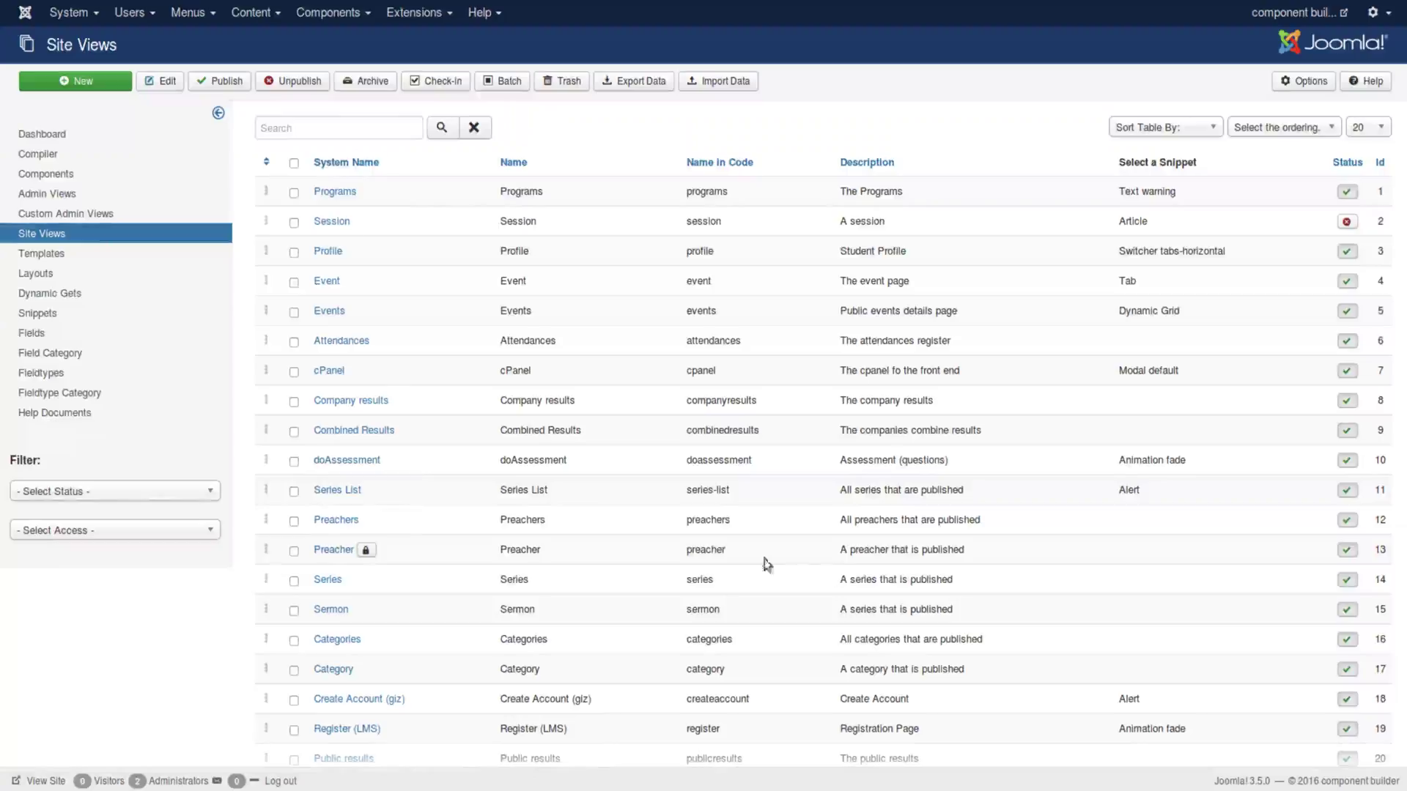
mouse_move(435, 556)
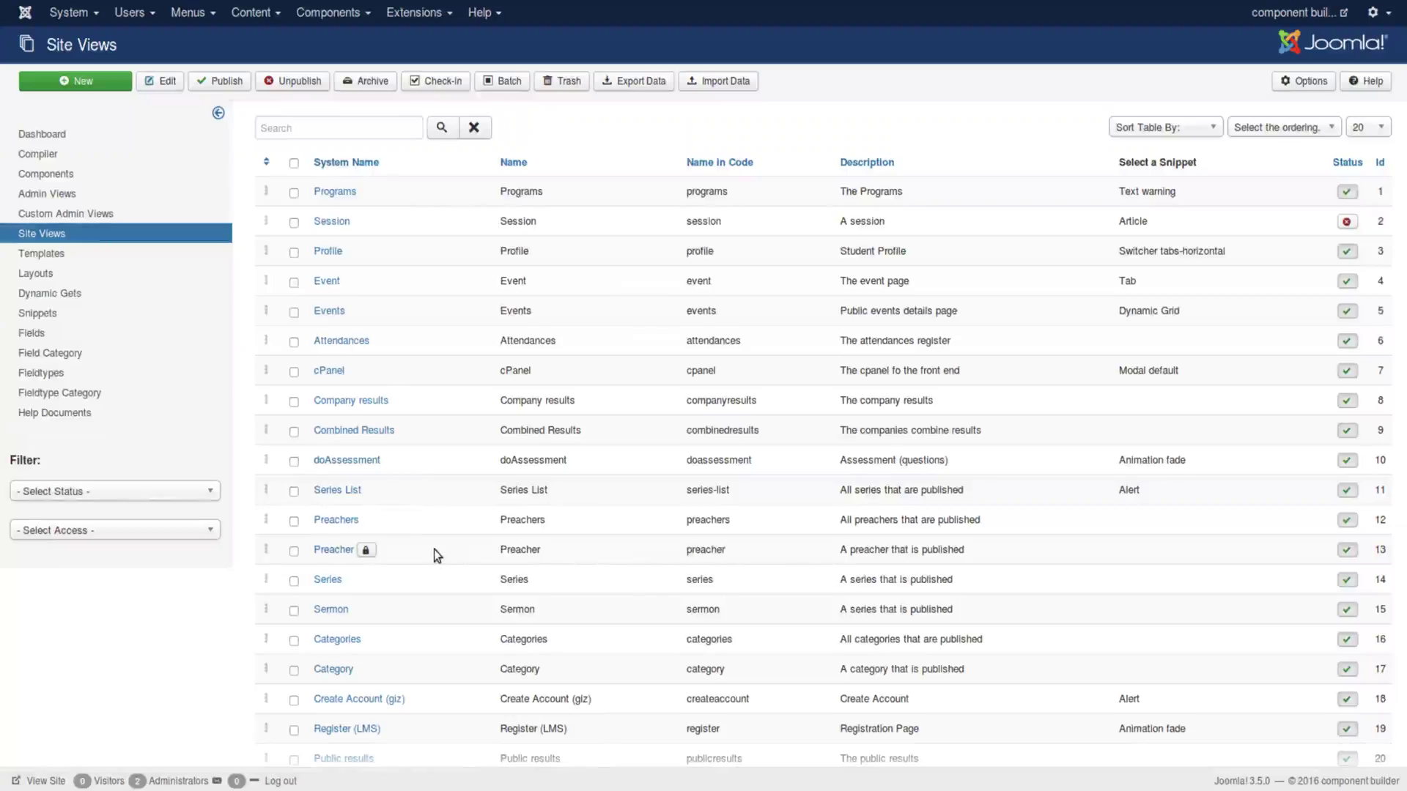
mouse_move(432, 556)
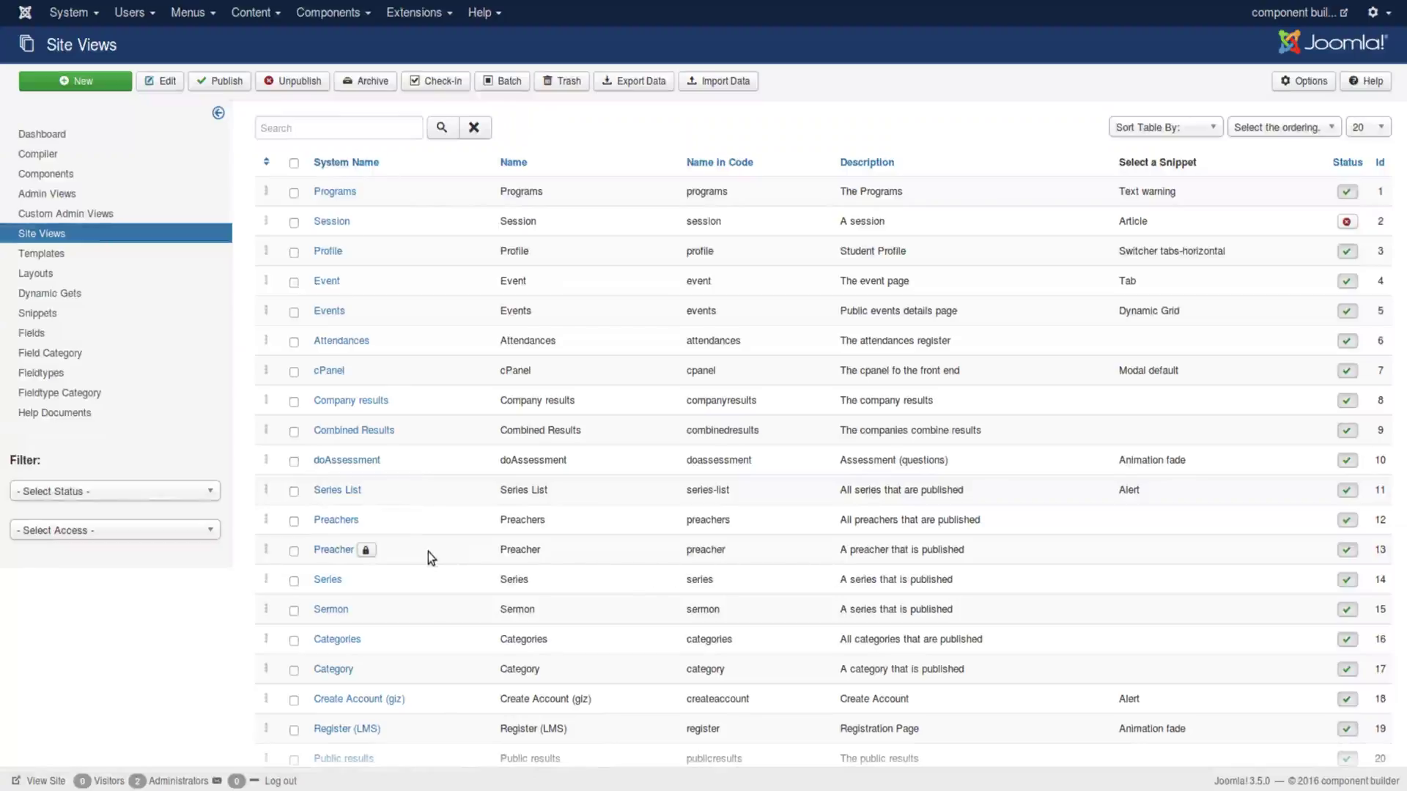
Step: Visit the Preacher site view, then list the templates and tick Preachers Table
click(333, 549)
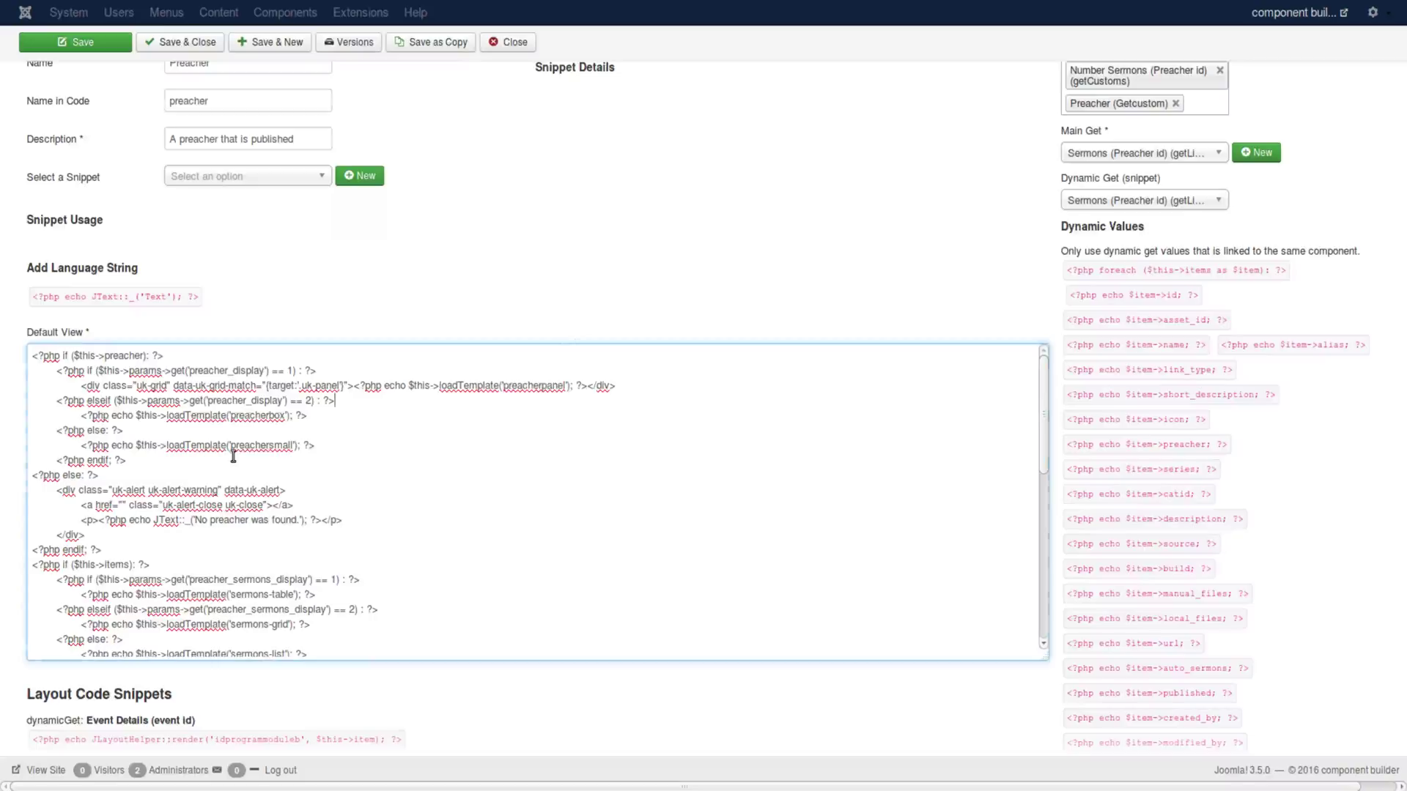
mouse_move(277, 428)
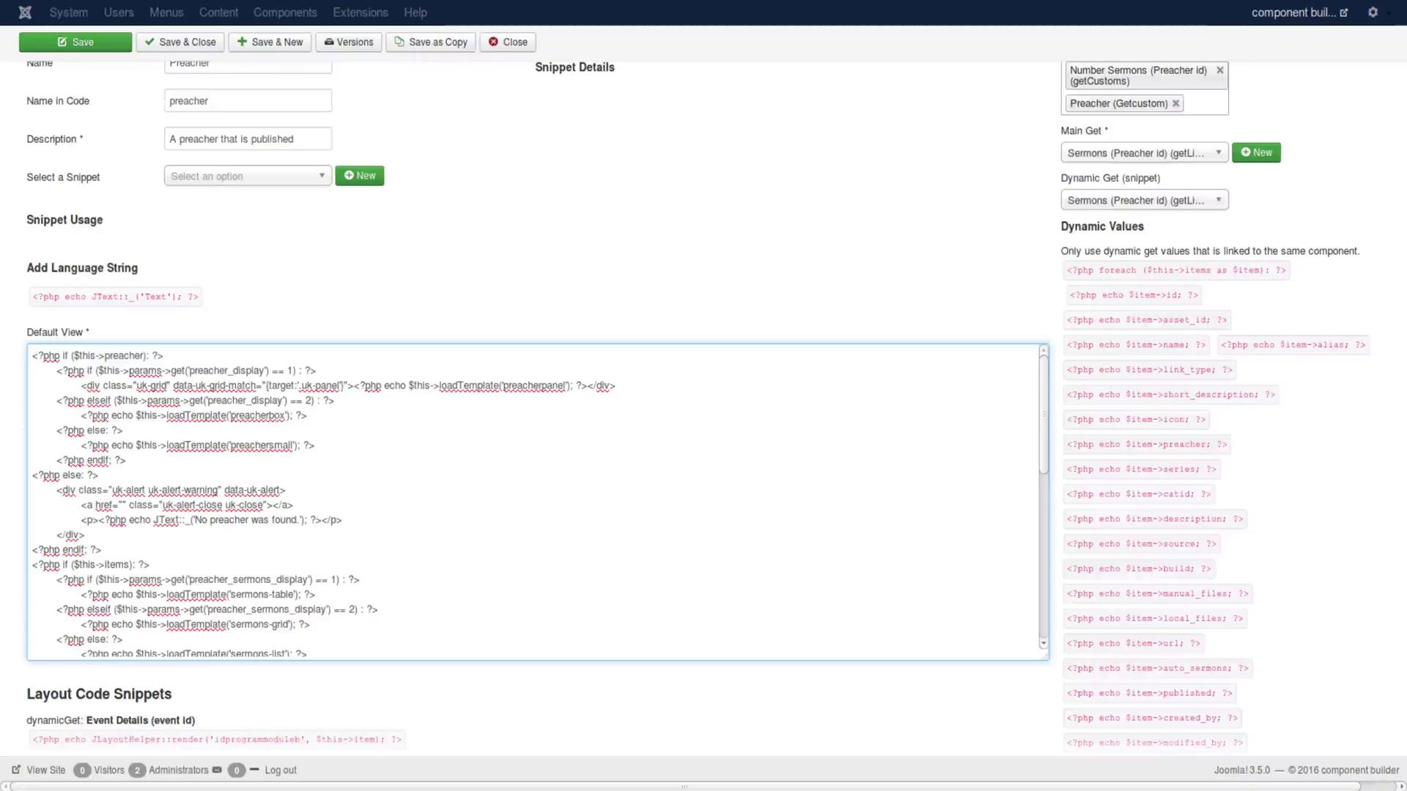
click(507, 43)
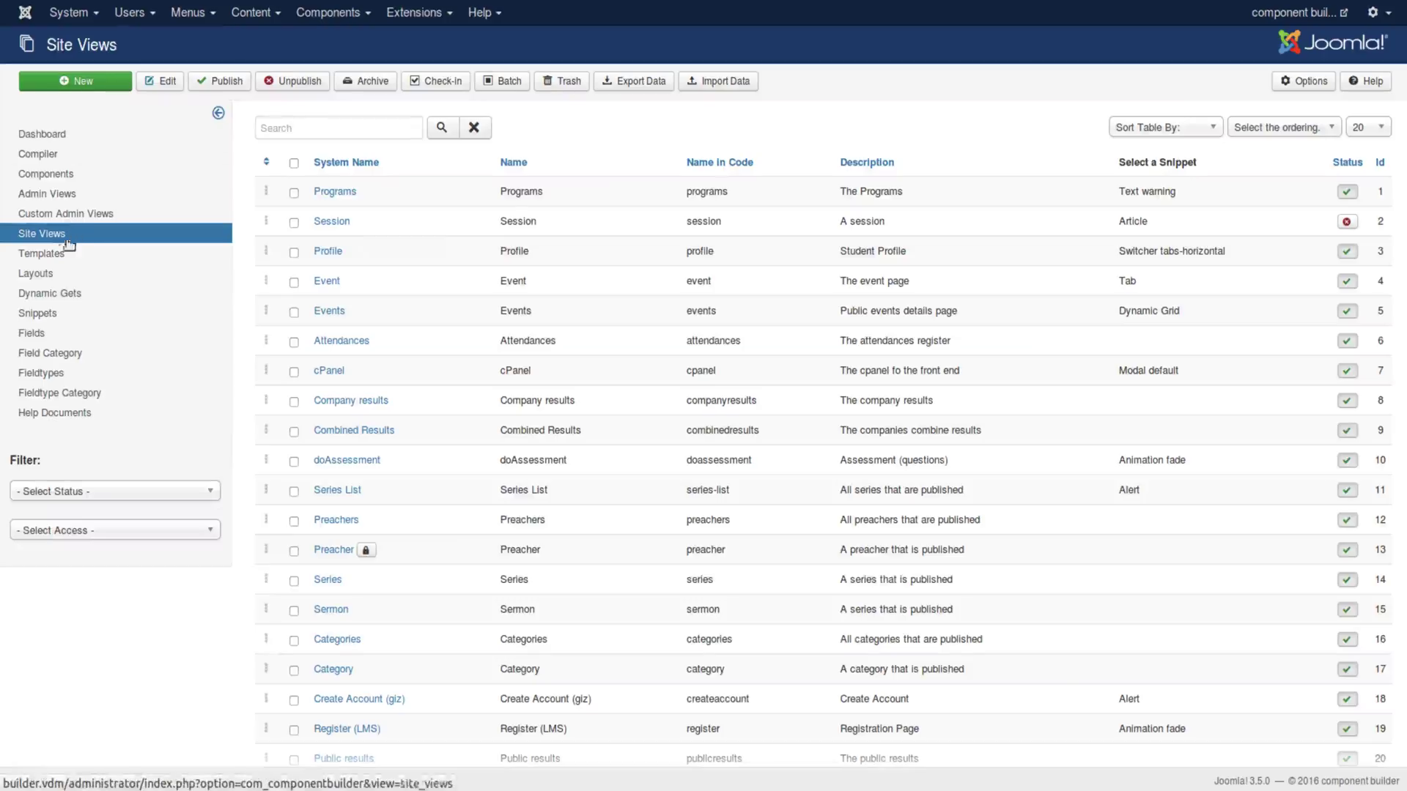
mouse_move(43, 252)
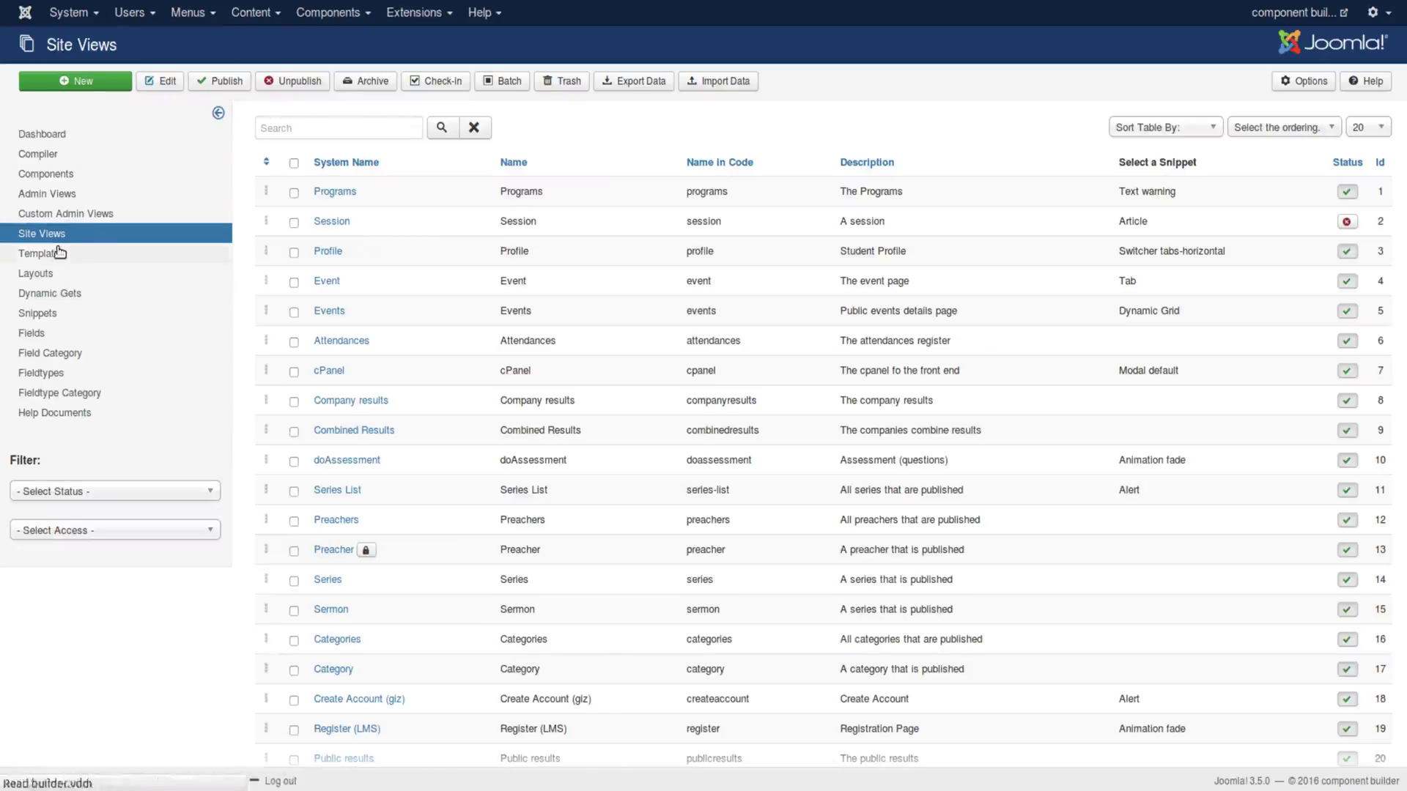
click(40, 253)
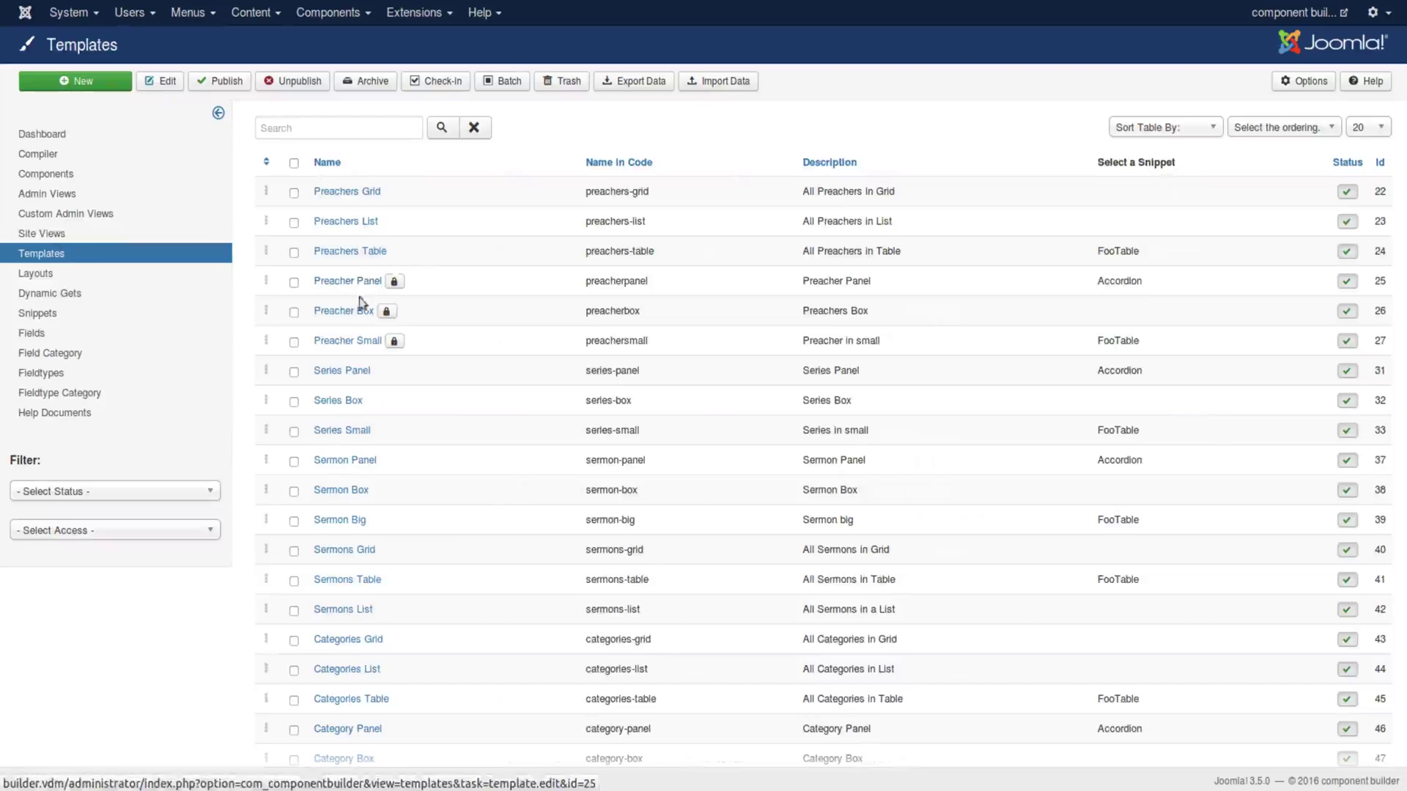
mouse_move(346, 340)
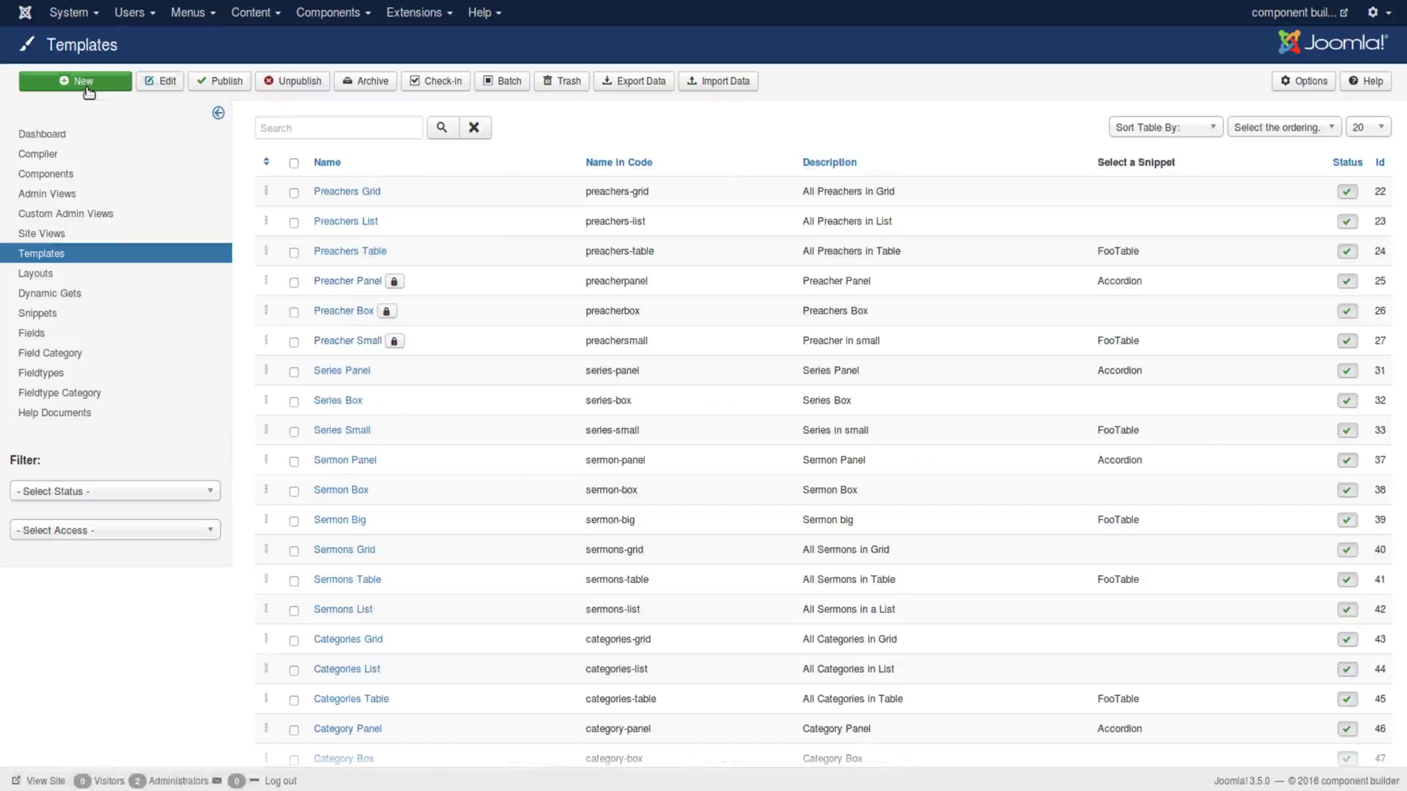
mouse_move(386, 222)
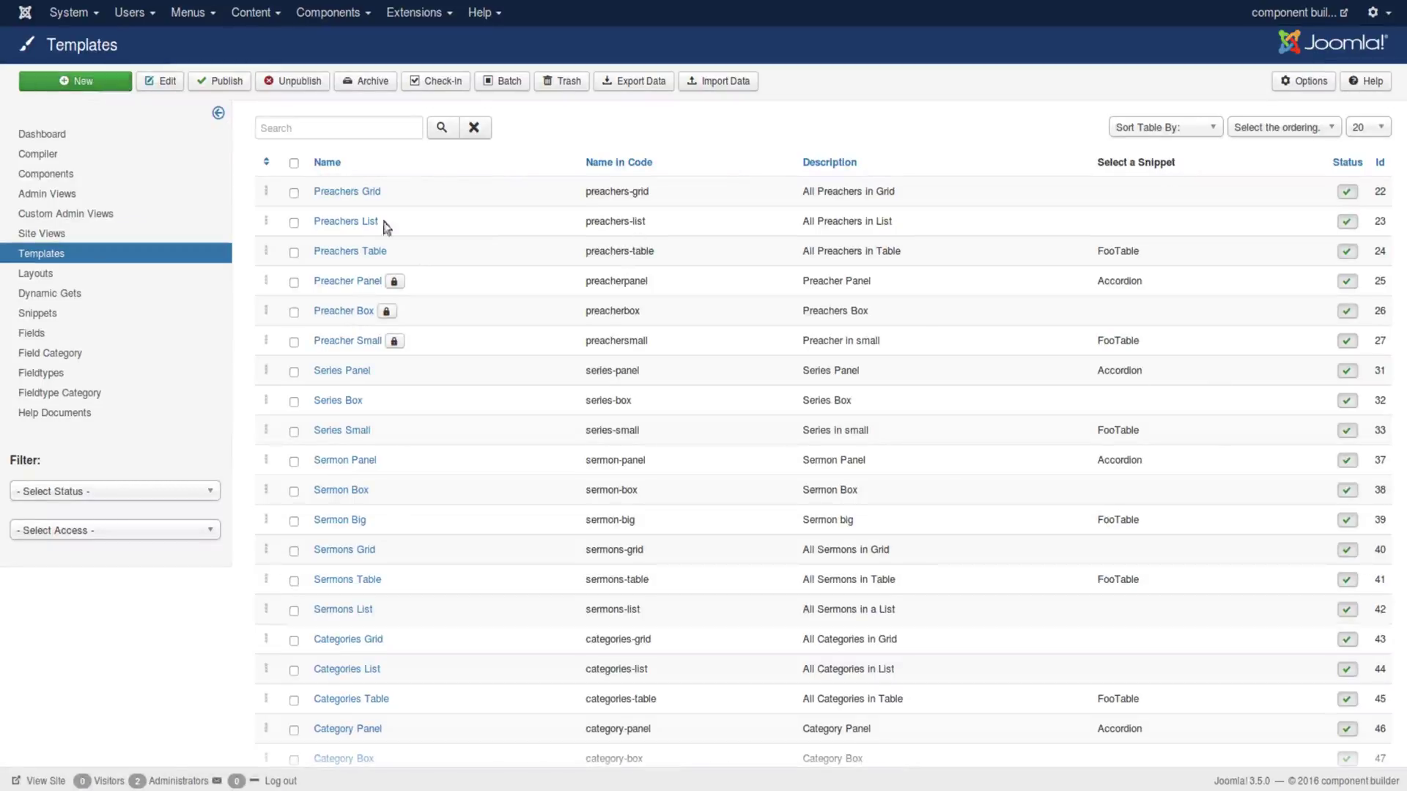
click(293, 250)
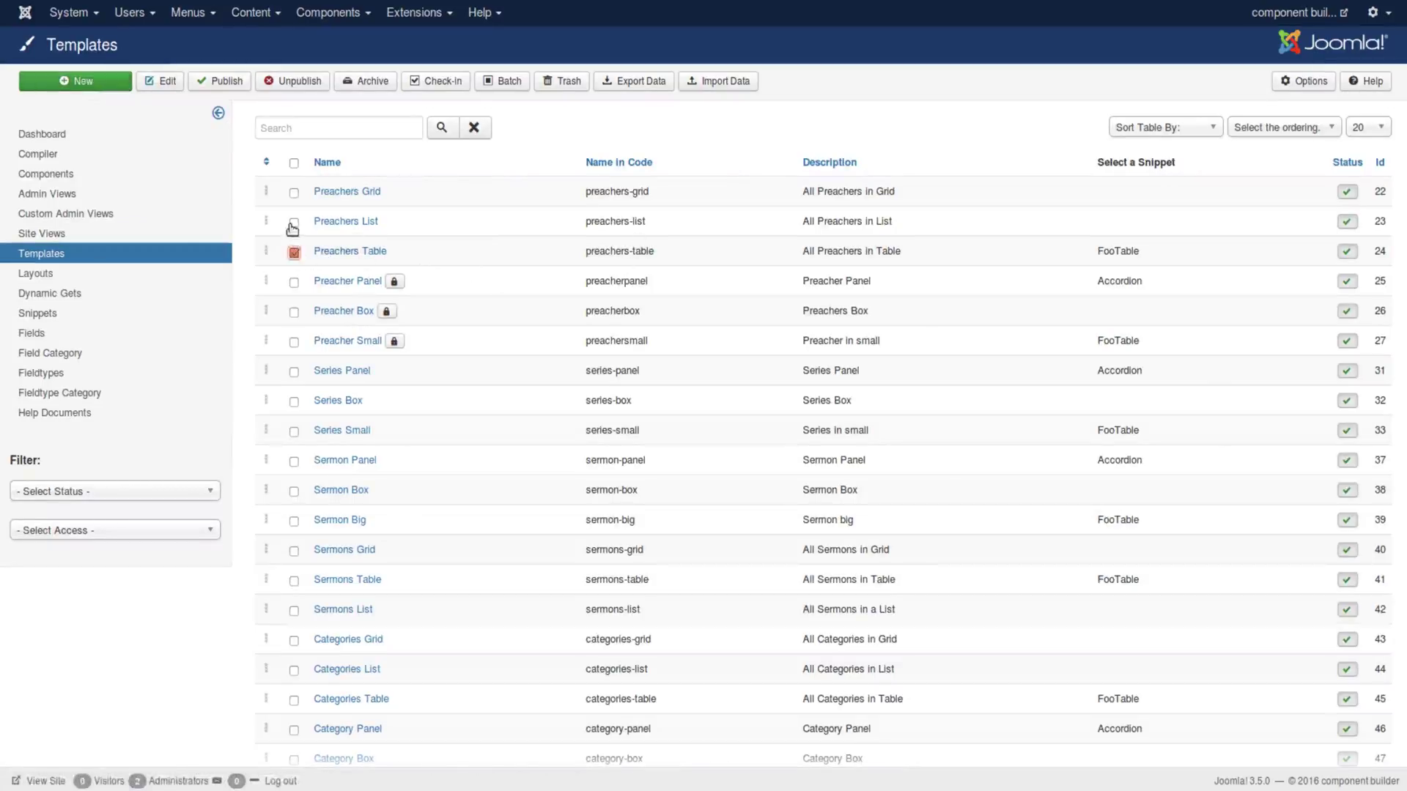
mouse_move(349, 251)
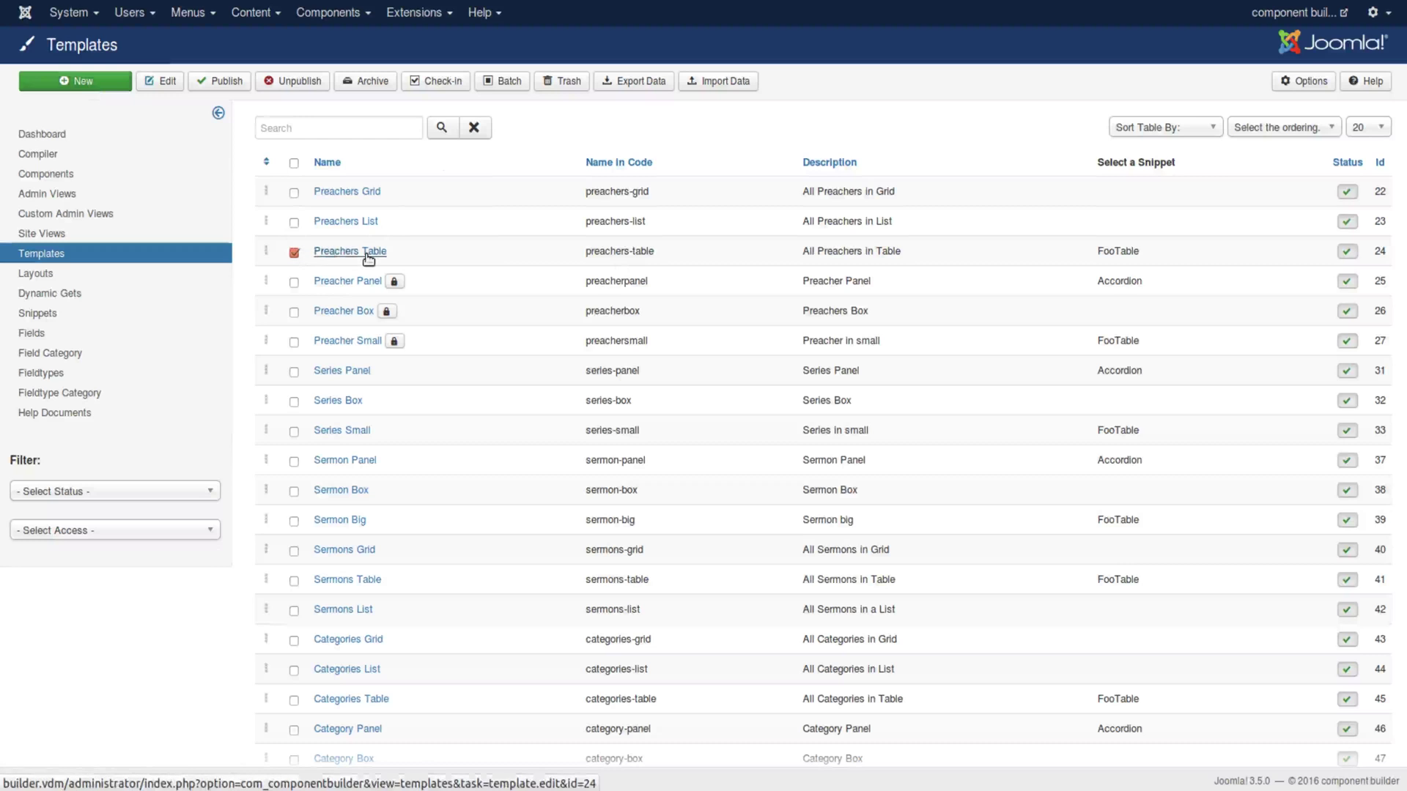
mouse_move(513, 93)
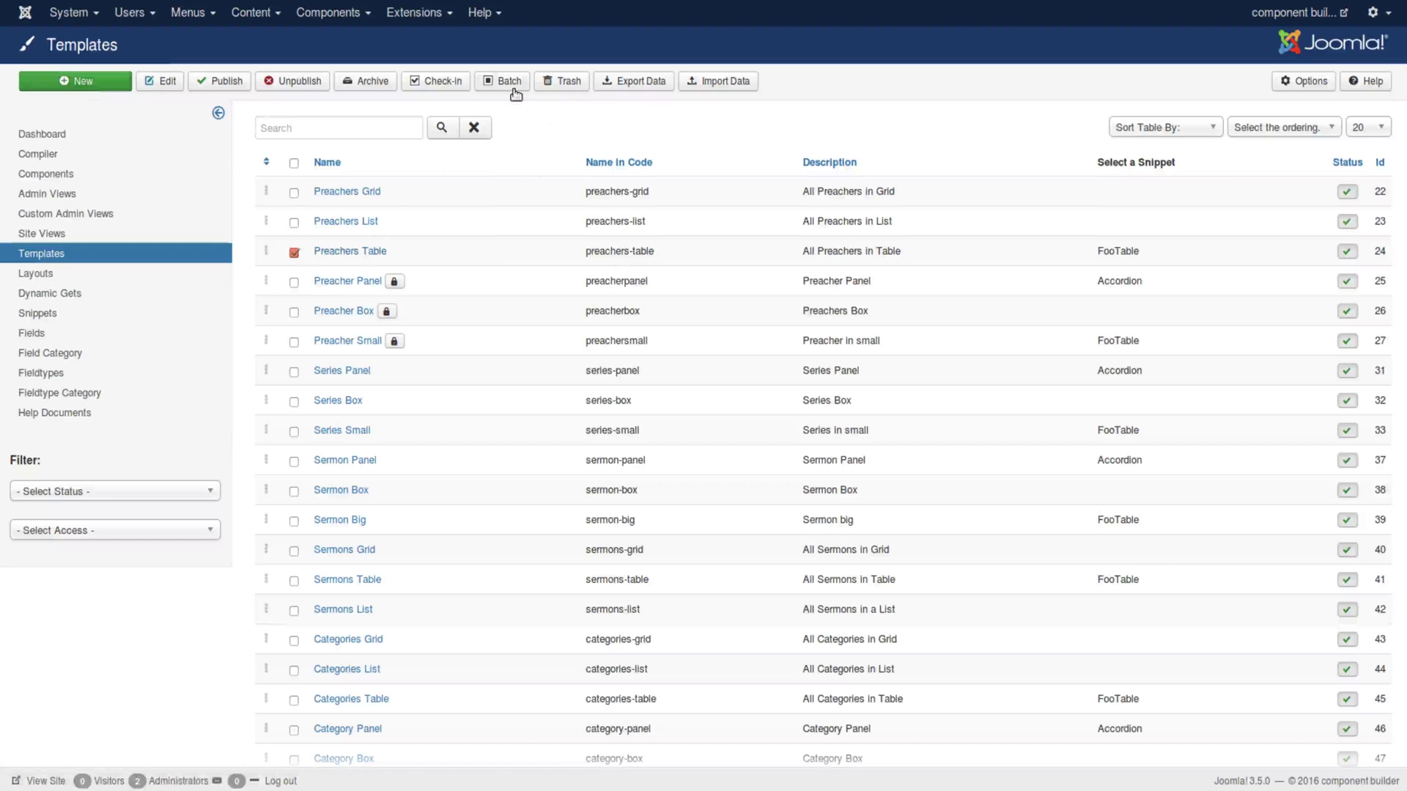
click(501, 81)
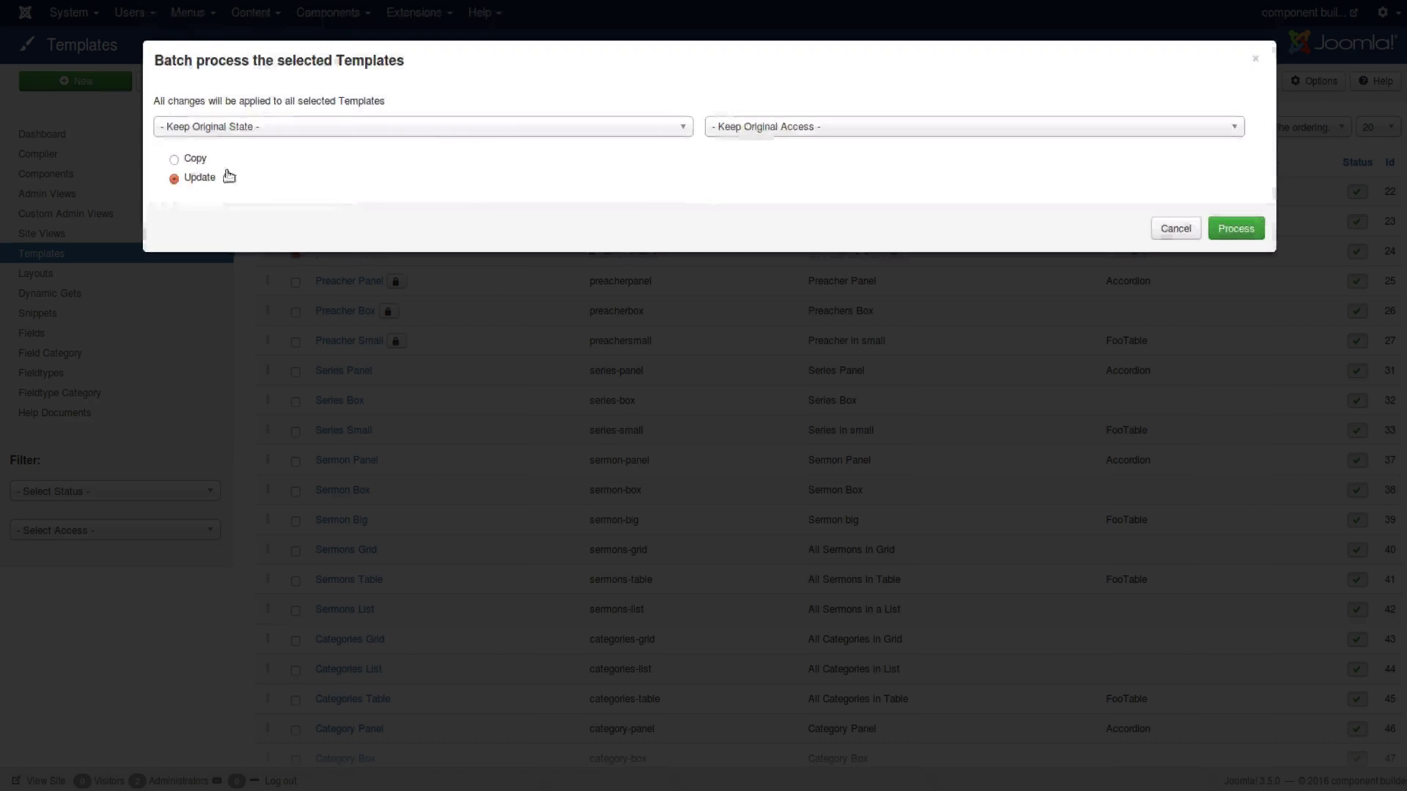
click(174, 159)
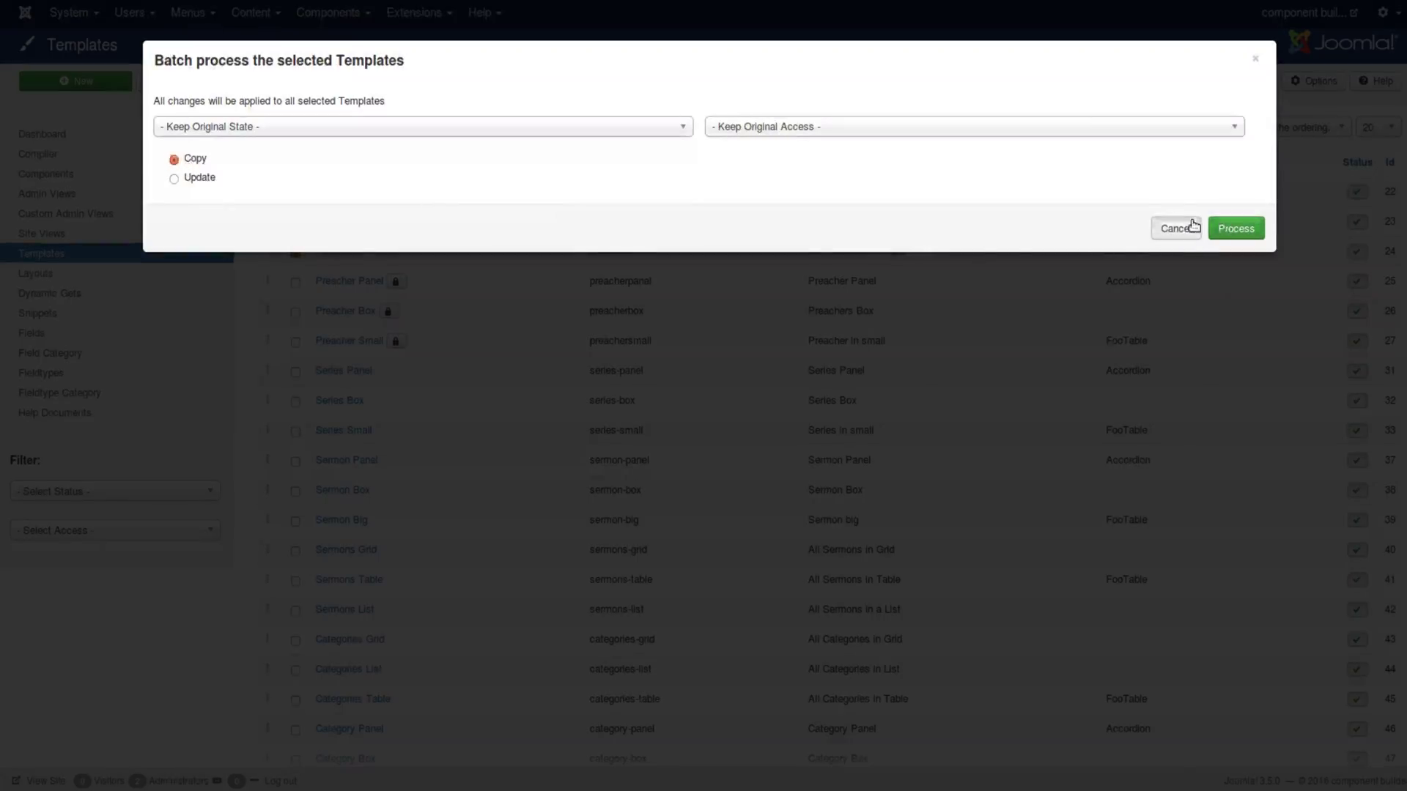
click(1176, 228)
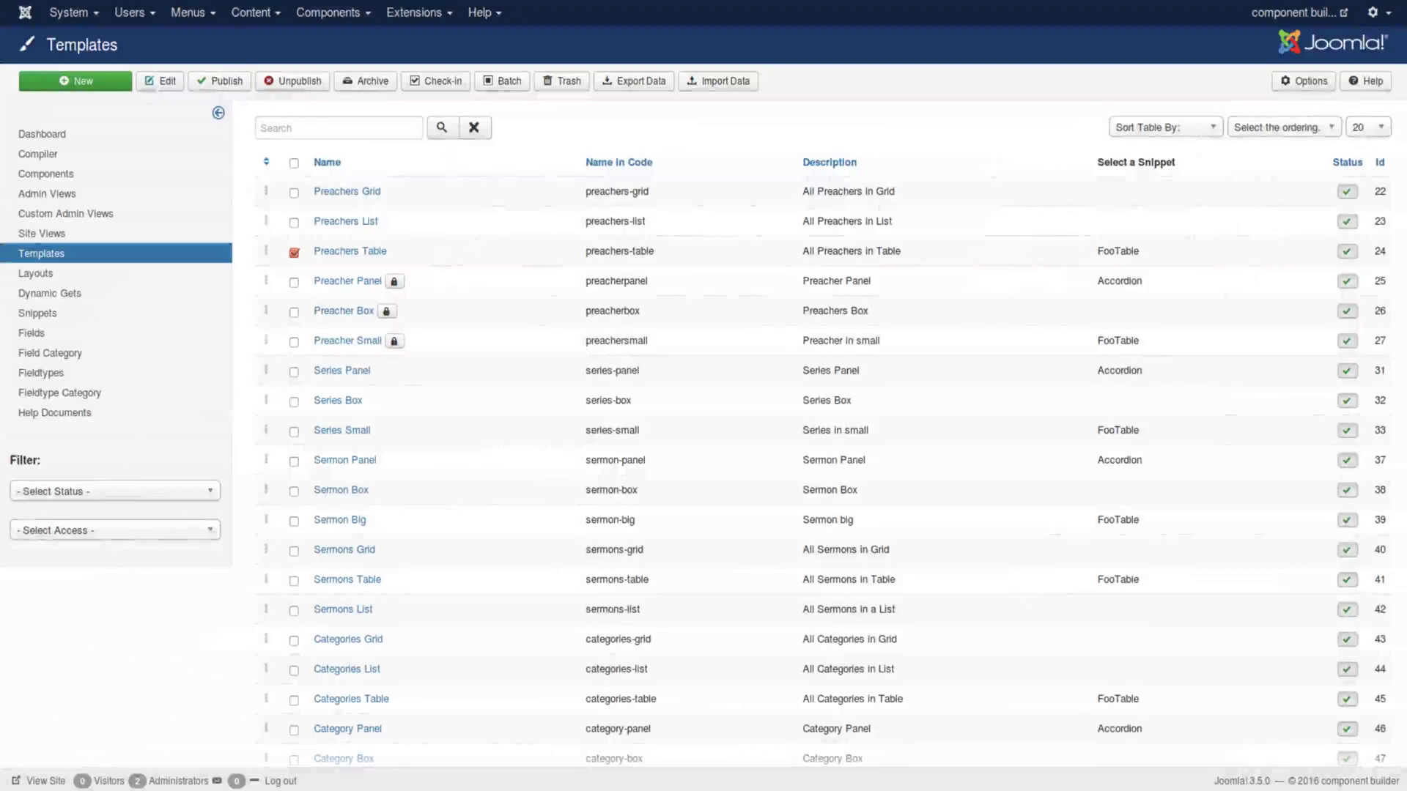
Step: Open Preacher Panel and inspect its template code's div tag and matching PHP tags
click(347, 280)
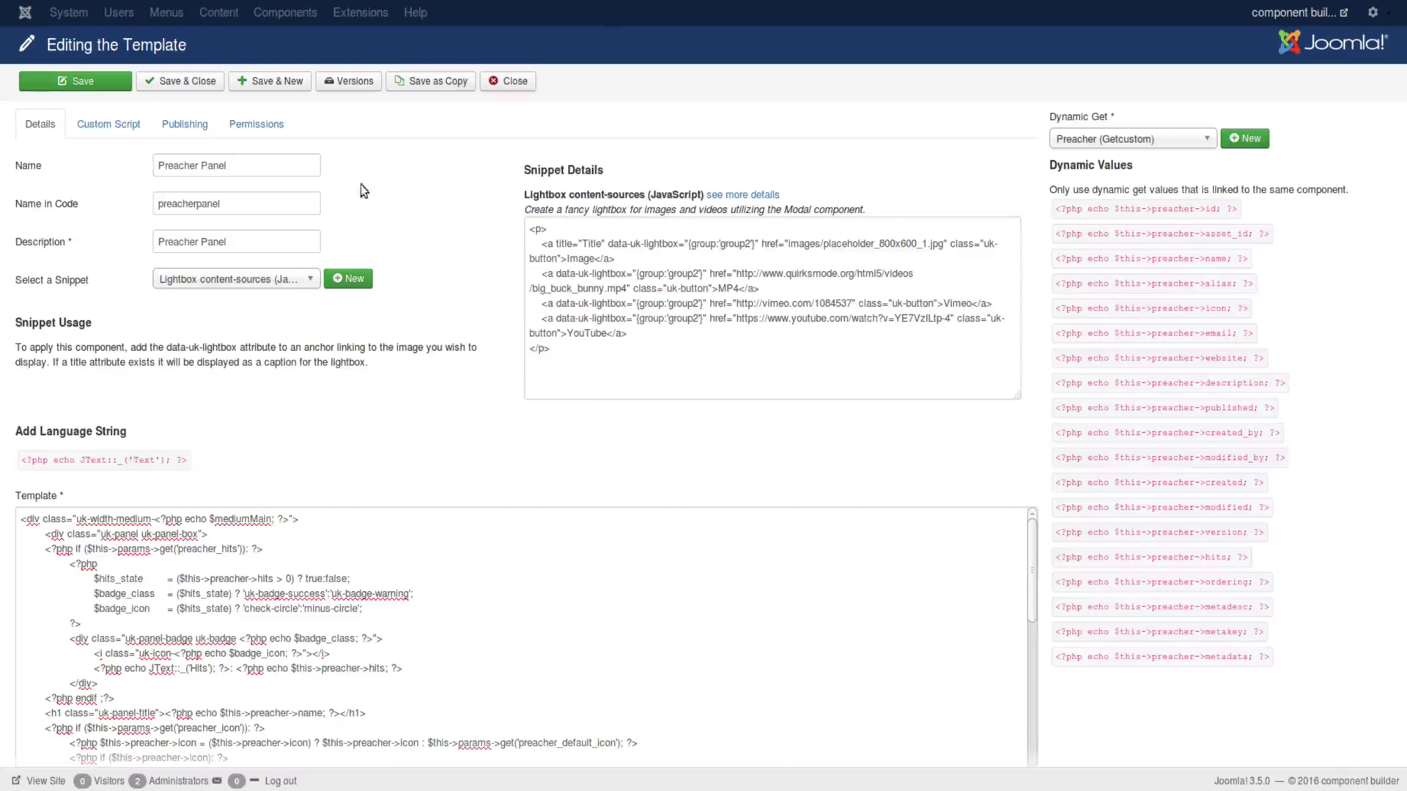
scroll(down, 3)
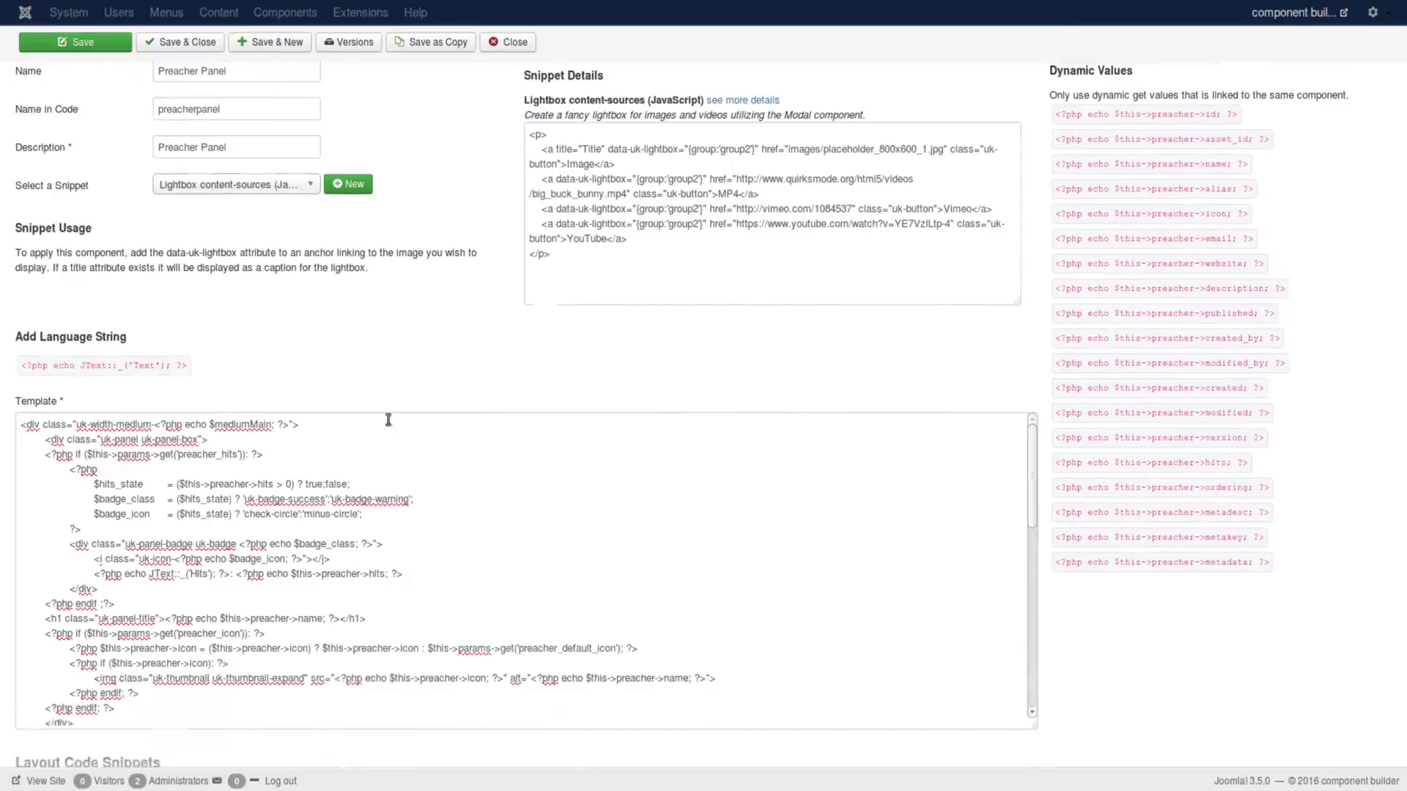
scroll(down, 3)
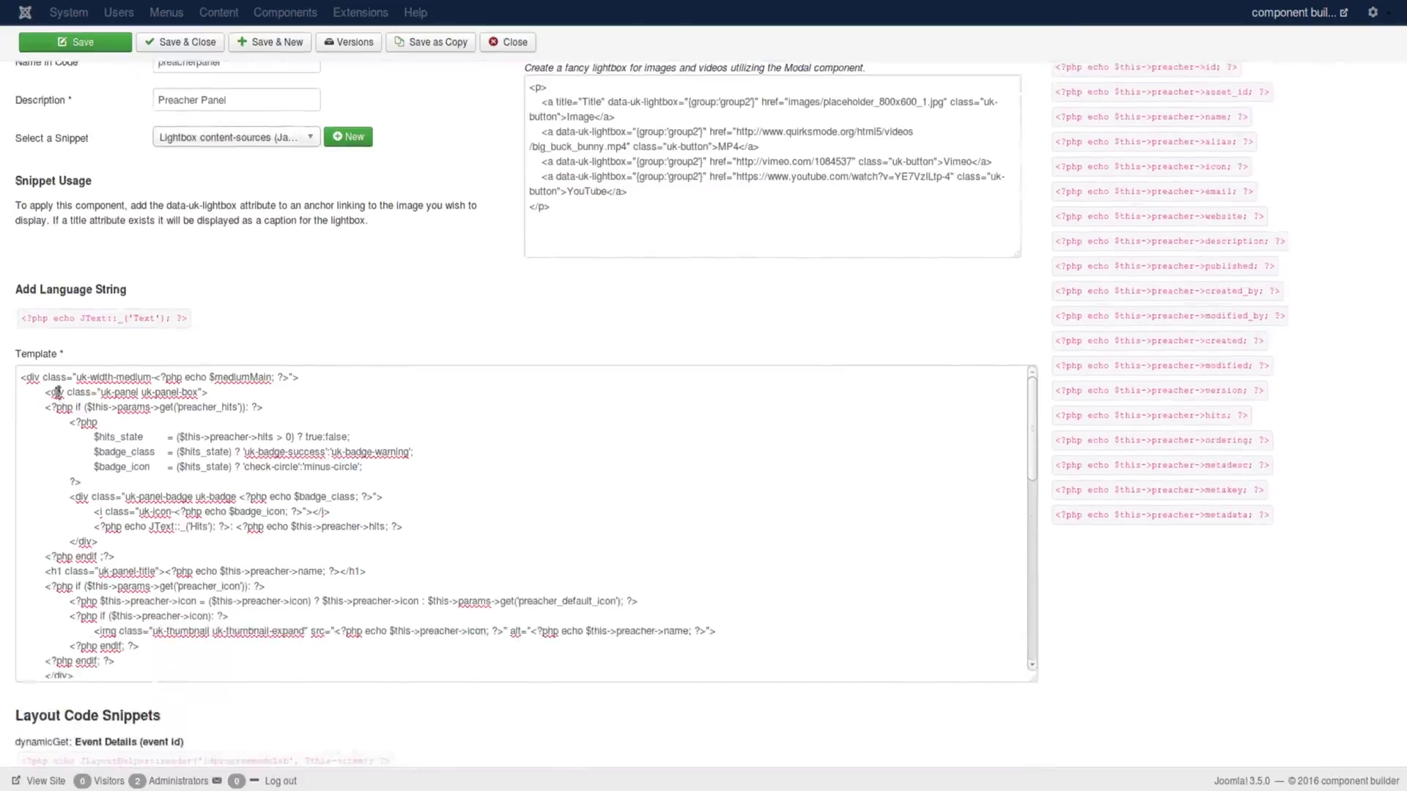
double_click(60, 407)
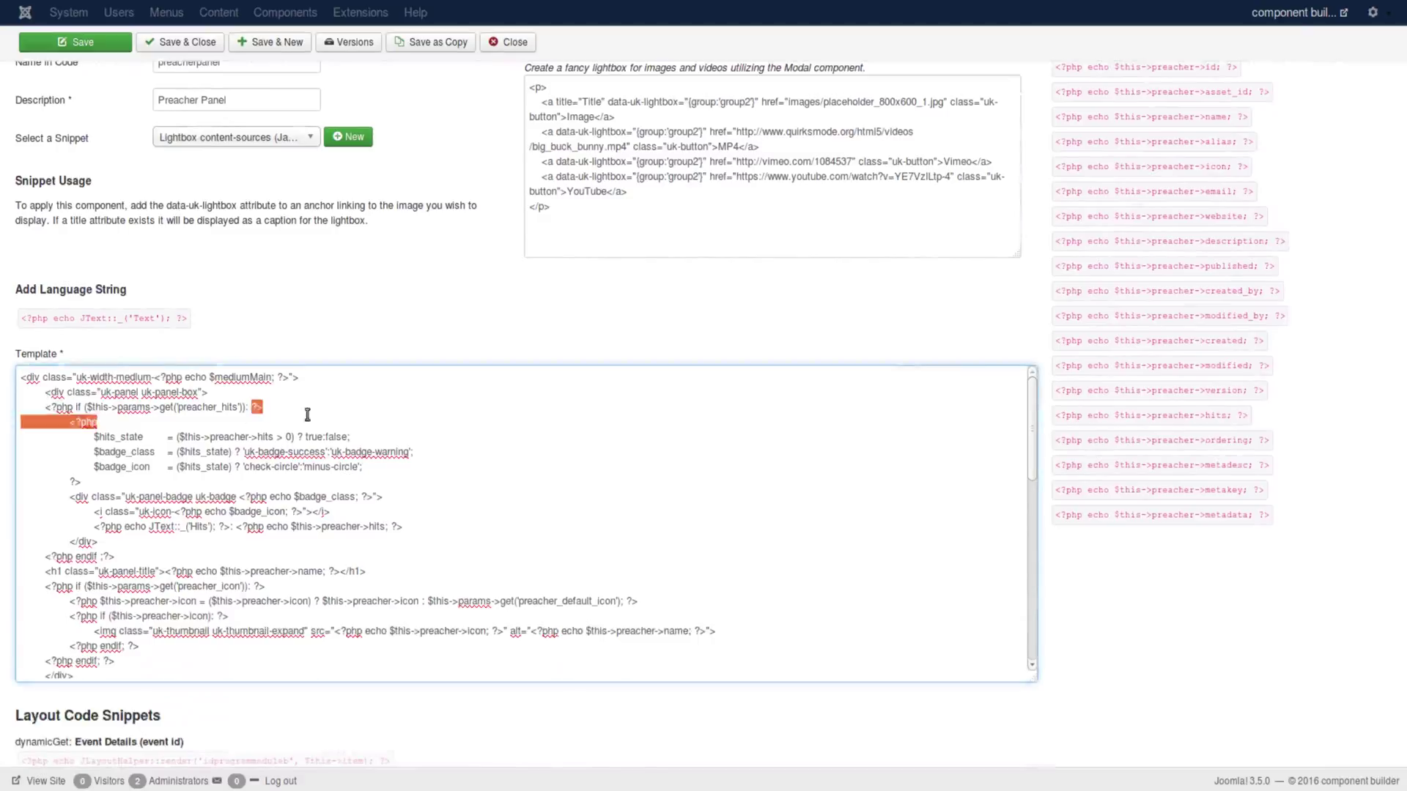
click(431, 381)
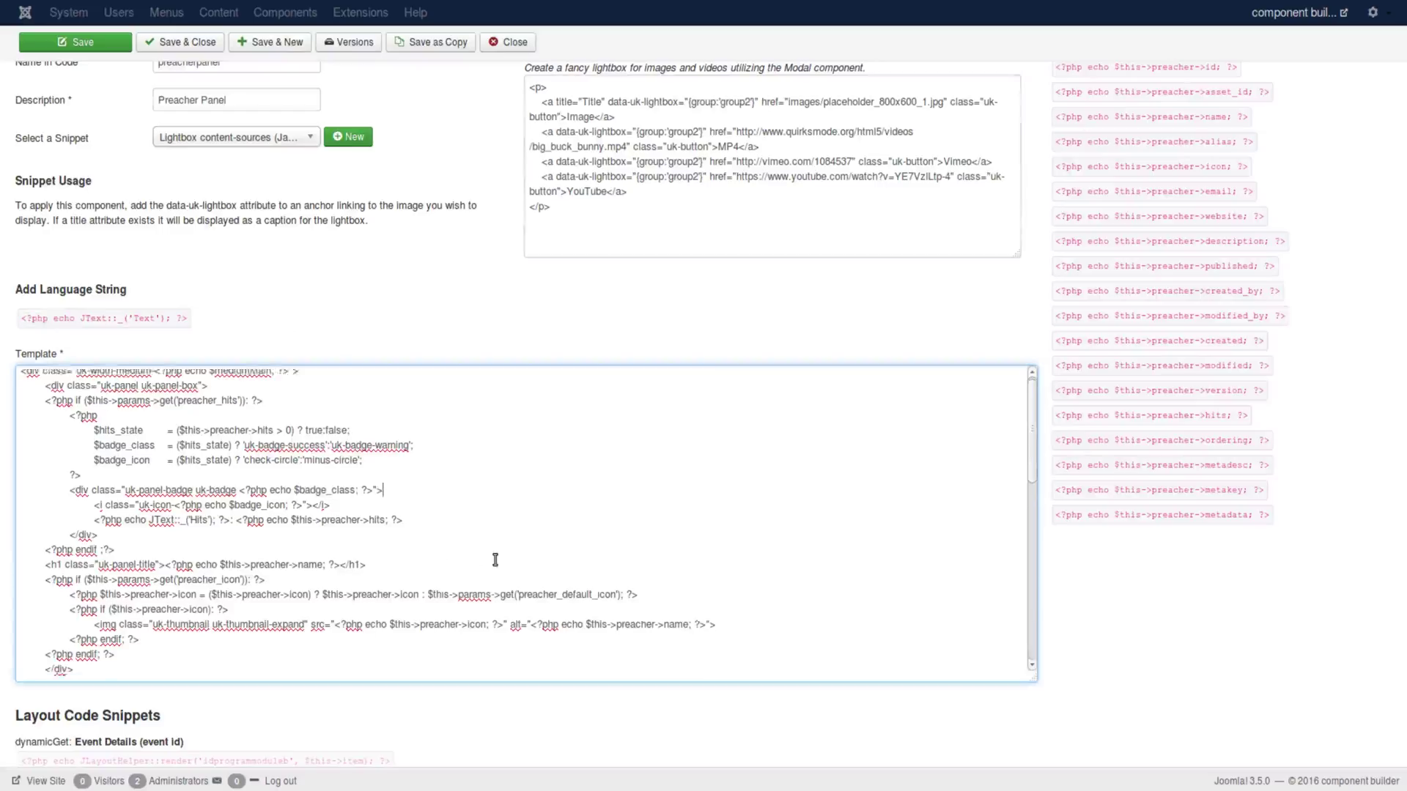
scroll(down, 3)
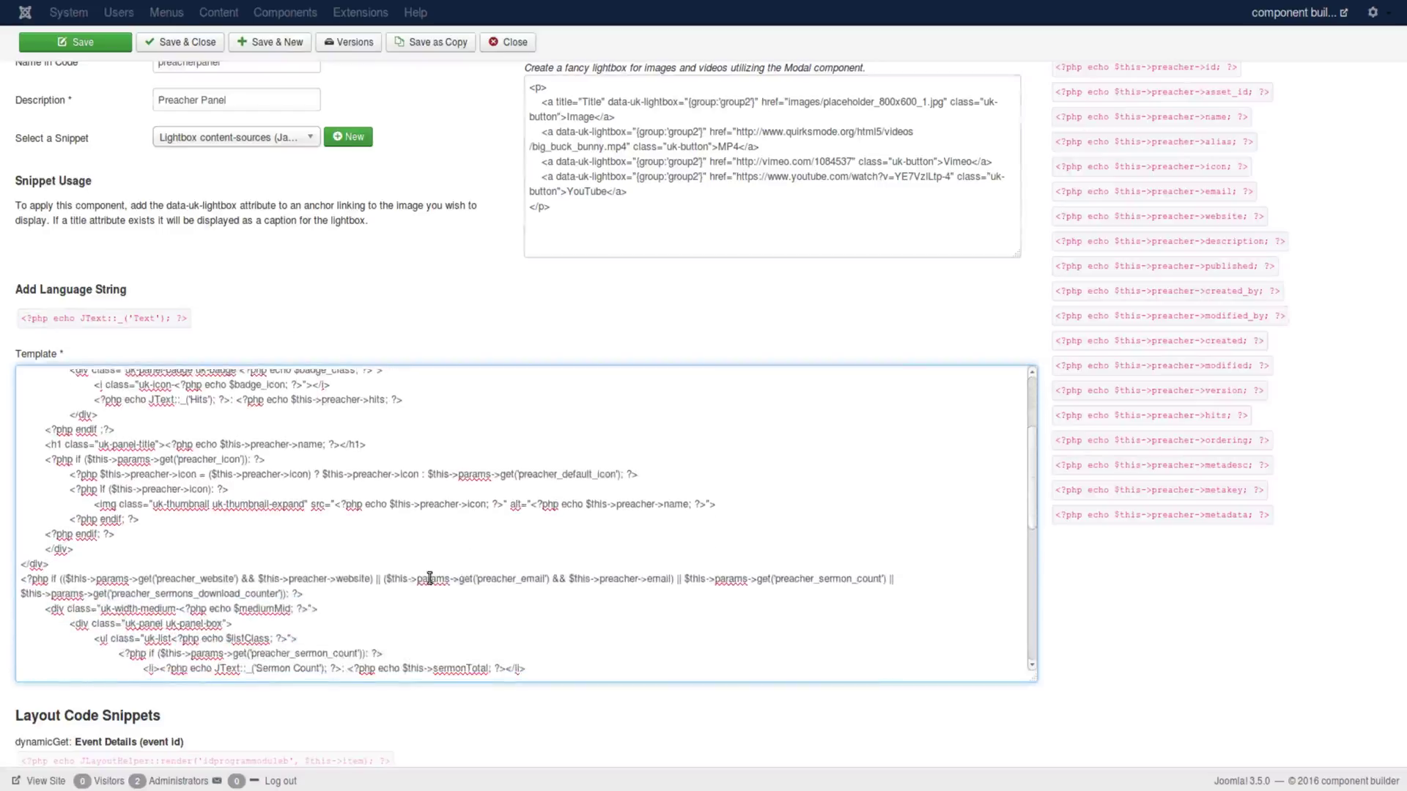
scroll(down, 3)
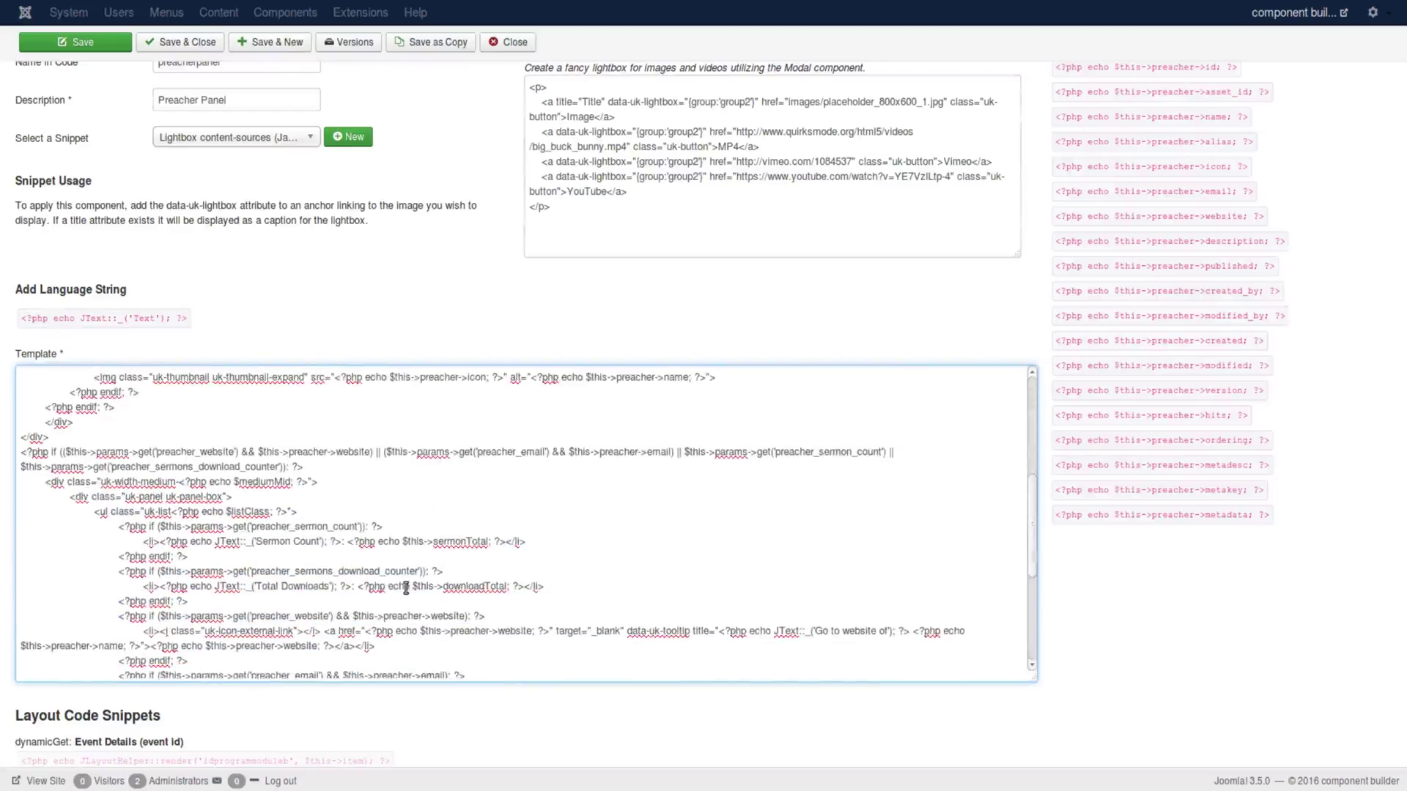
scroll(down, 3)
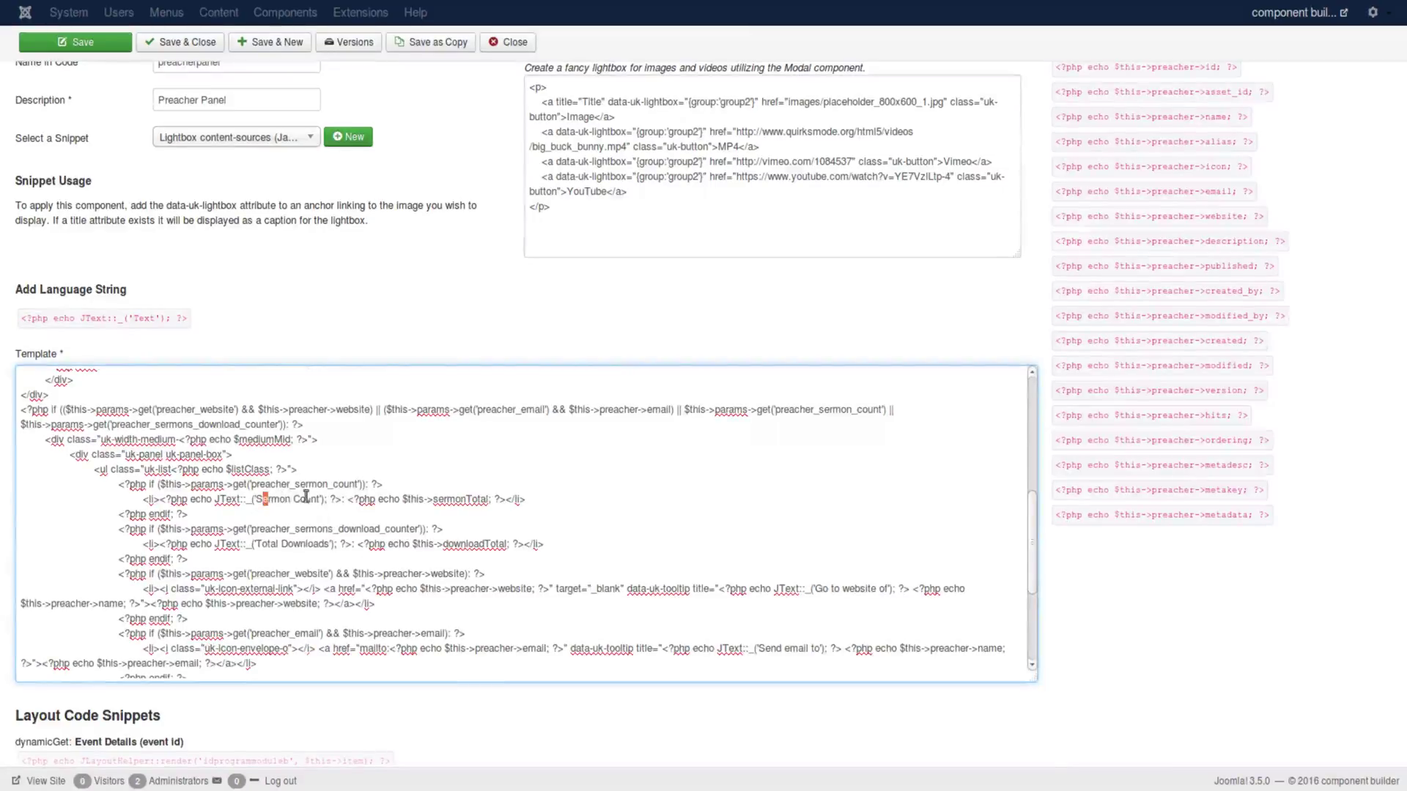
double_click(291, 544)
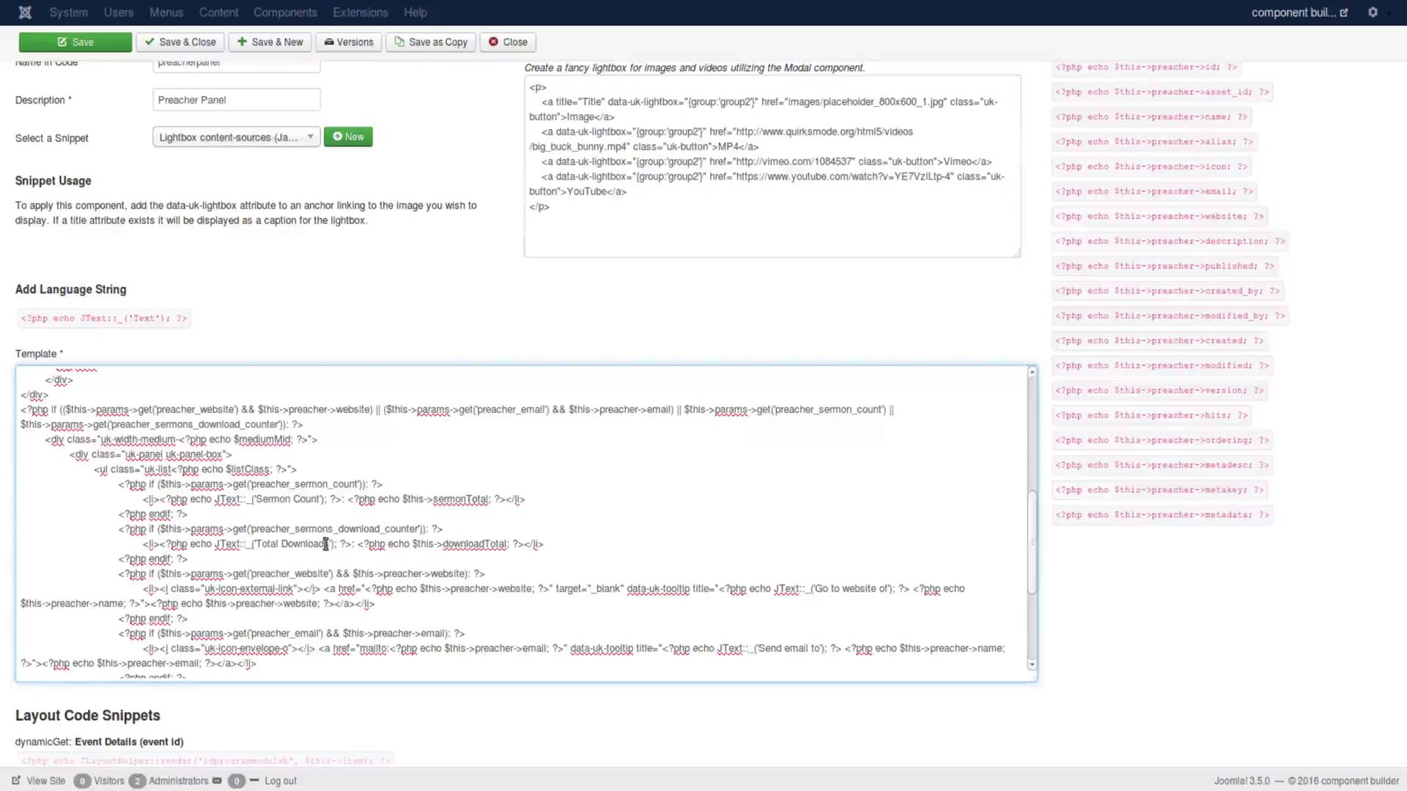
mouse_move(280, 522)
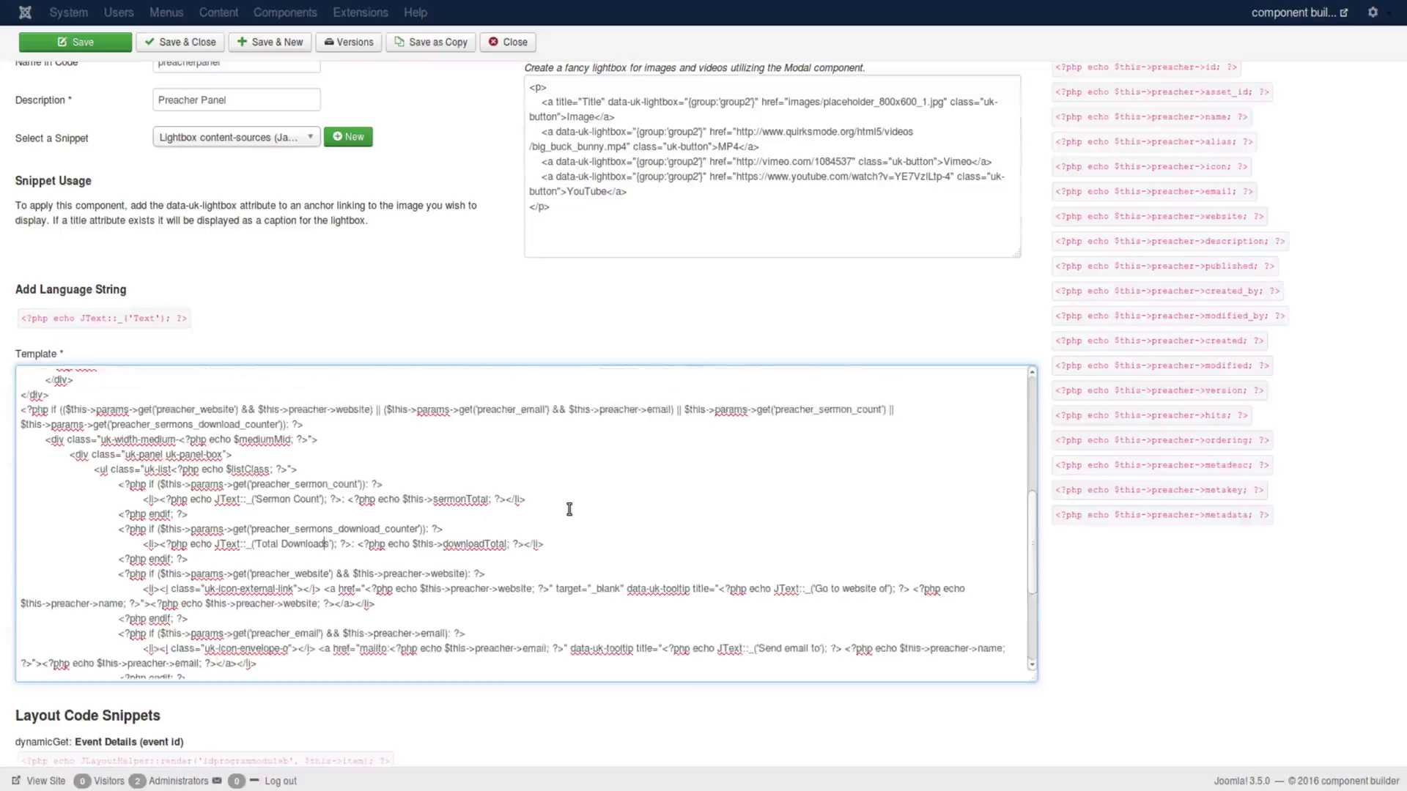
scroll(up, 3)
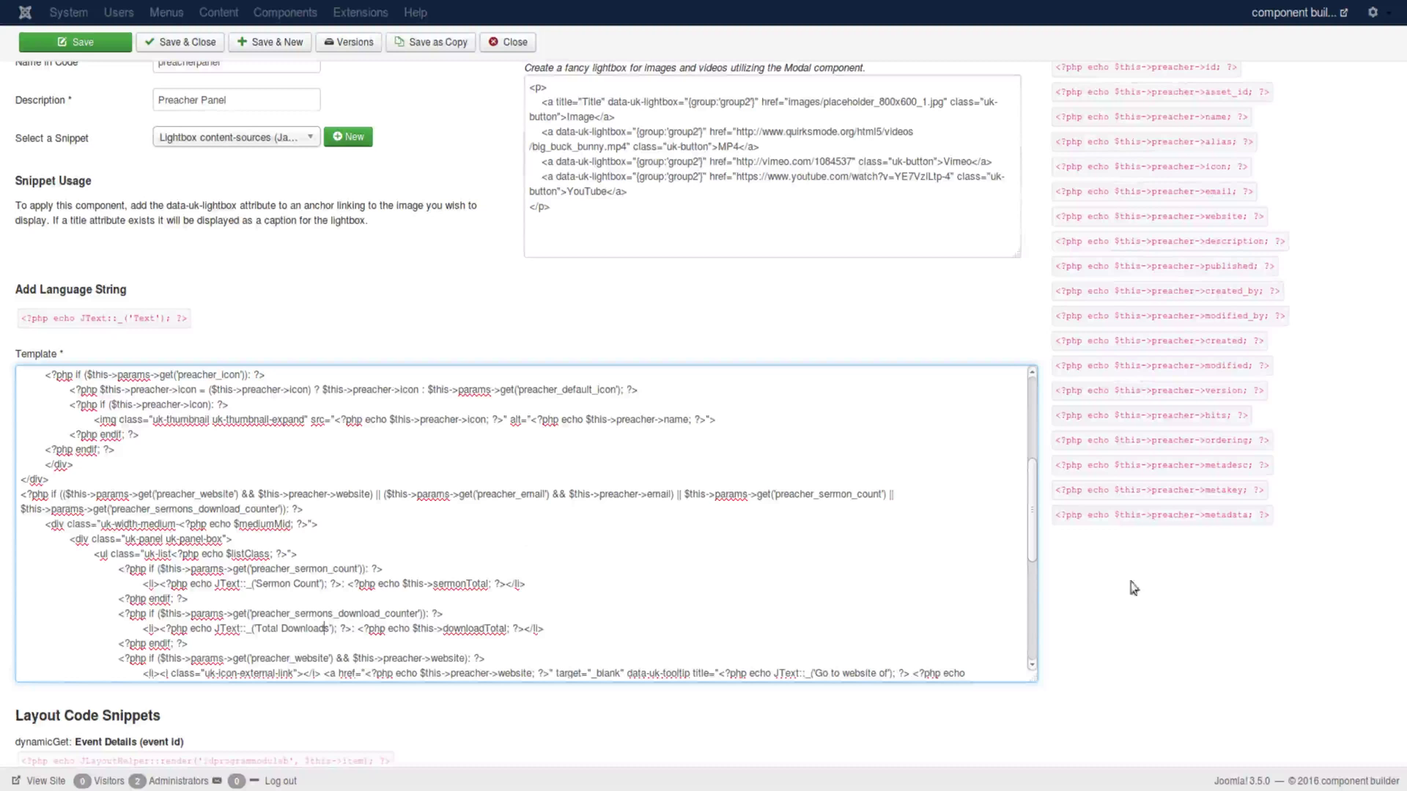
scroll(down, 3)
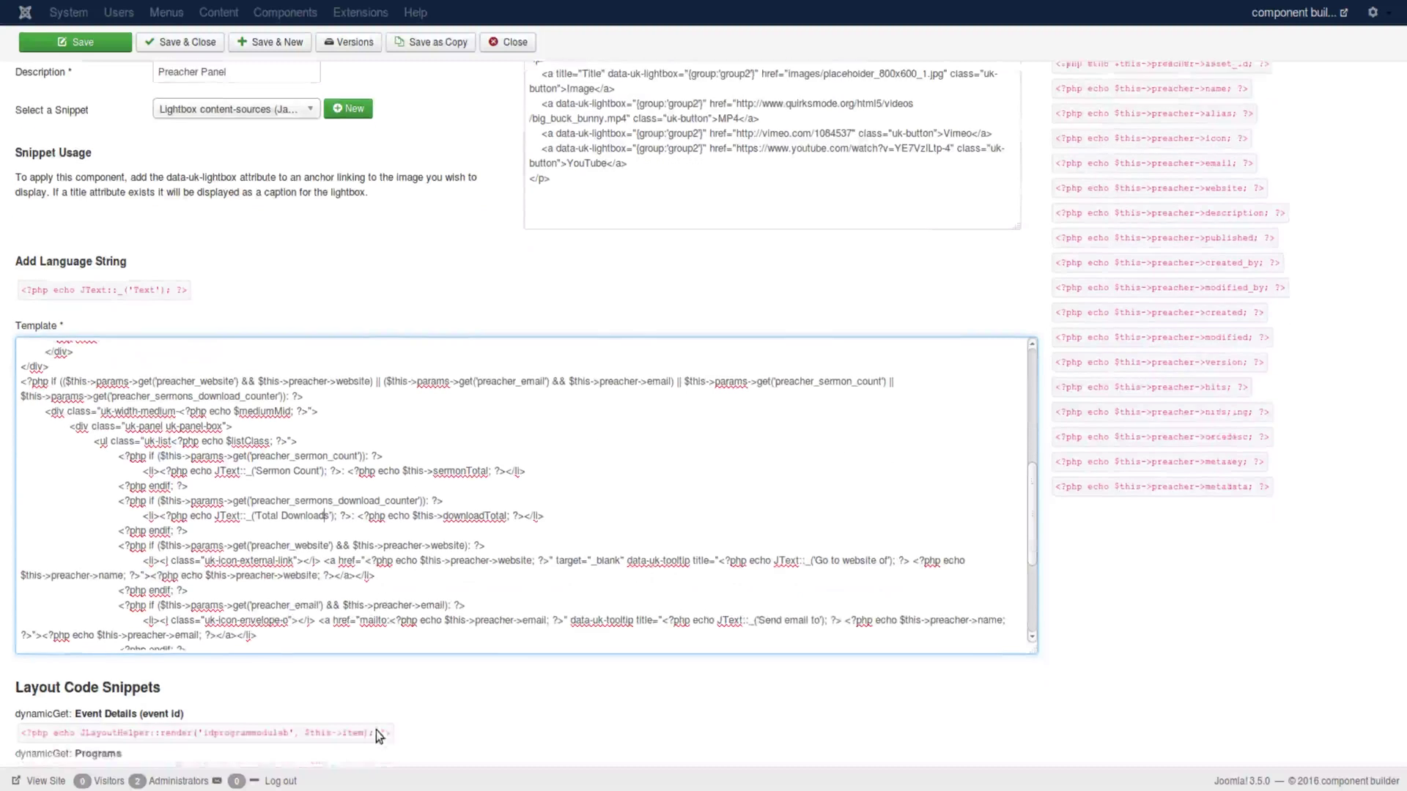
scroll(down, 3)
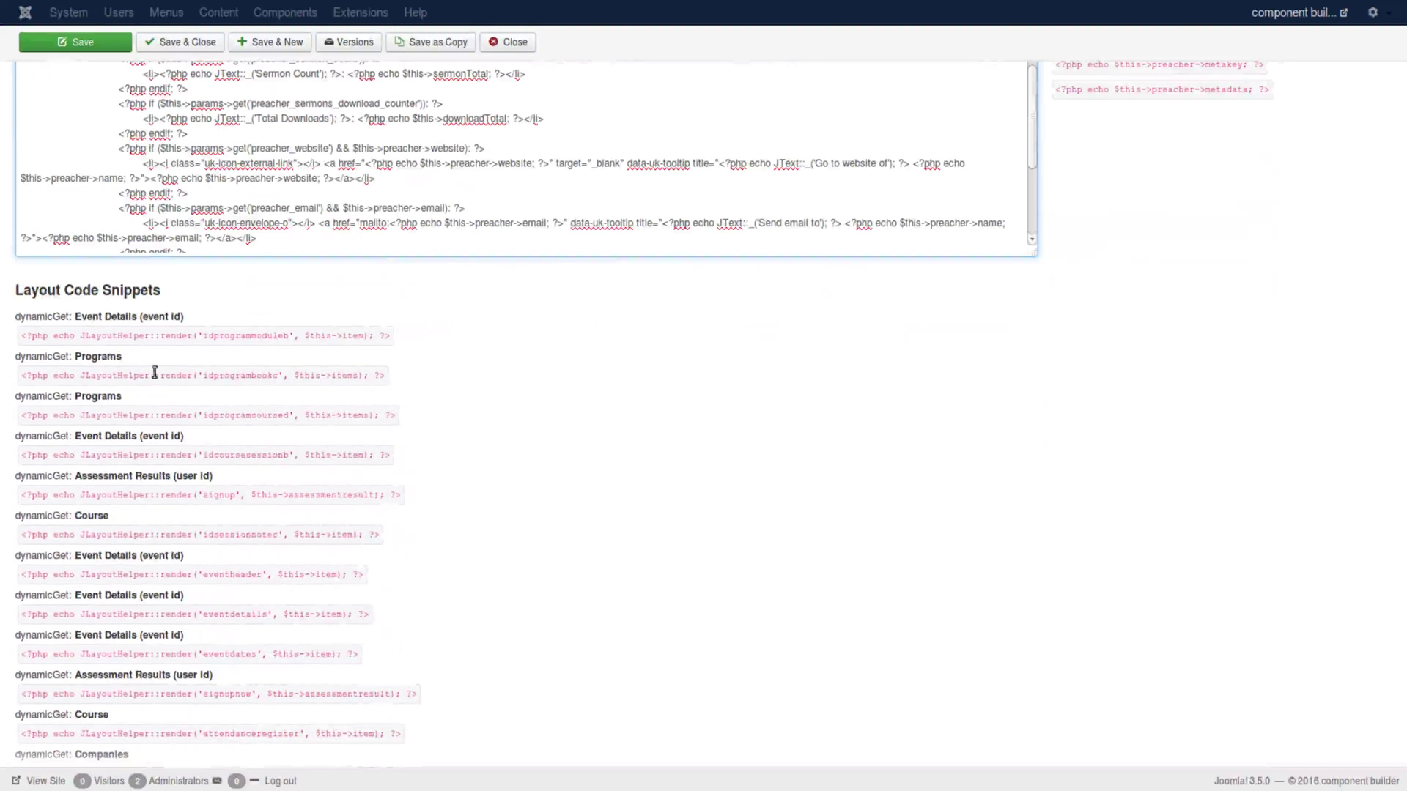
scroll(down, 3)
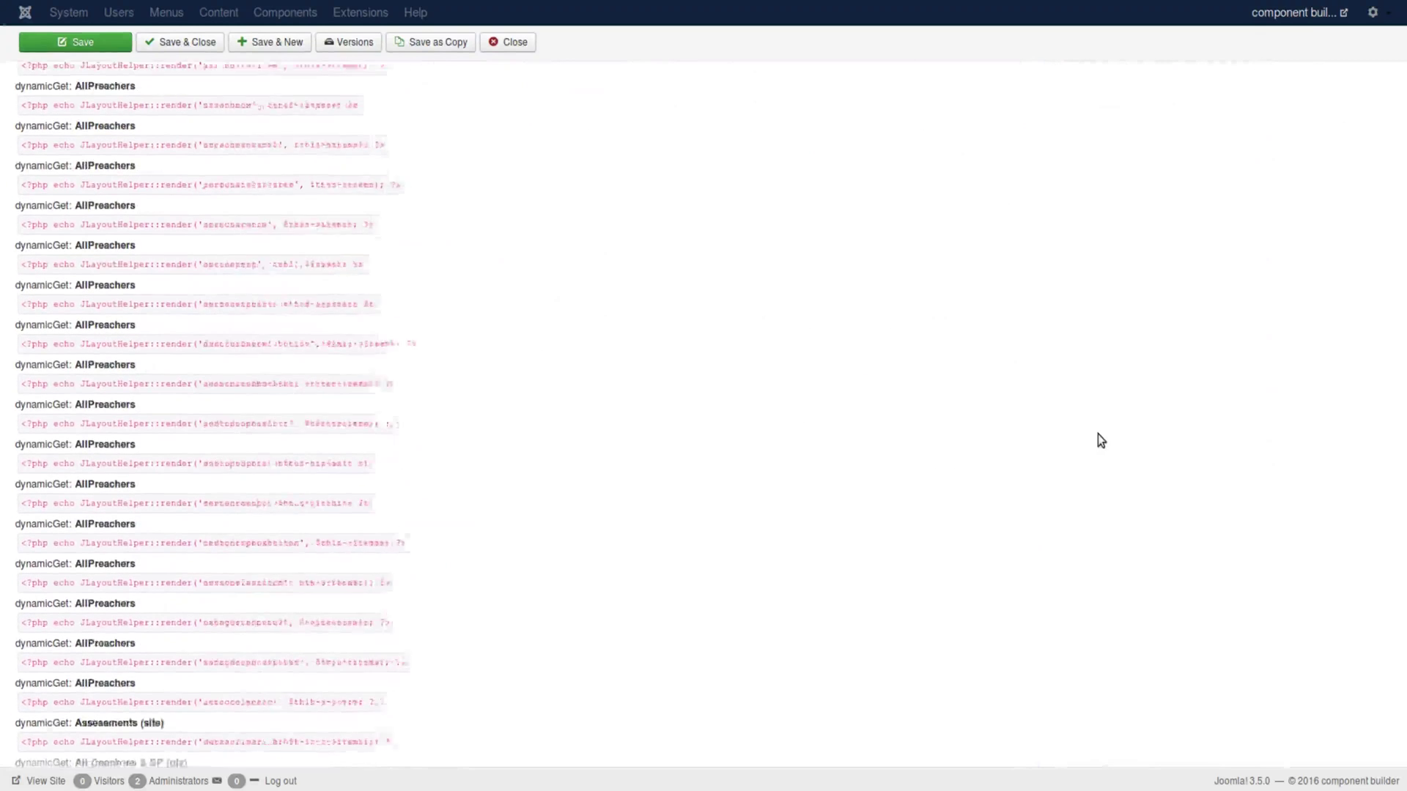
scroll(down, 3)
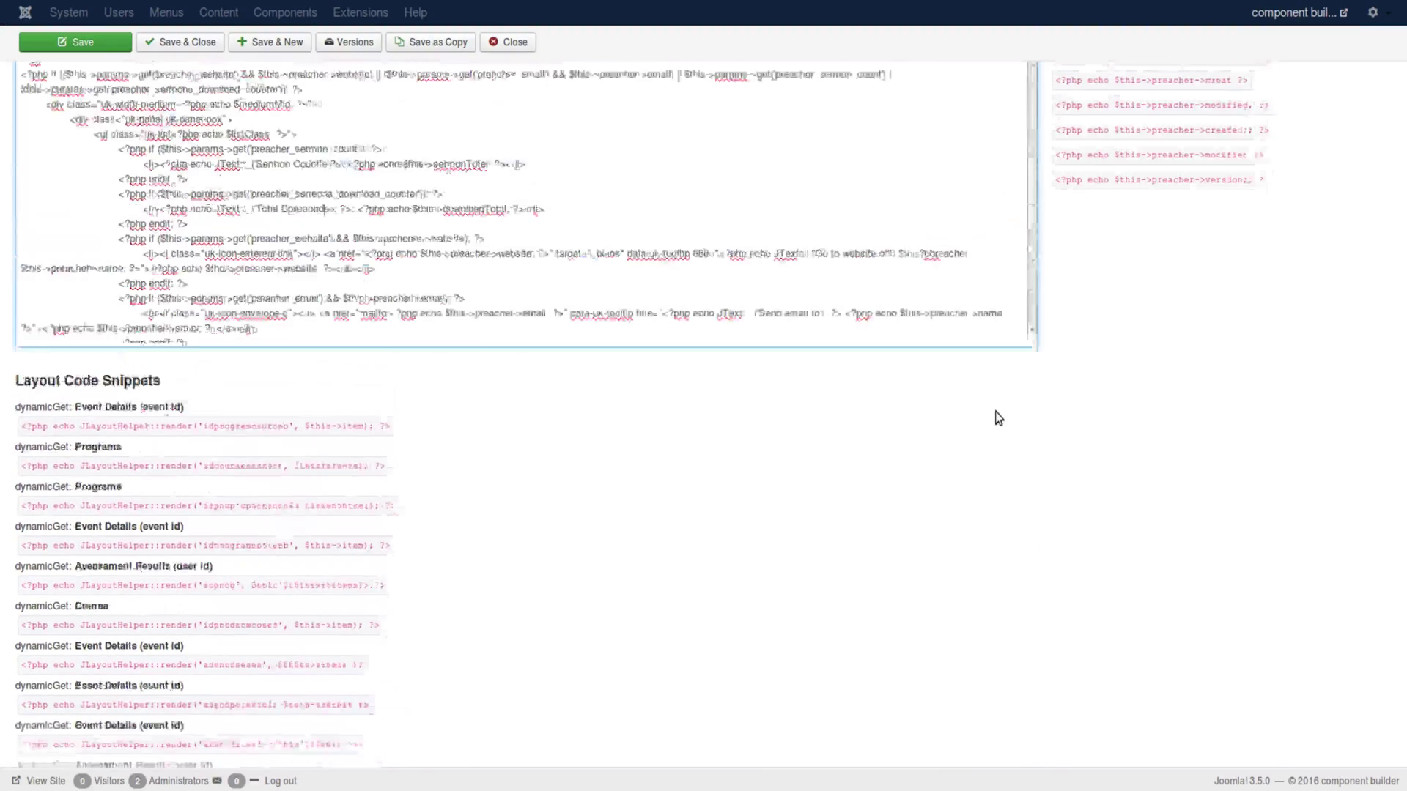
scroll(up, 3)
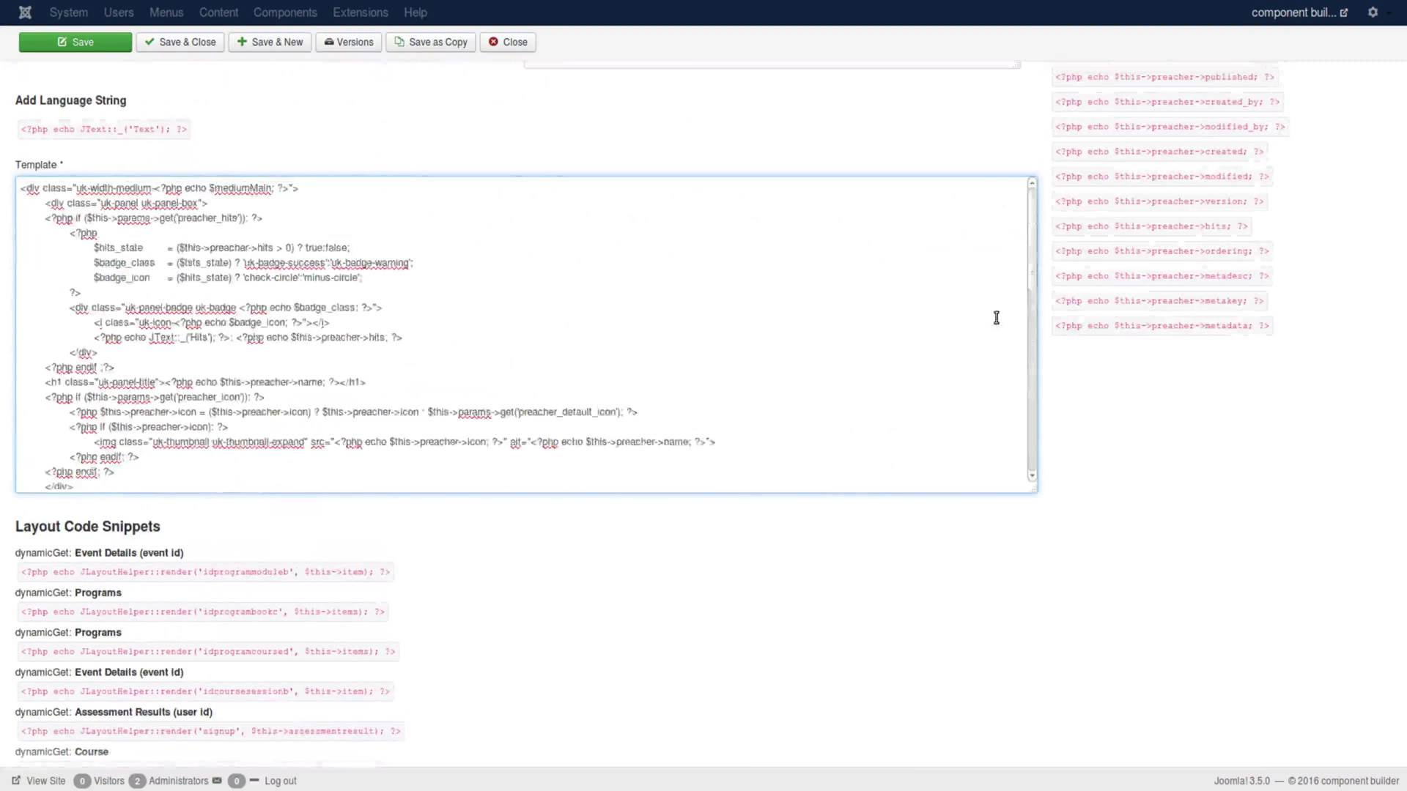
scroll(up, 3)
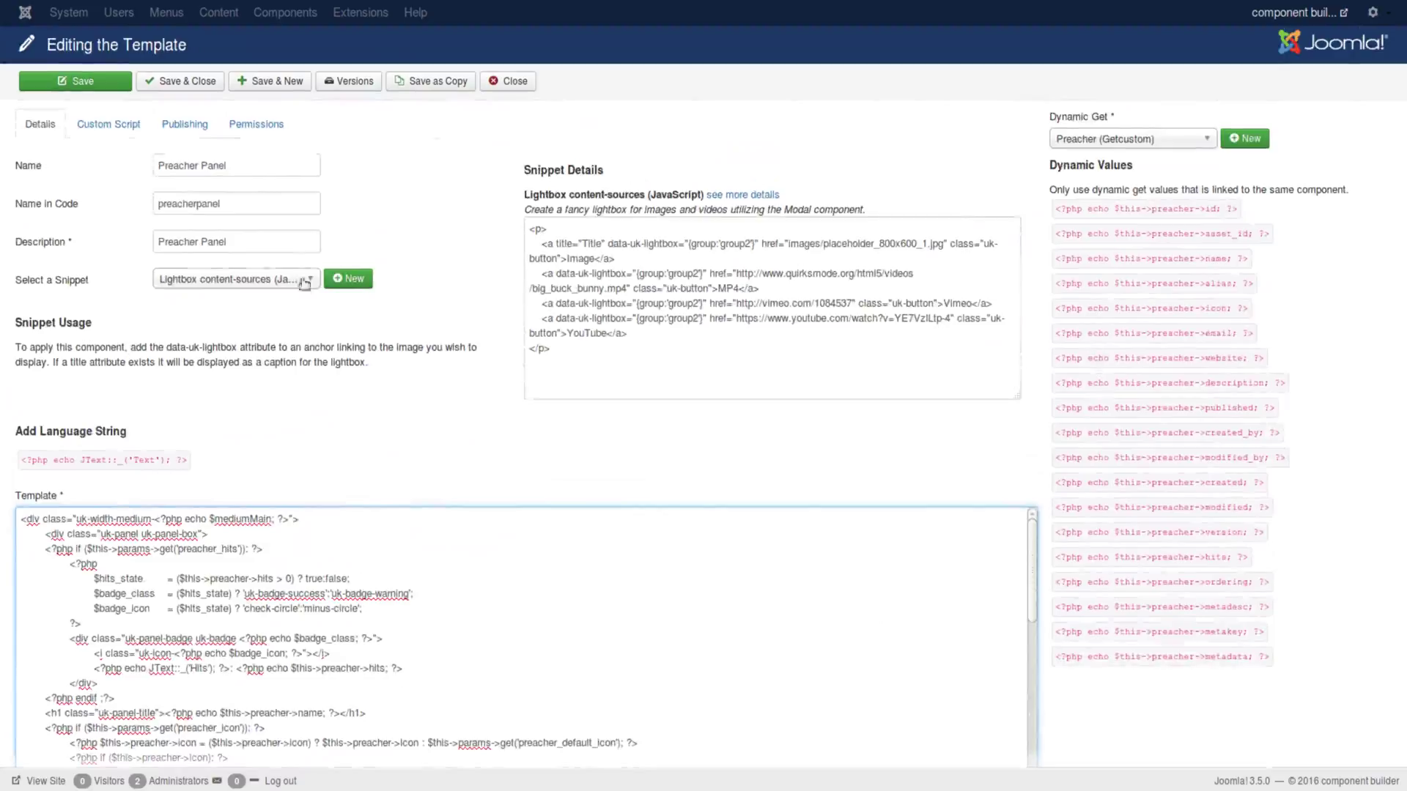
Step: Review the Preacher Panel's custom PHP list-class script, then switch to the code editor
click(235, 278)
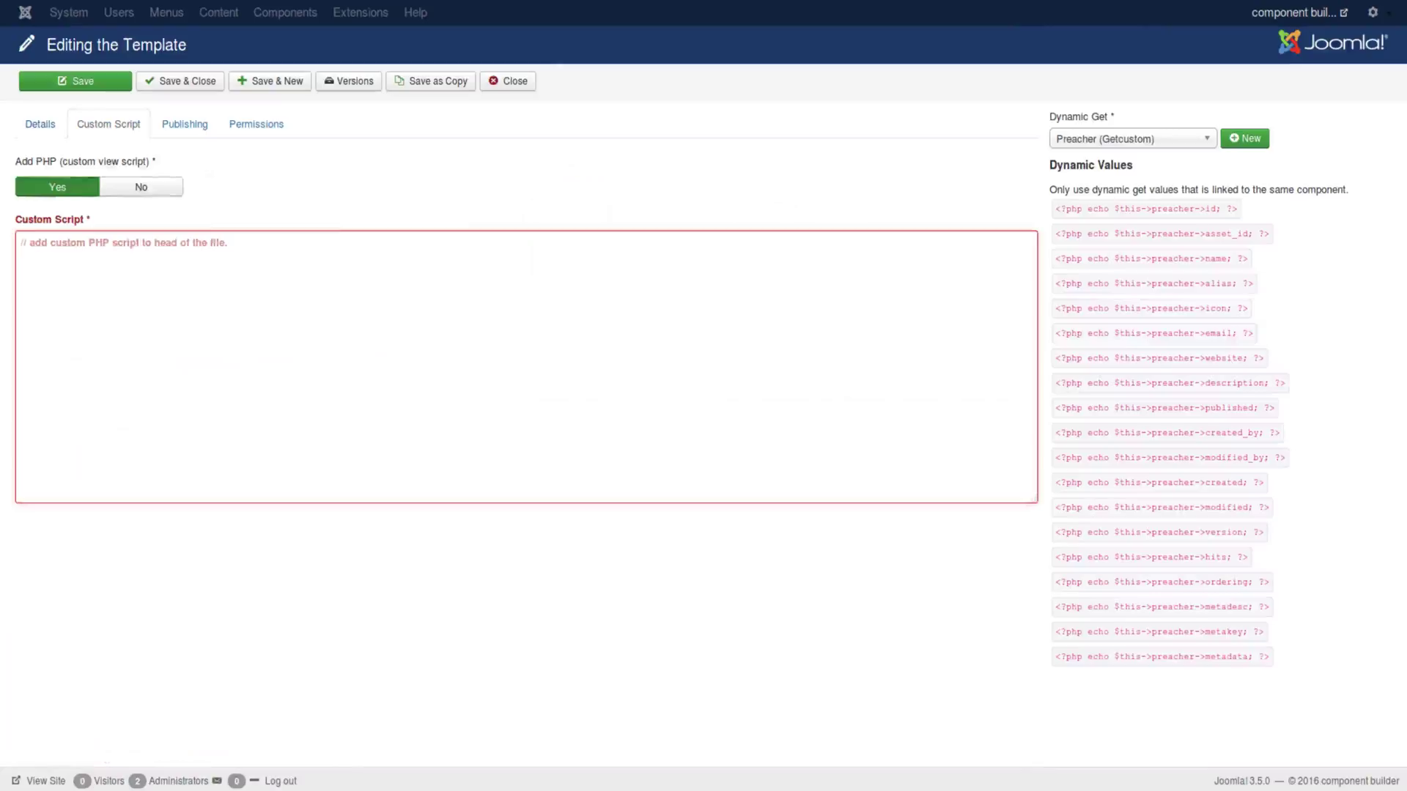
click(1130, 138)
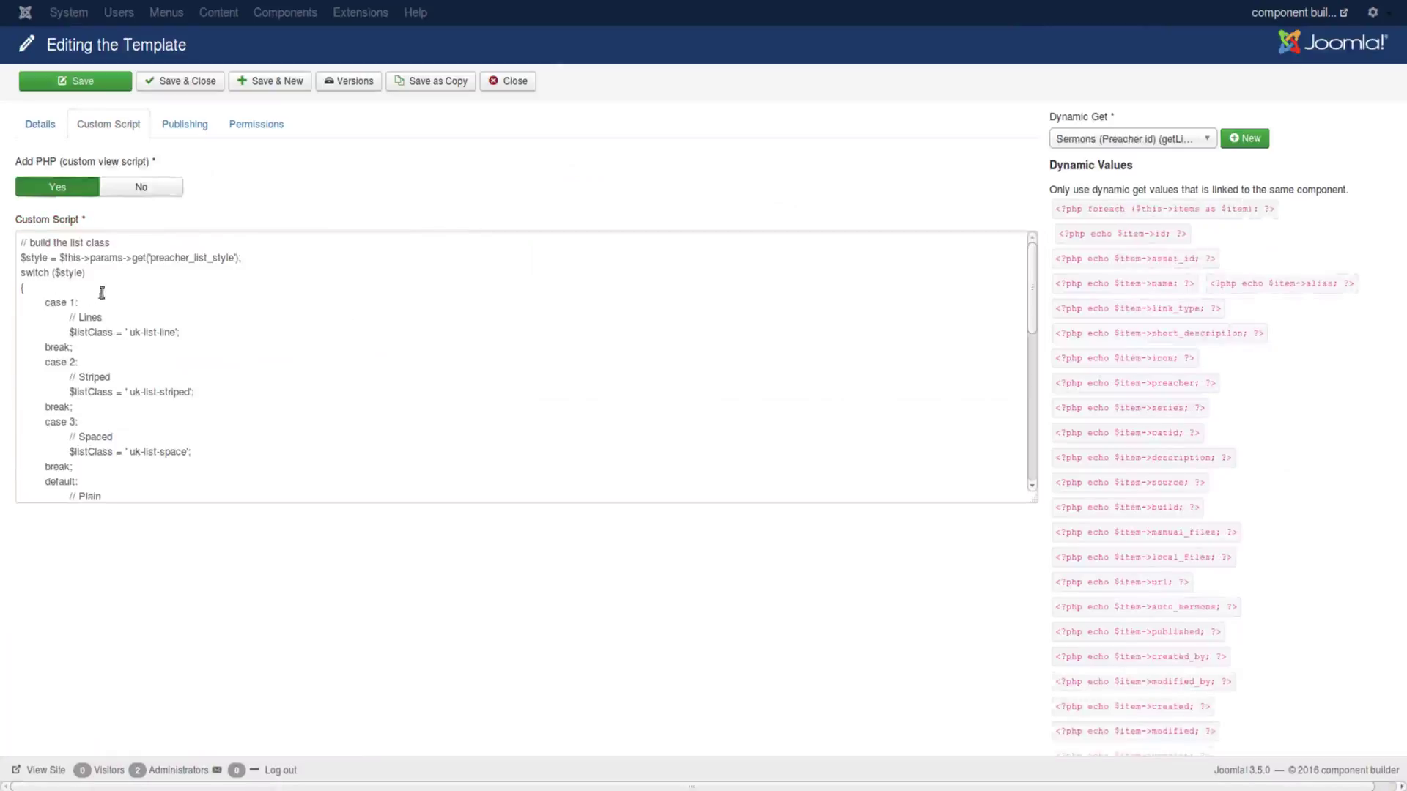
click(40, 124)
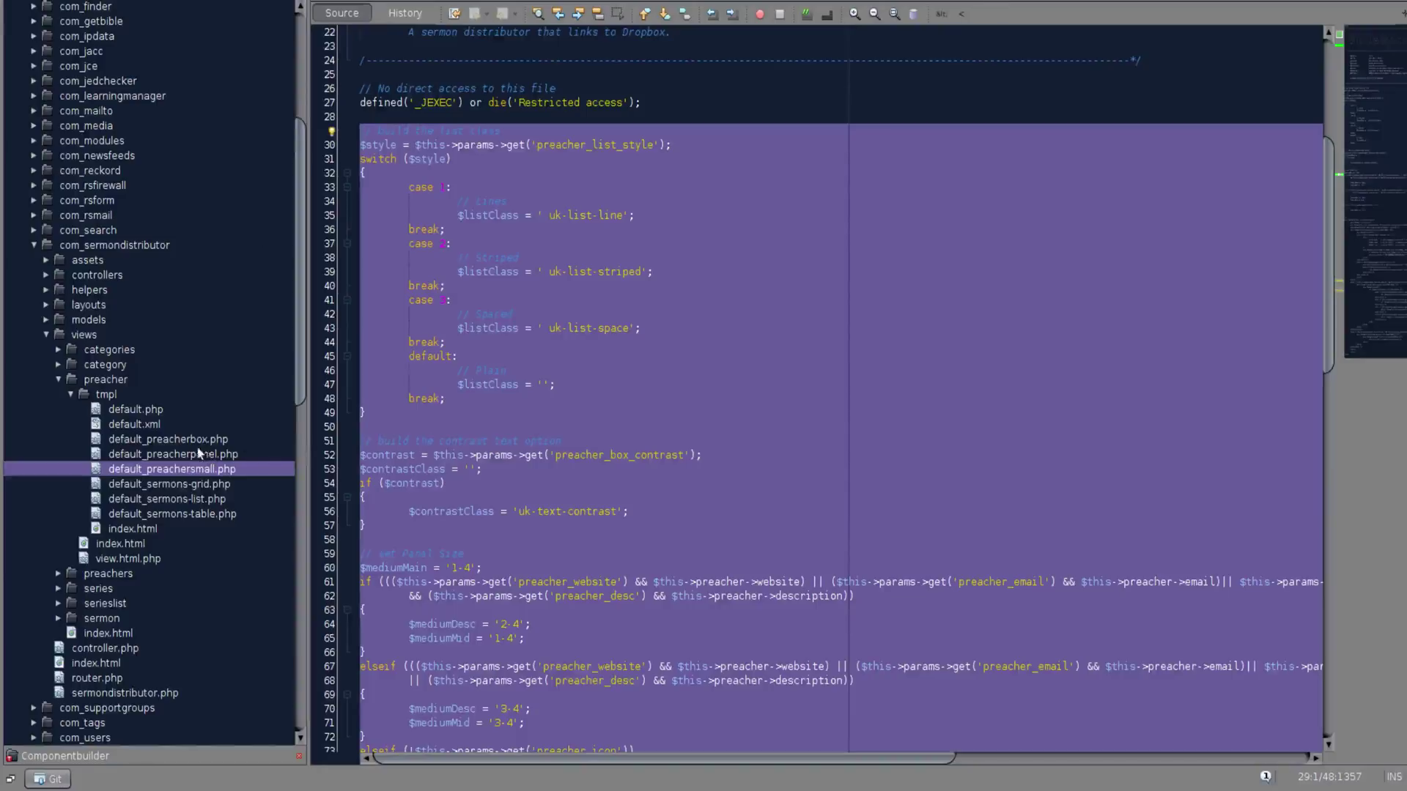
Step: Open views/preacher/tmpl/default_preacherpanel.php and scroll through its list-class and panel-size code
click(172, 453)
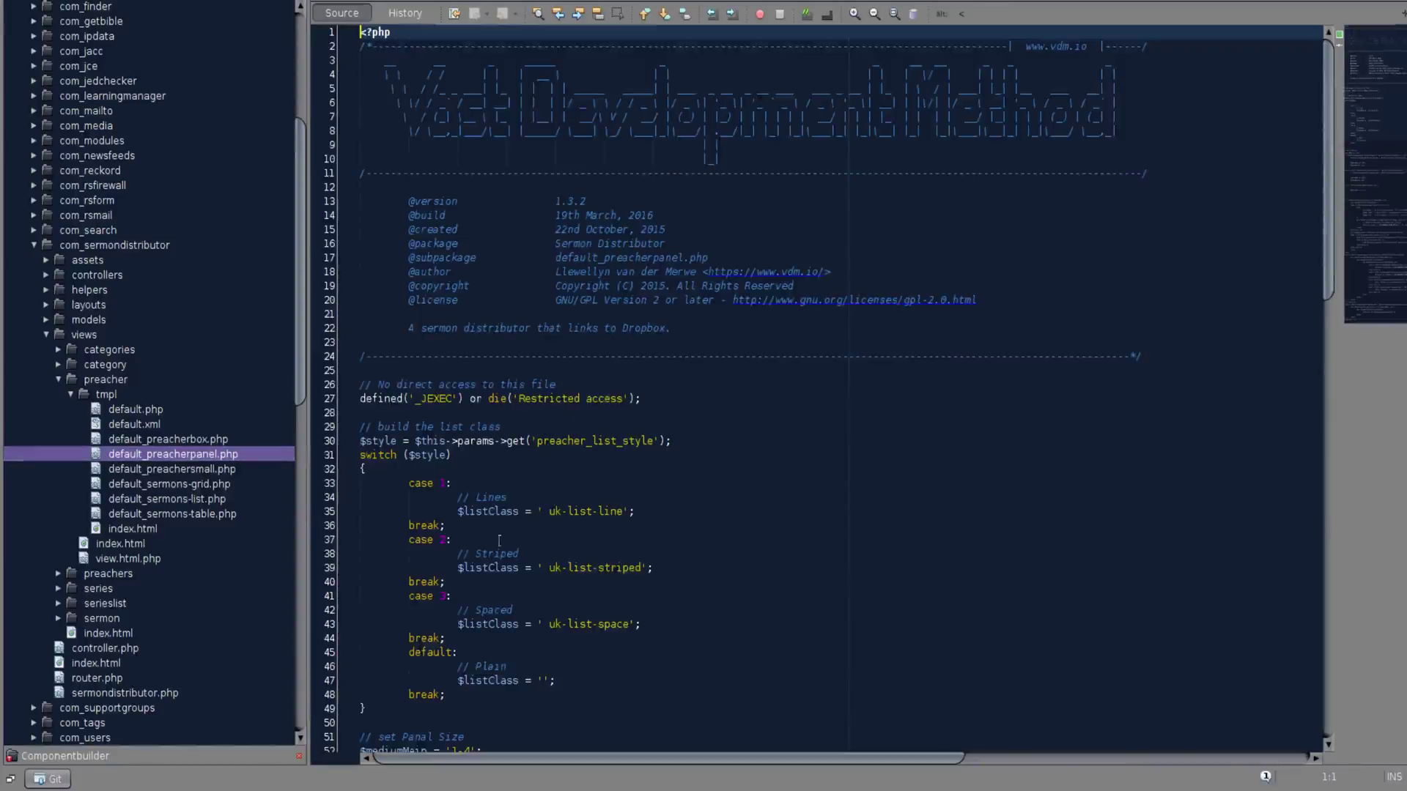
scroll(down, 3)
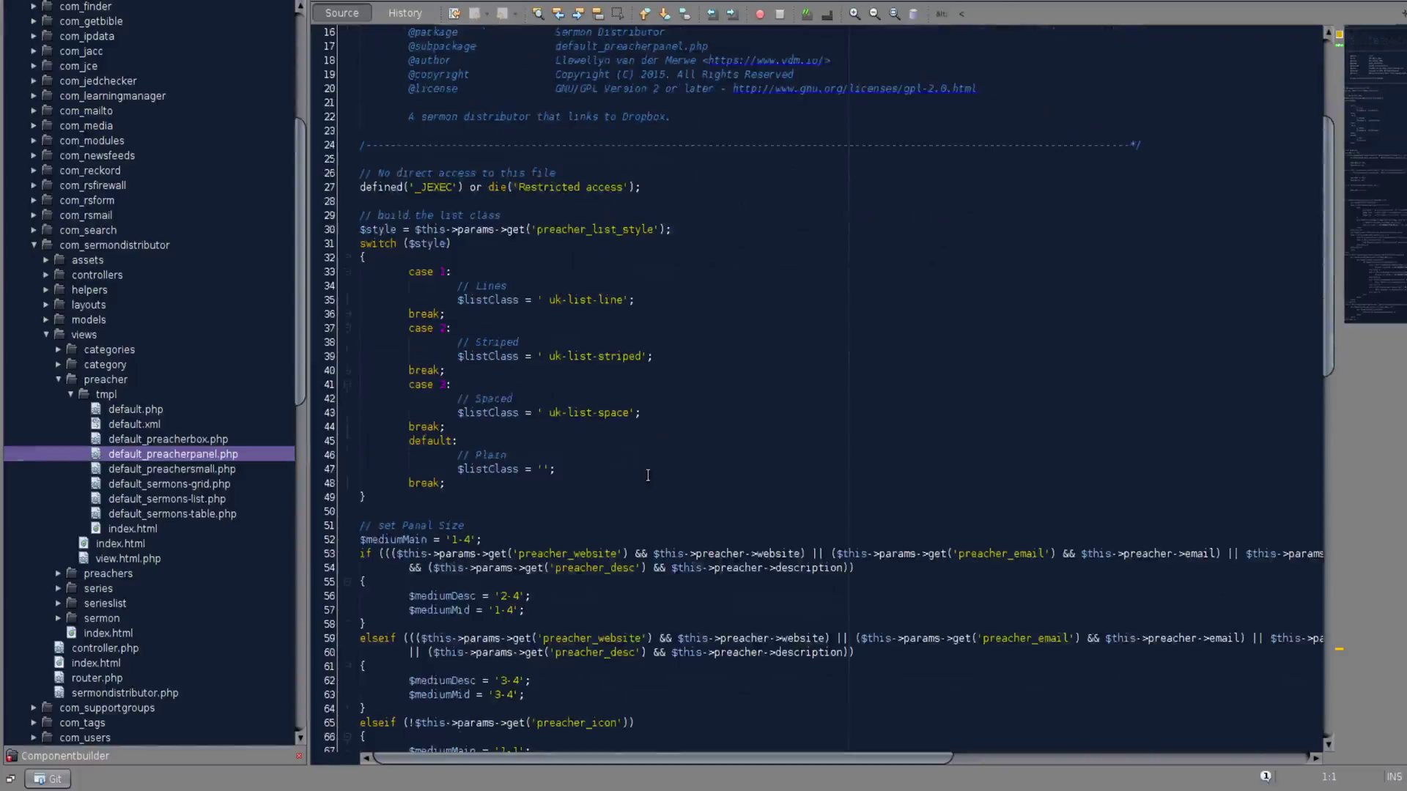
scroll(down, 3)
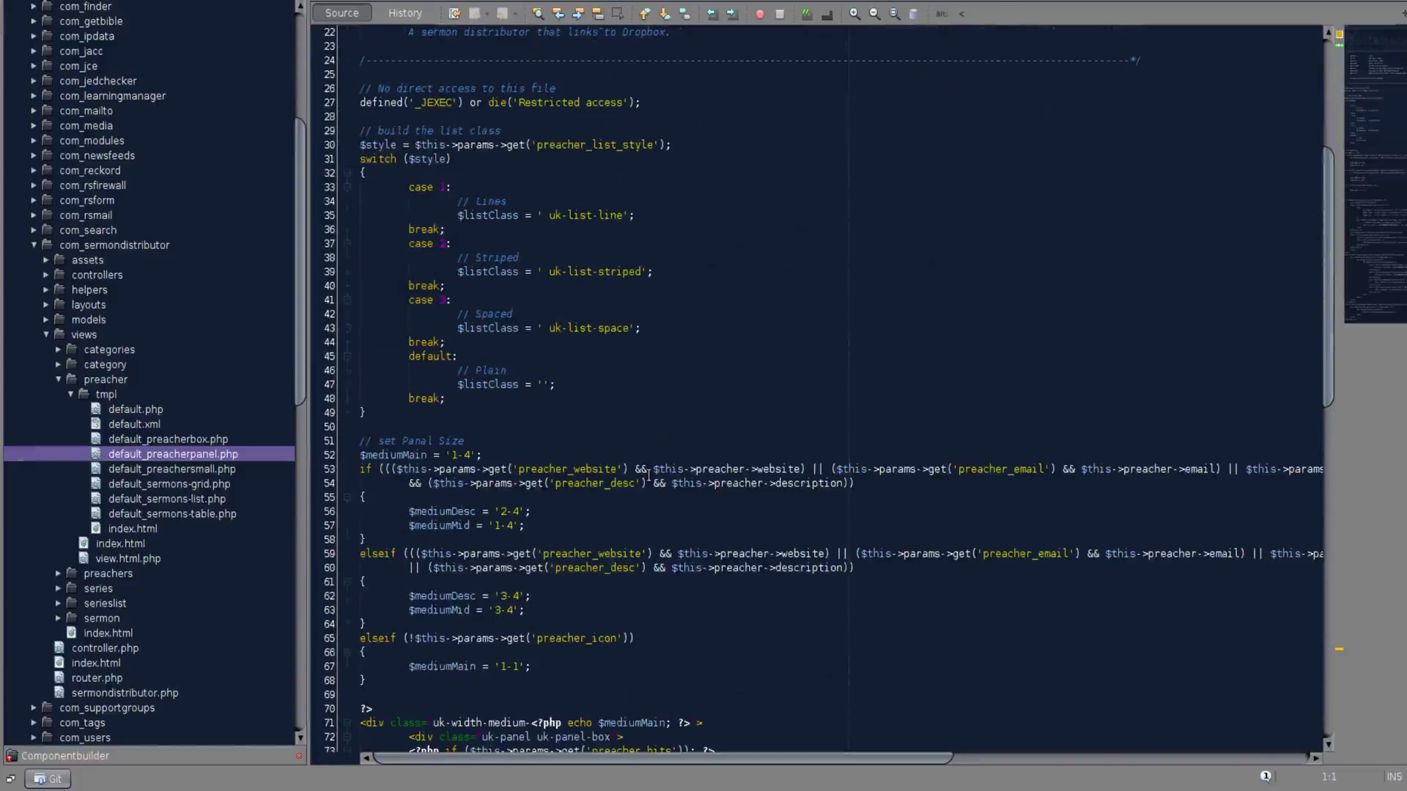
scroll(down, 3)
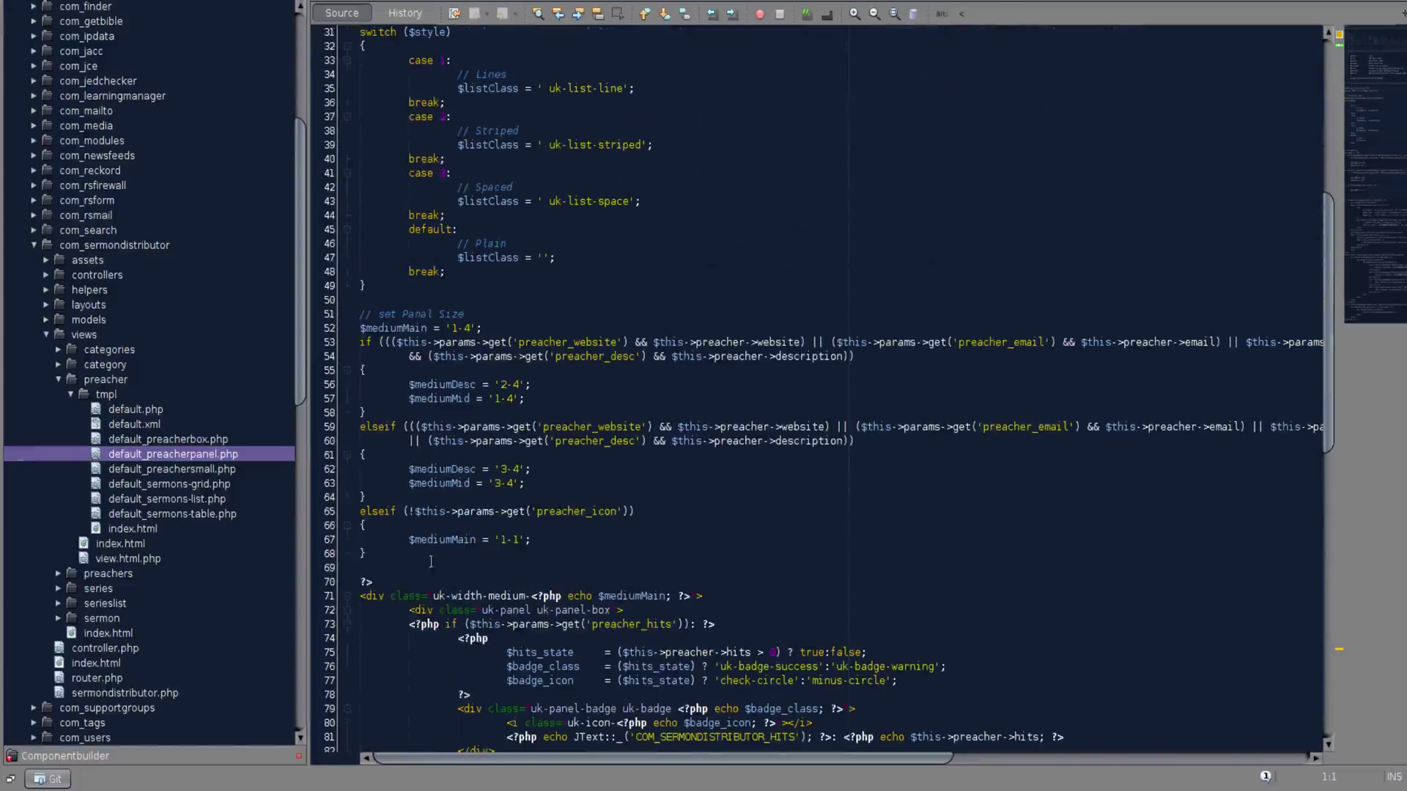
mouse_move(67, 187)
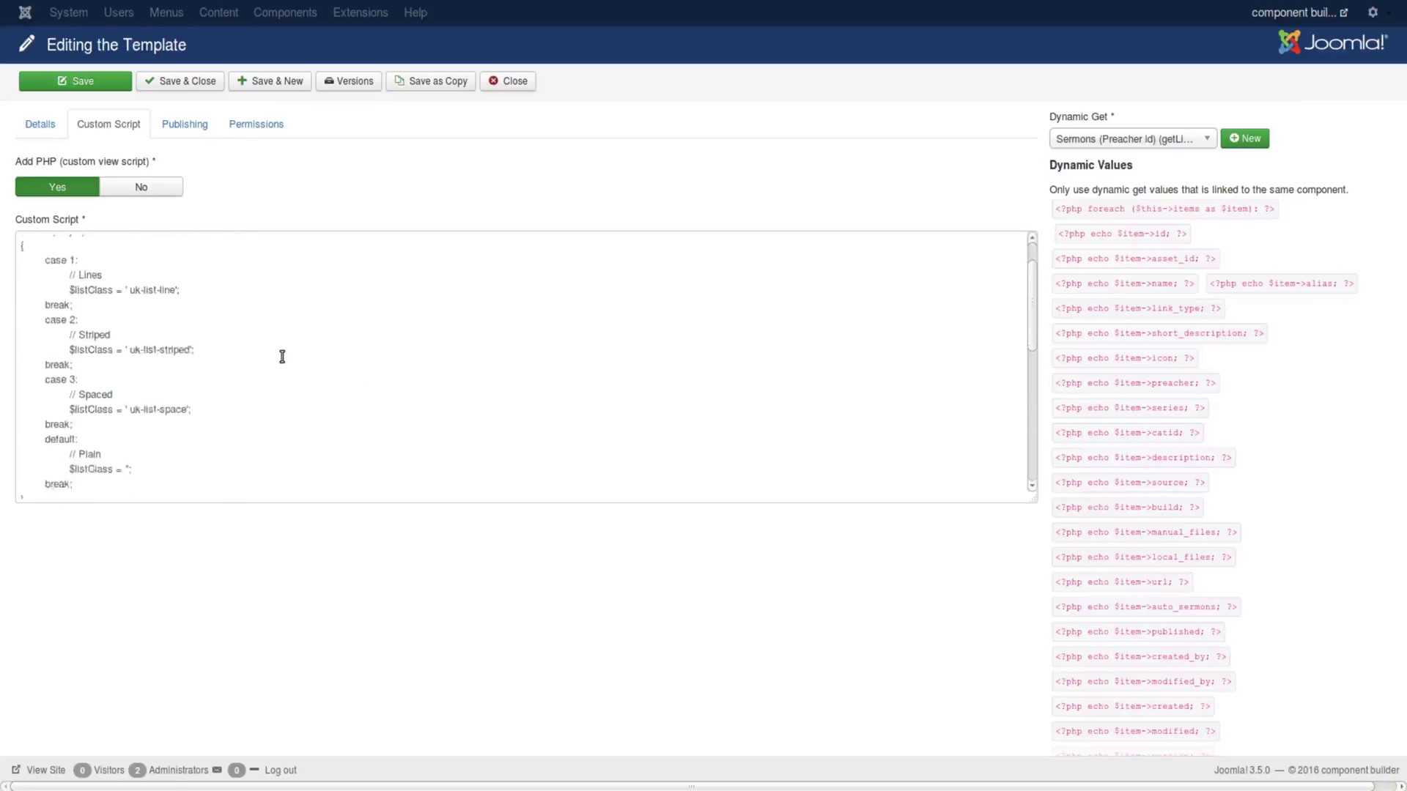
Step: Show the Preacher Panel Details tab and scroll its template code to the description panel markup
scroll(up, 3)
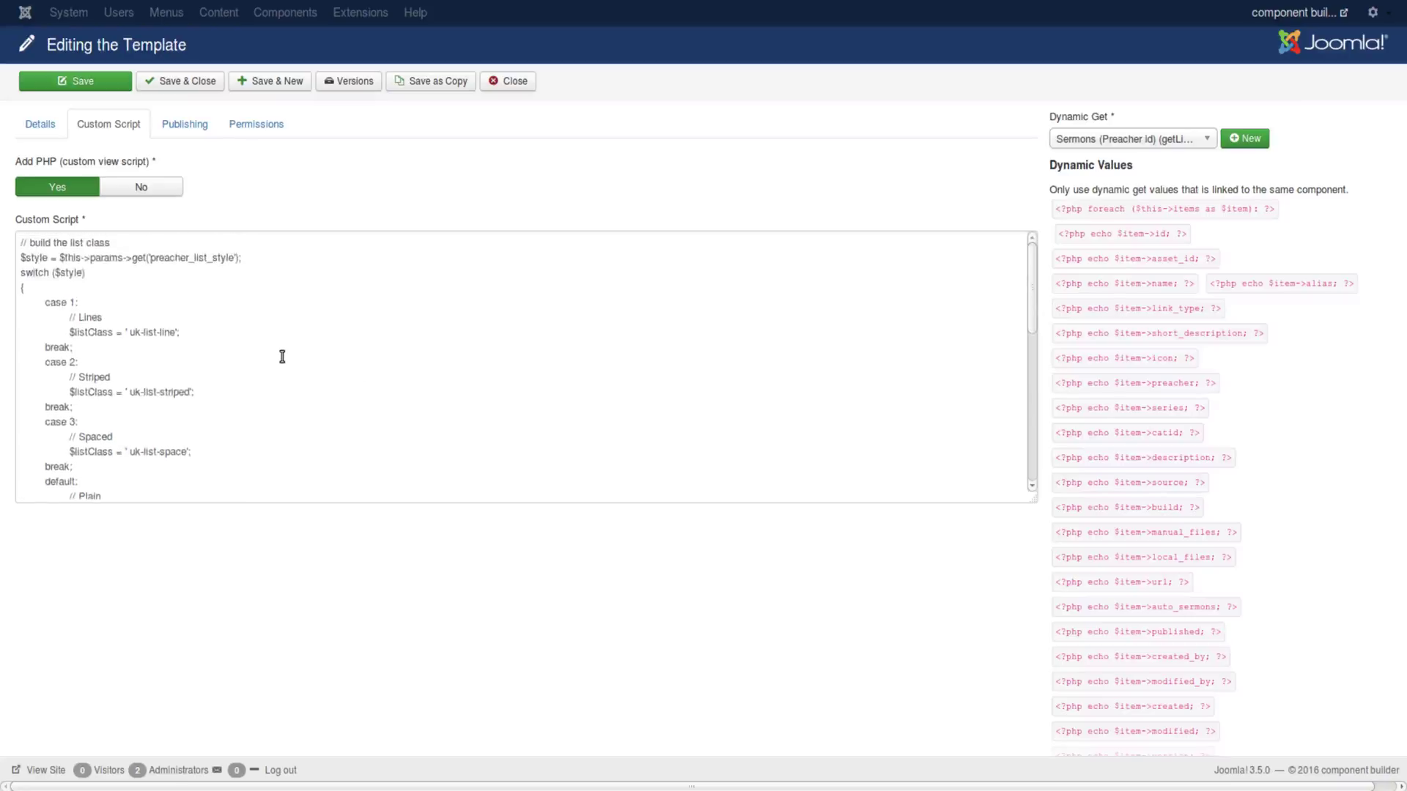
scroll(down, 3)
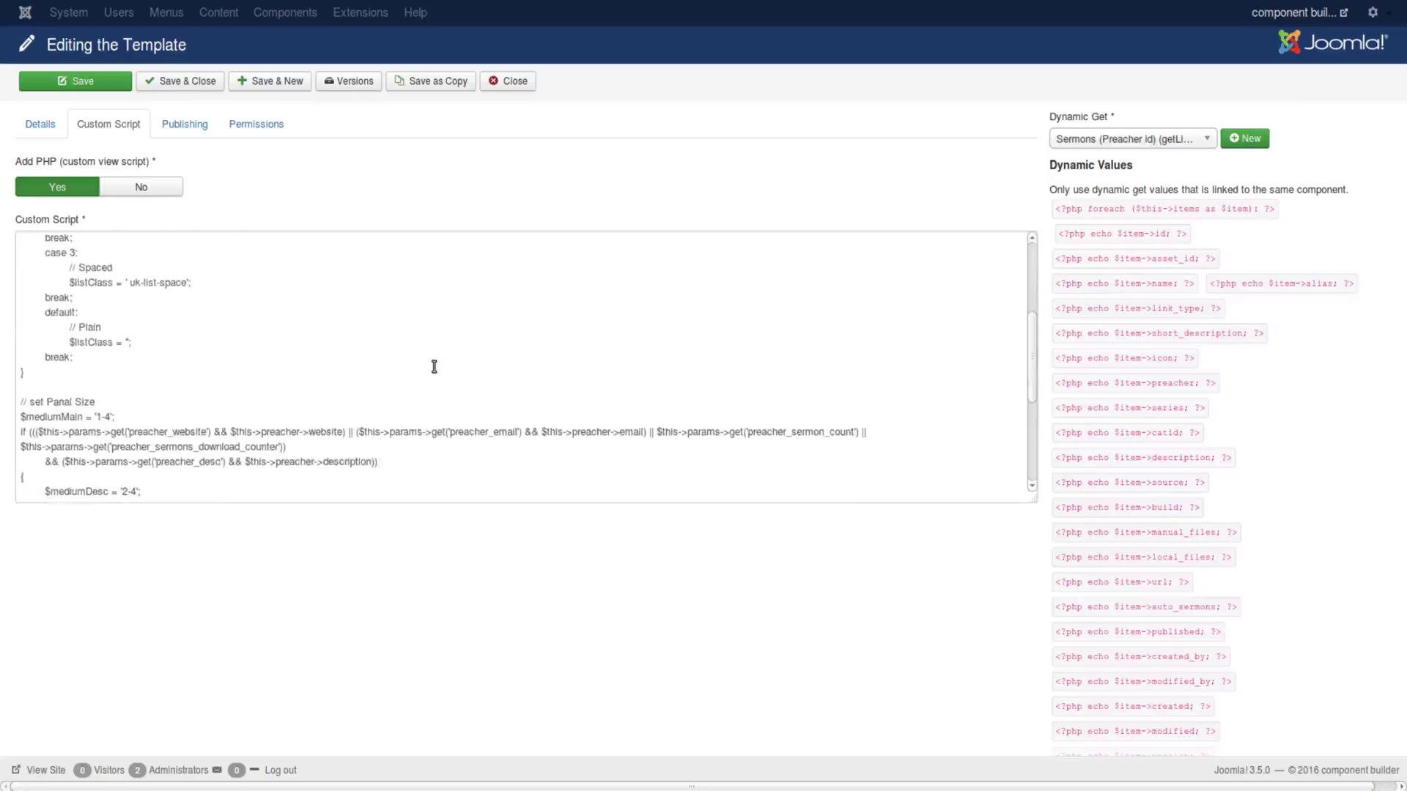
scroll(up, 3)
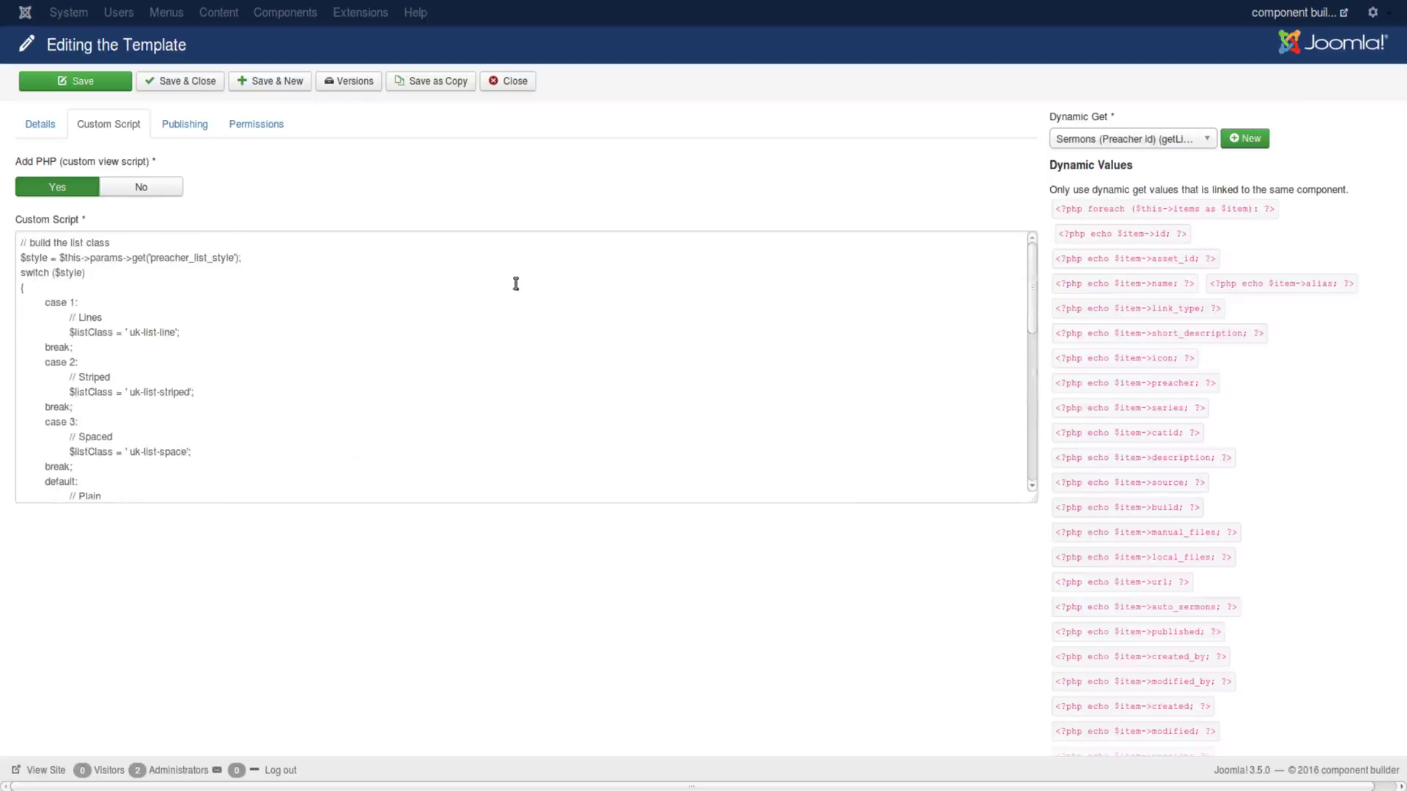
click(40, 124)
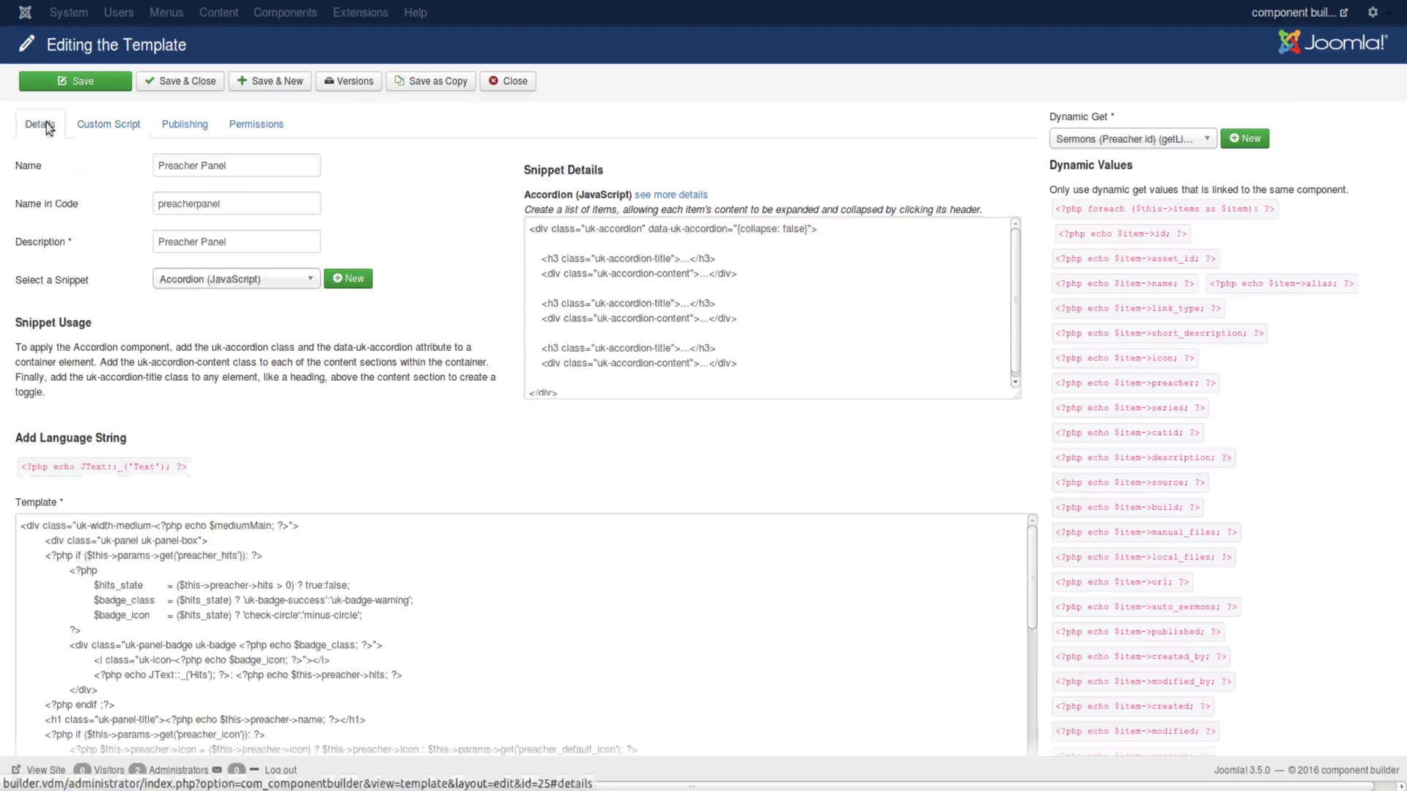
scroll(down, 3)
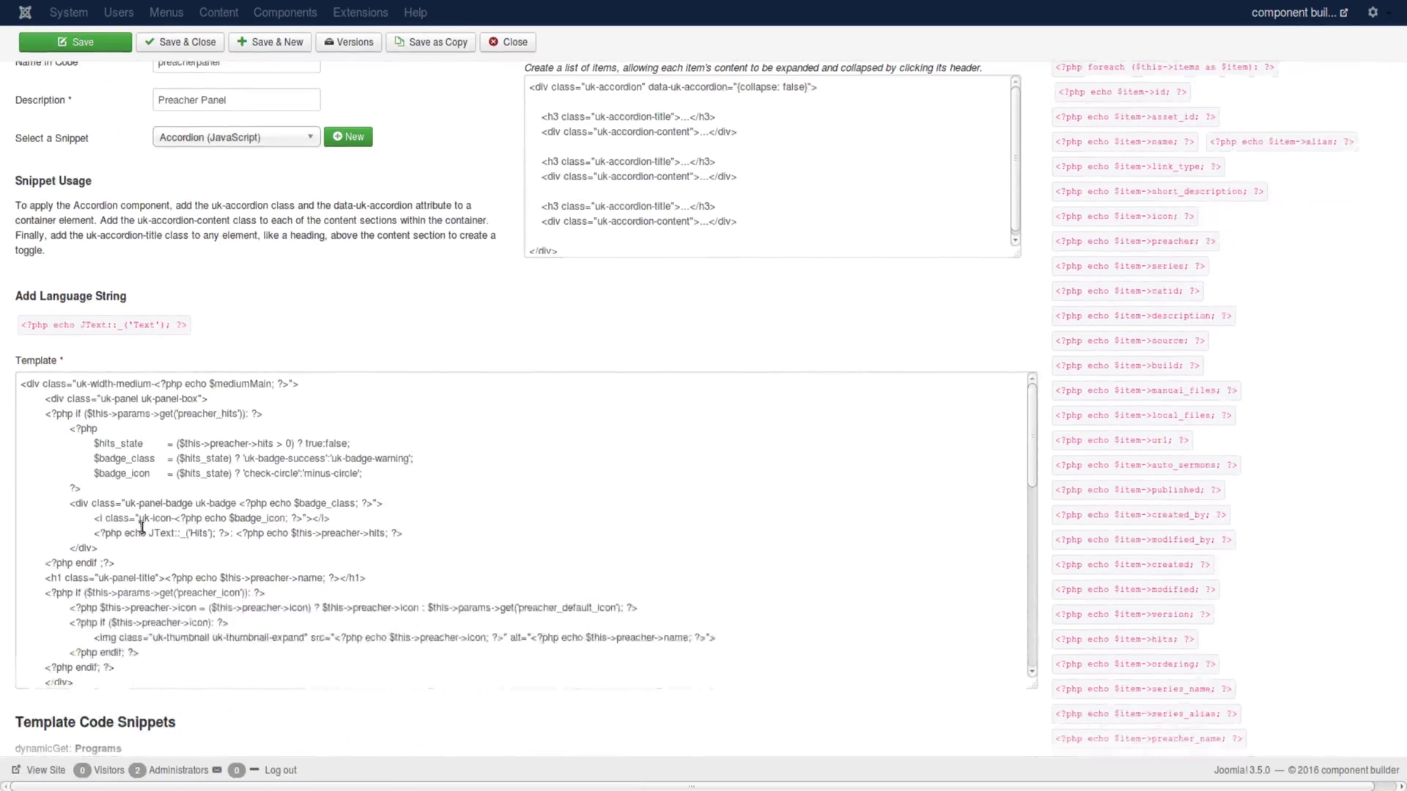
scroll(down, 3)
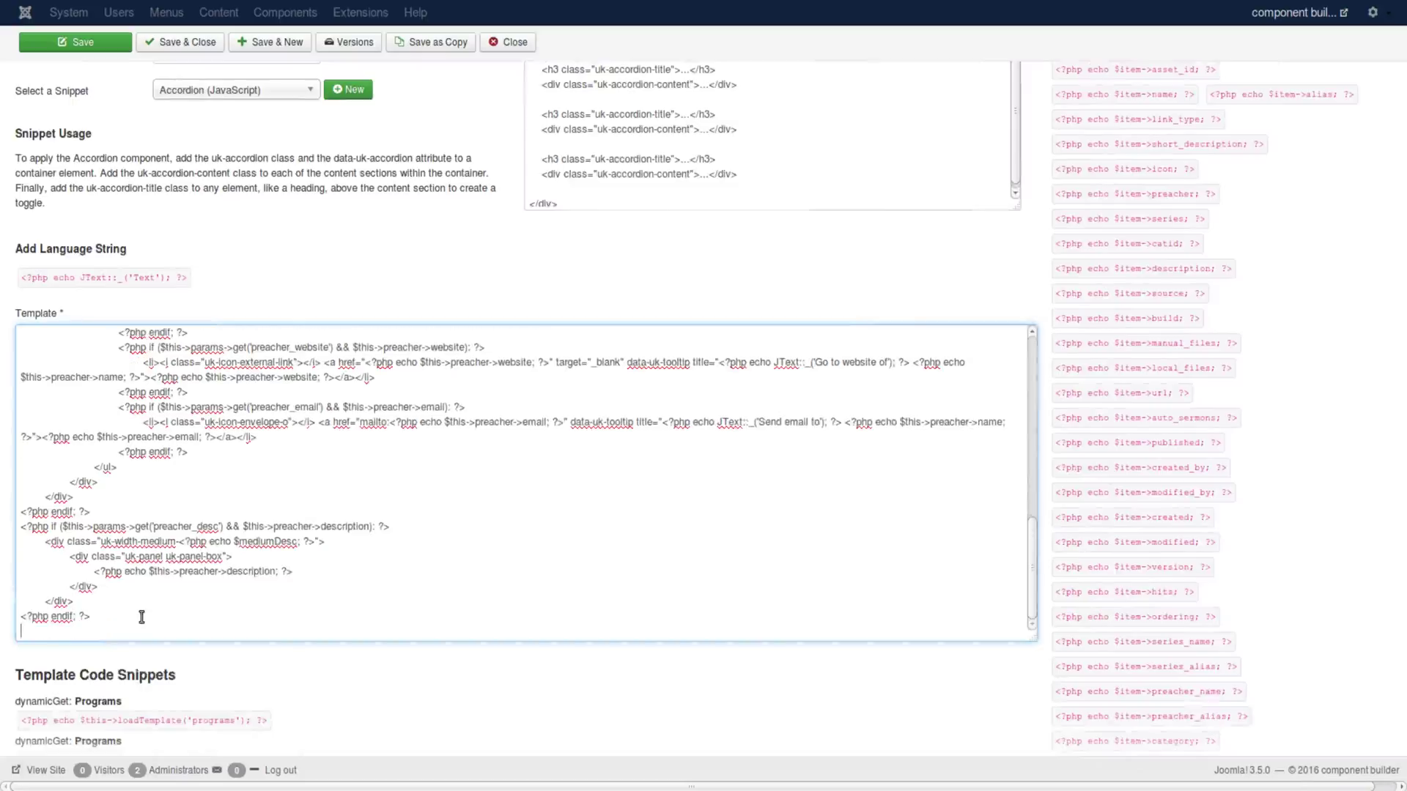
text(<script type="text/javascript">)
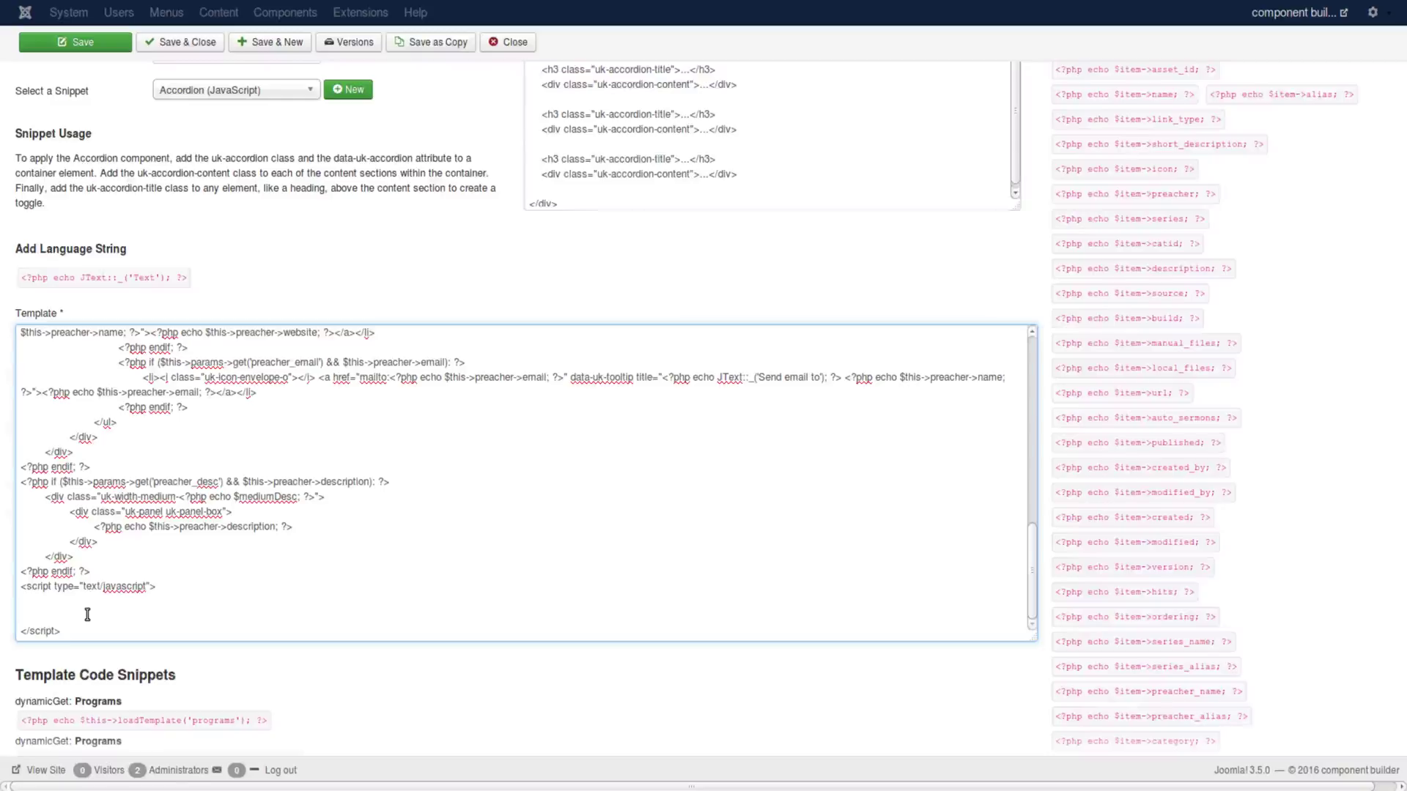
mouse_move(156, 669)
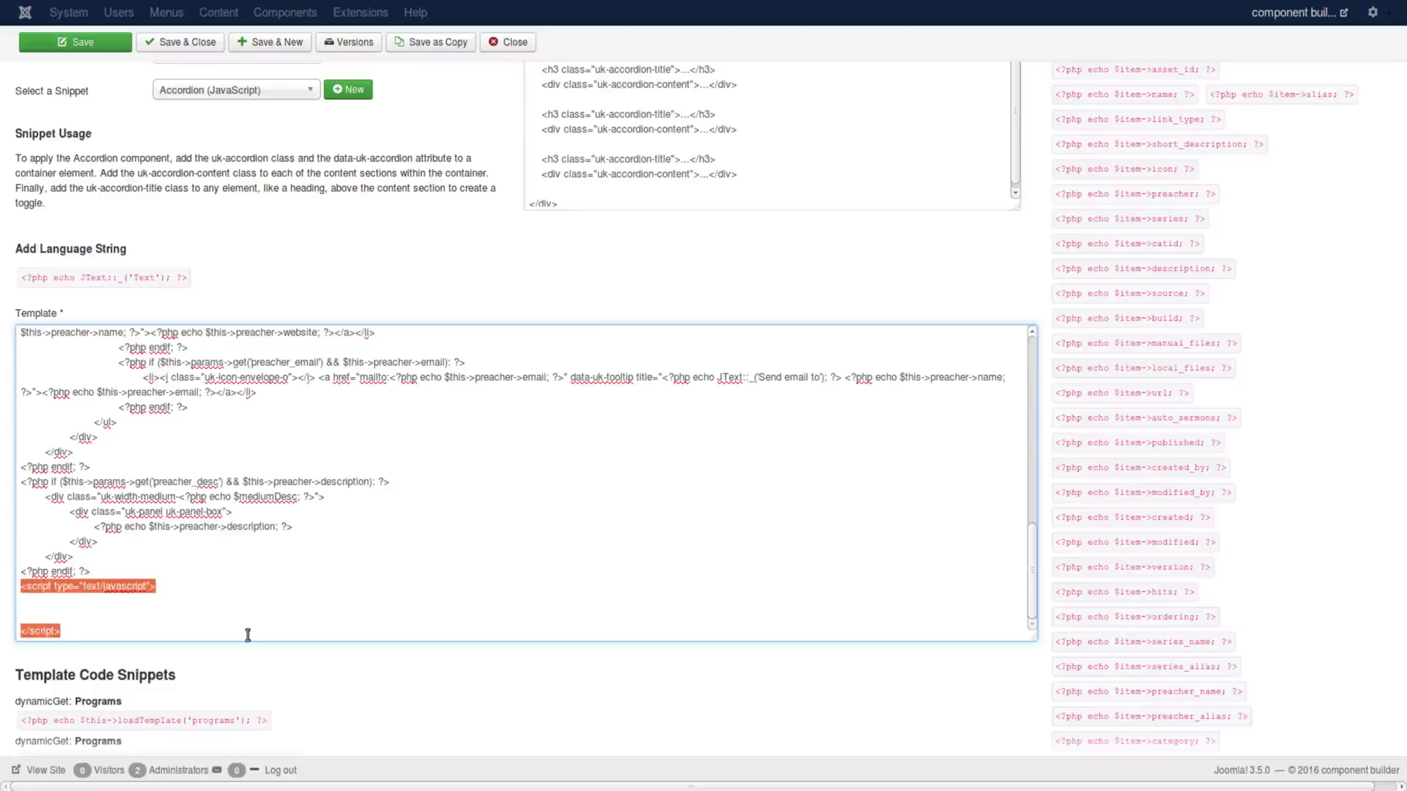
mouse_move(317, 550)
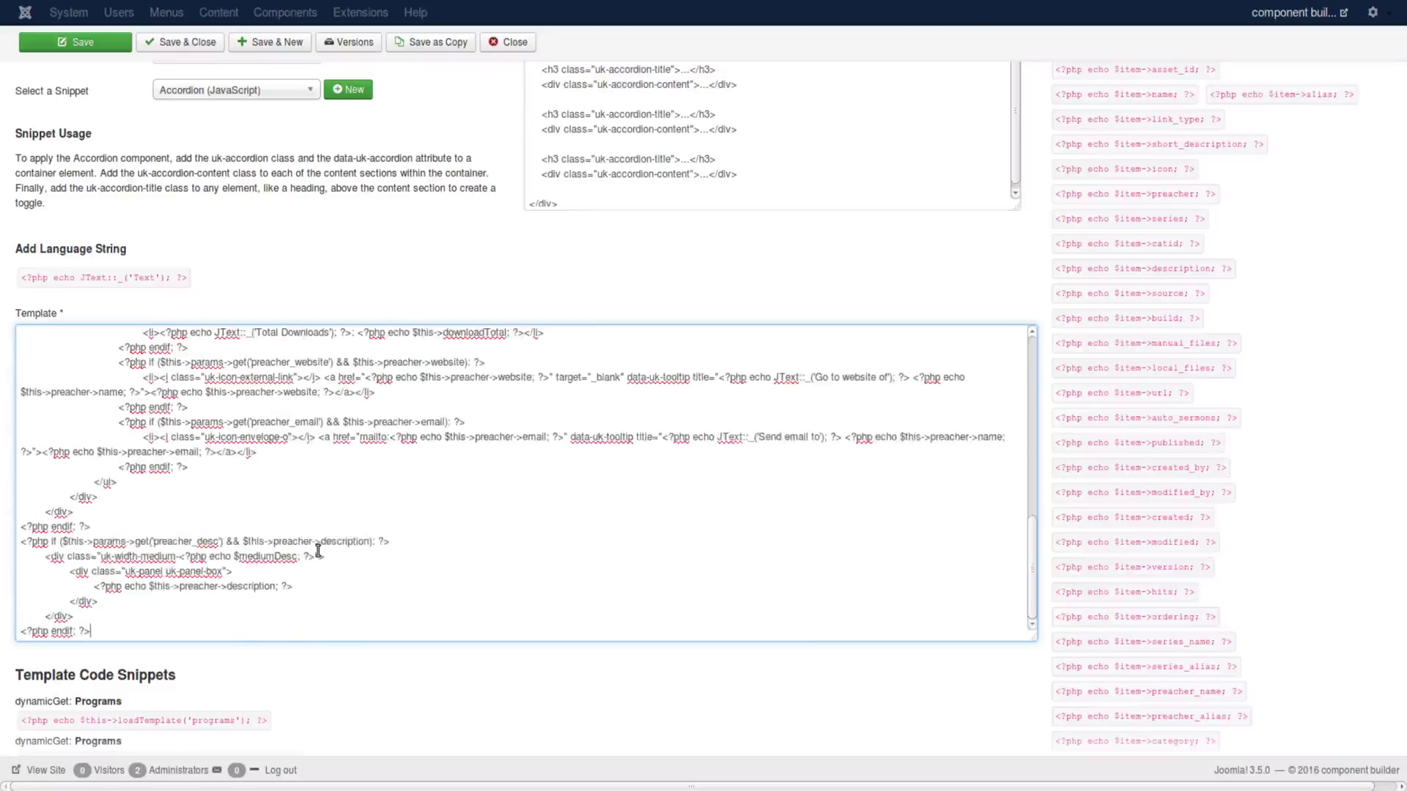
scroll(up, 3)
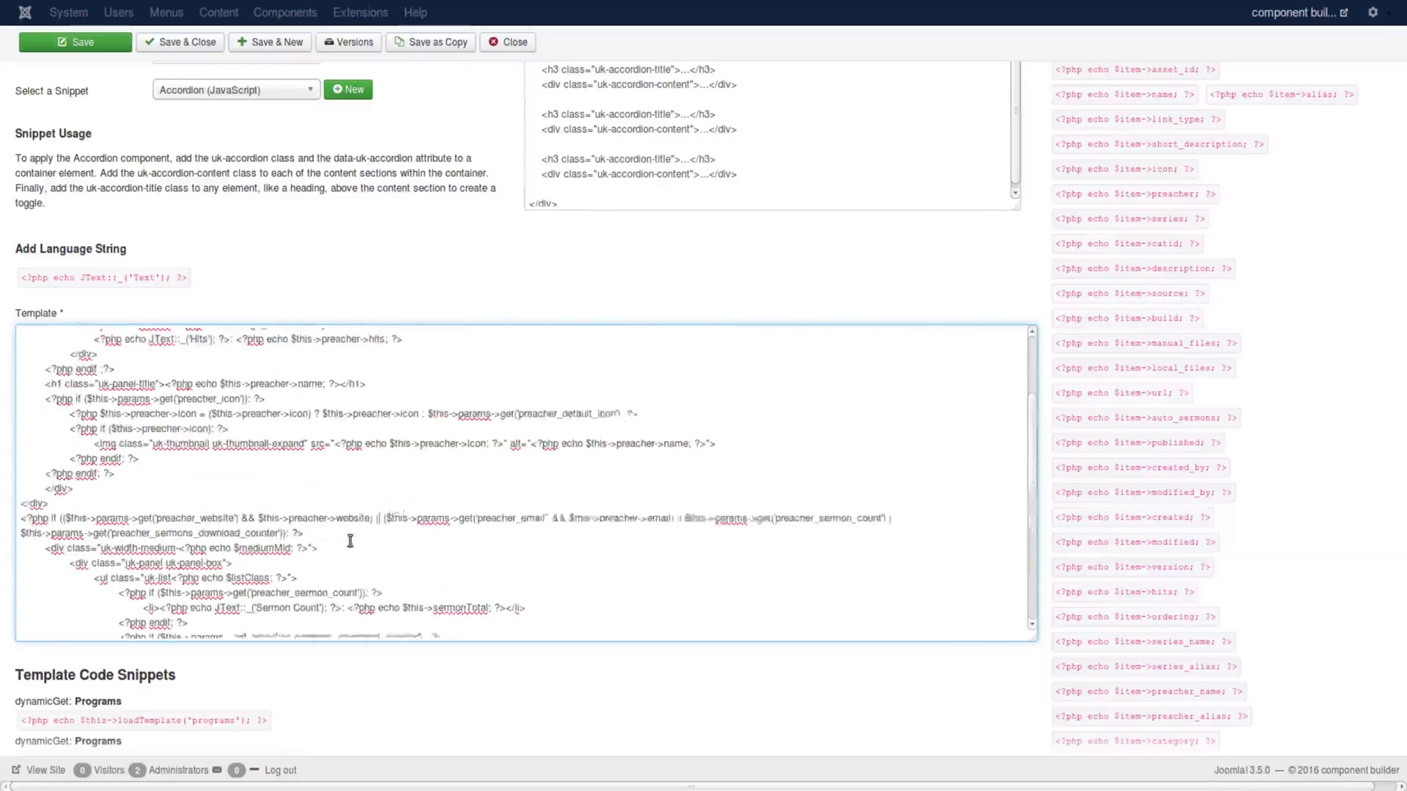
scroll(up, 3)
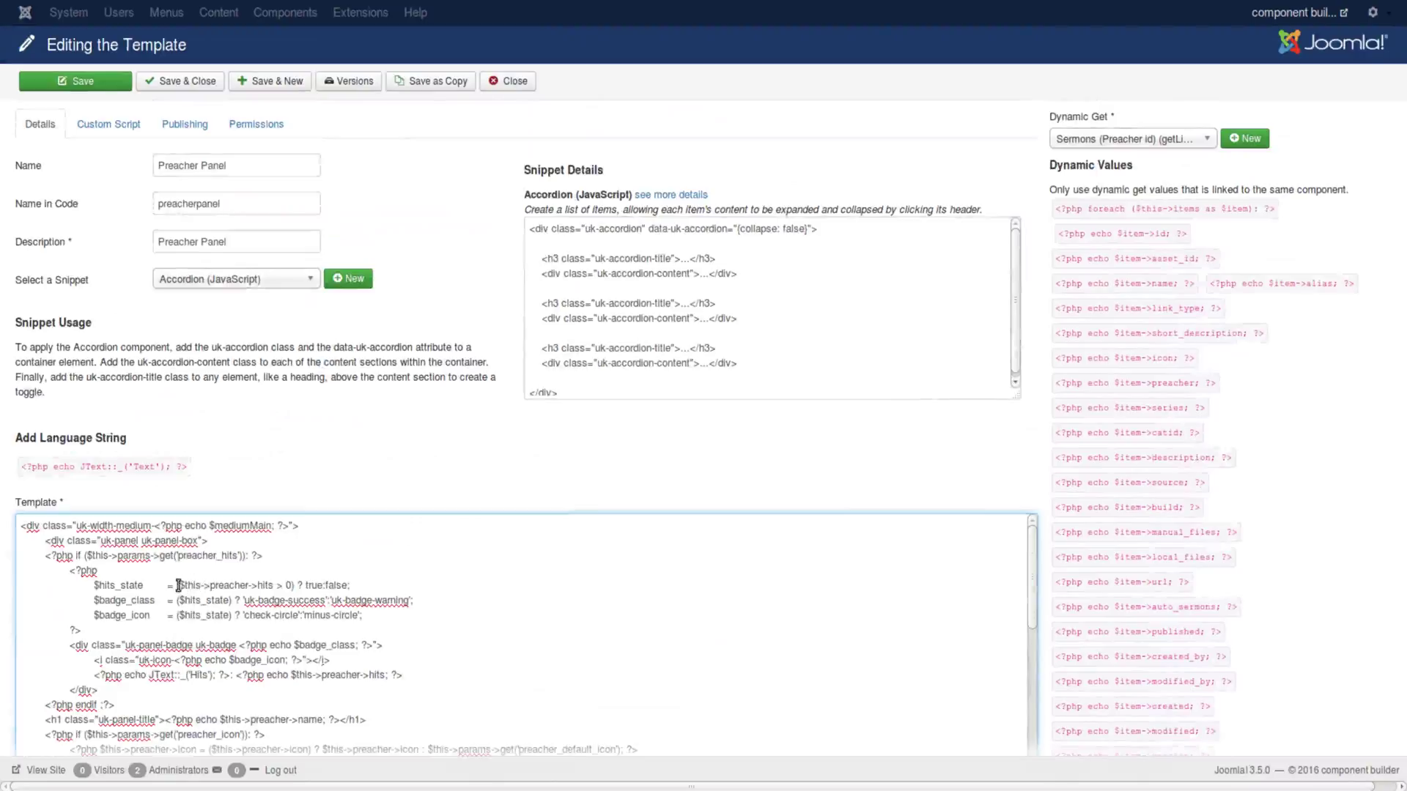
double_click(213, 585)
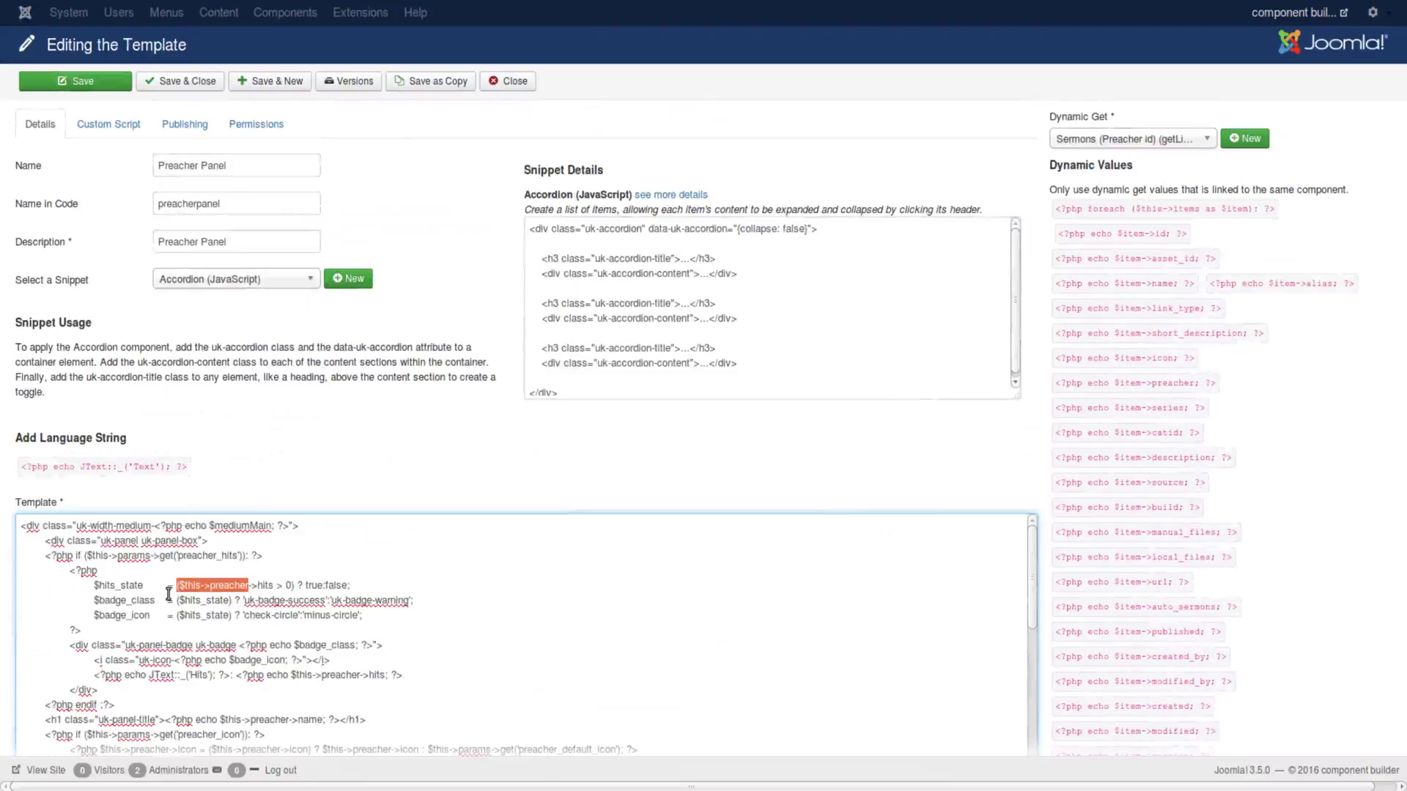
mouse_move(285, 630)
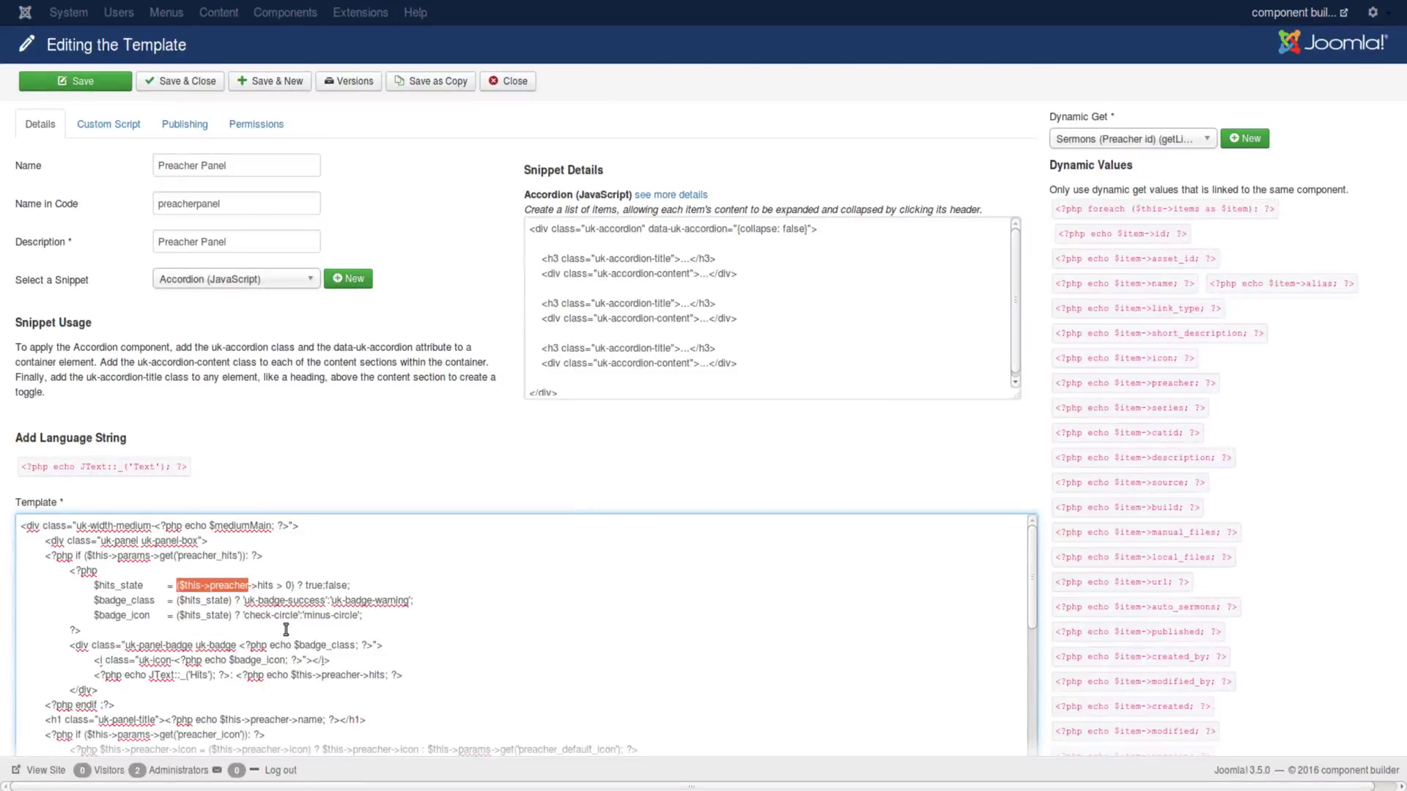
mouse_move(346, 368)
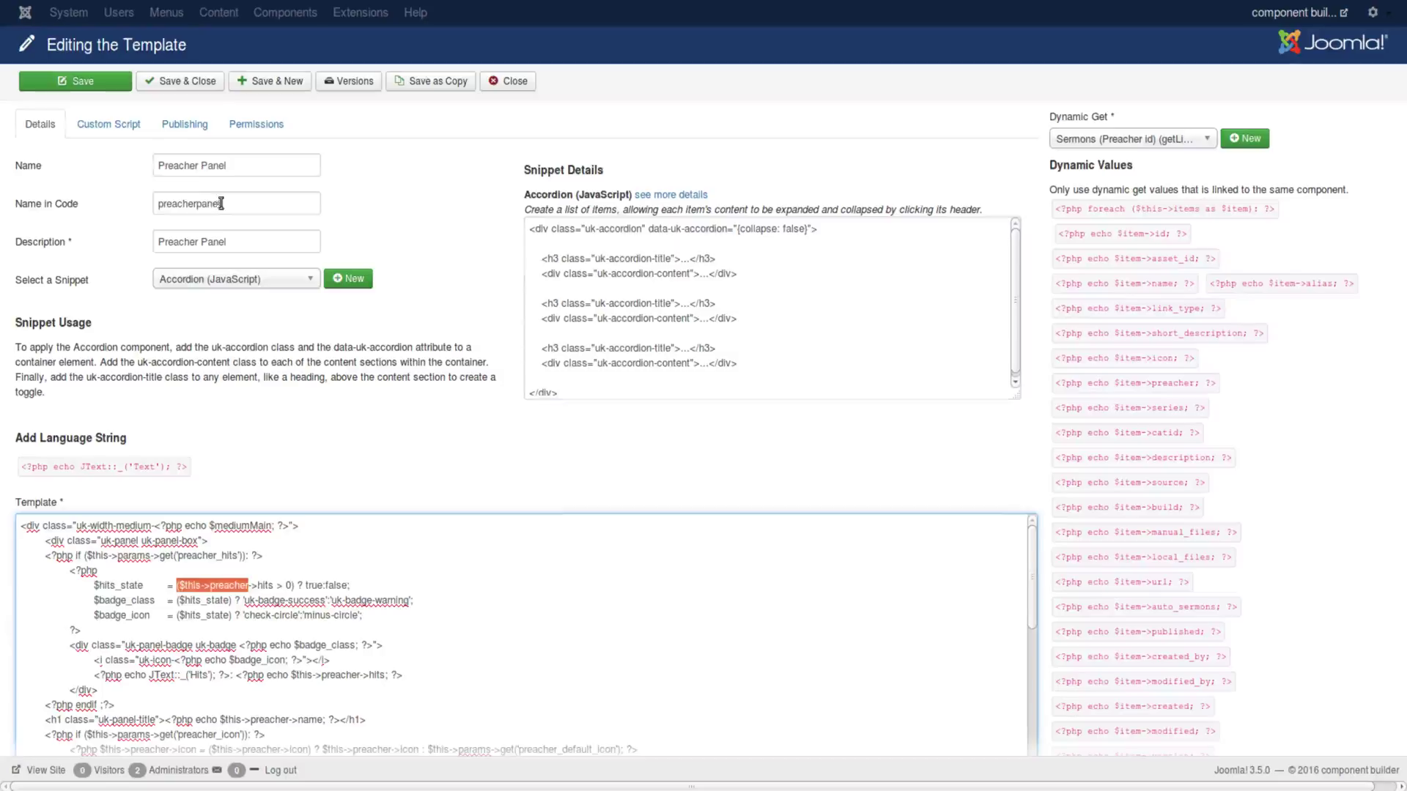
triple_click(236, 203)
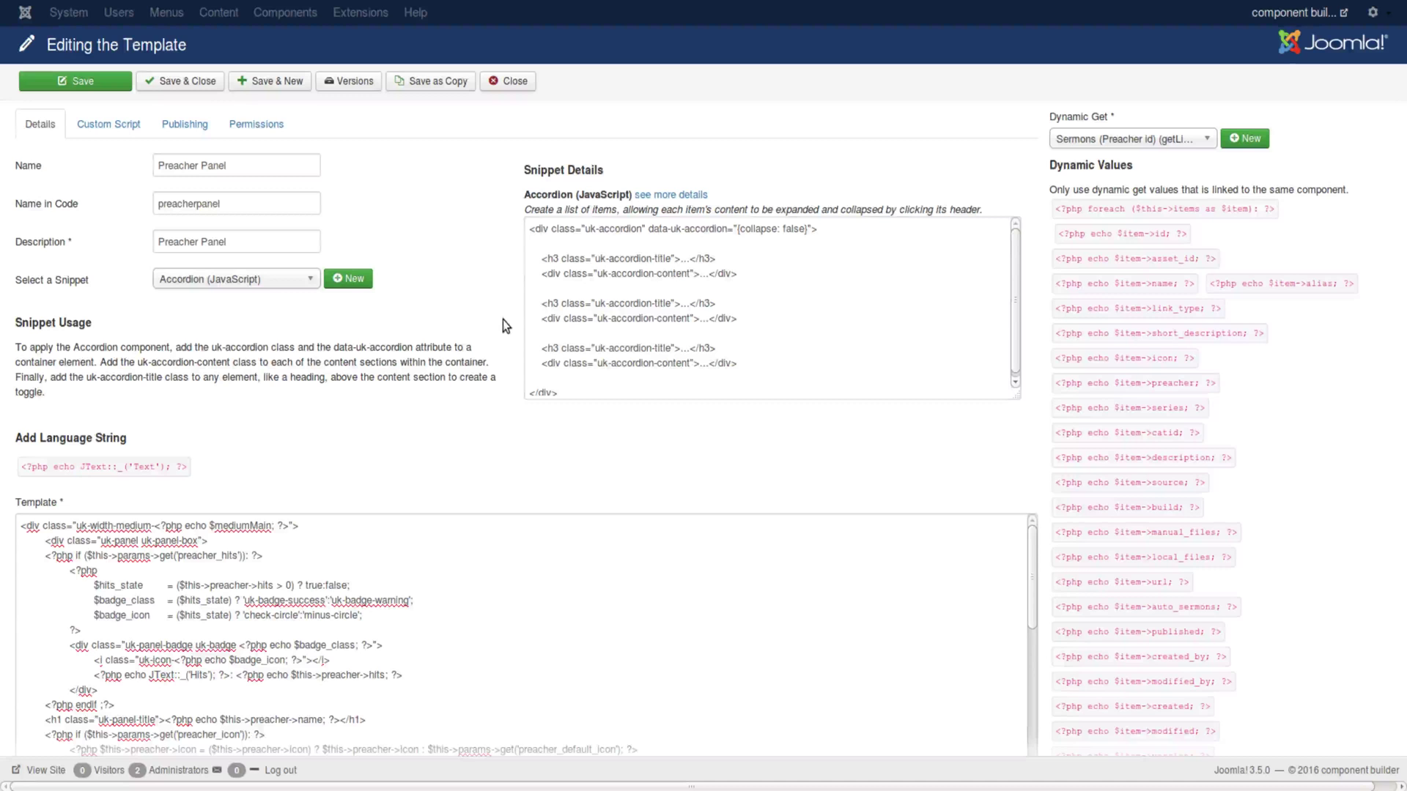
scroll(down, 3)
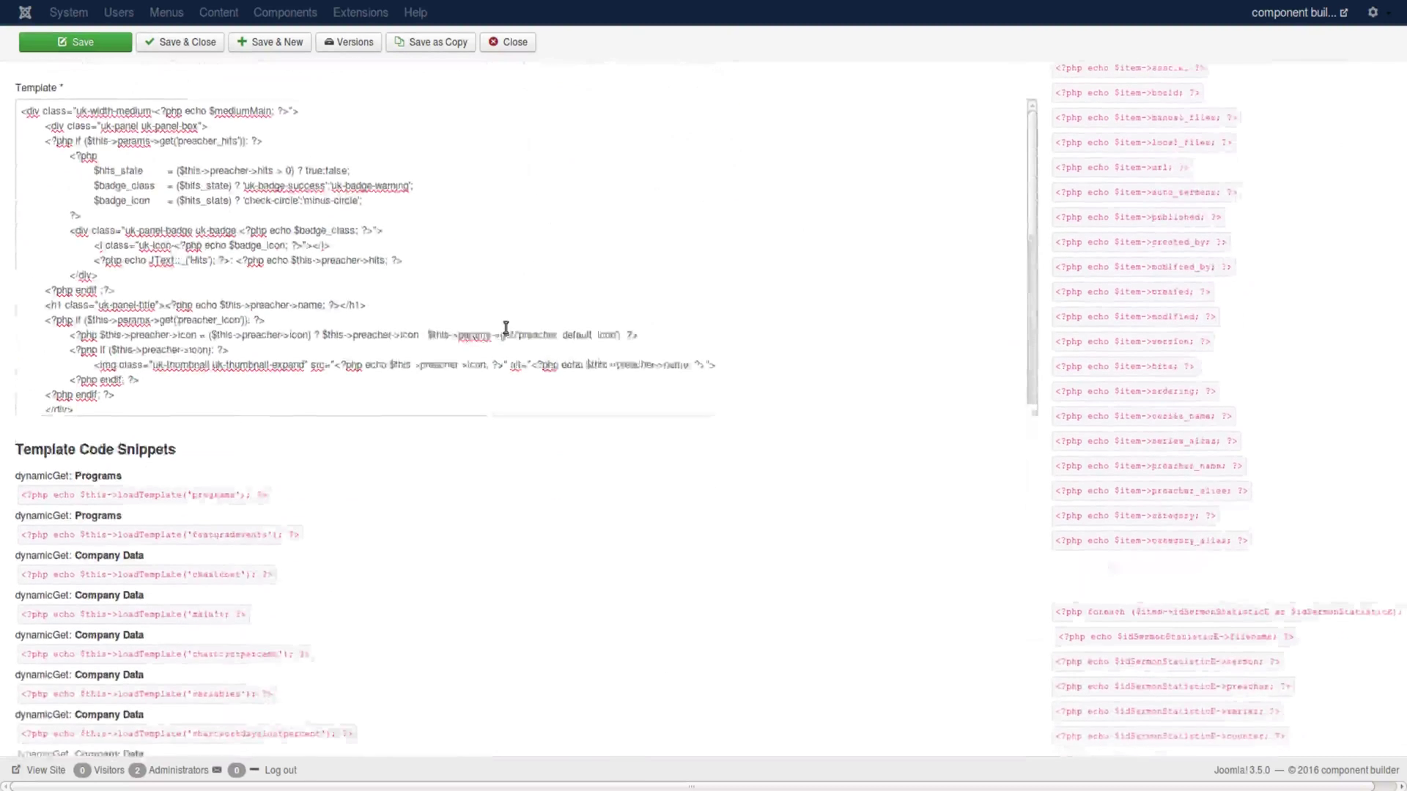
scroll(down, 3)
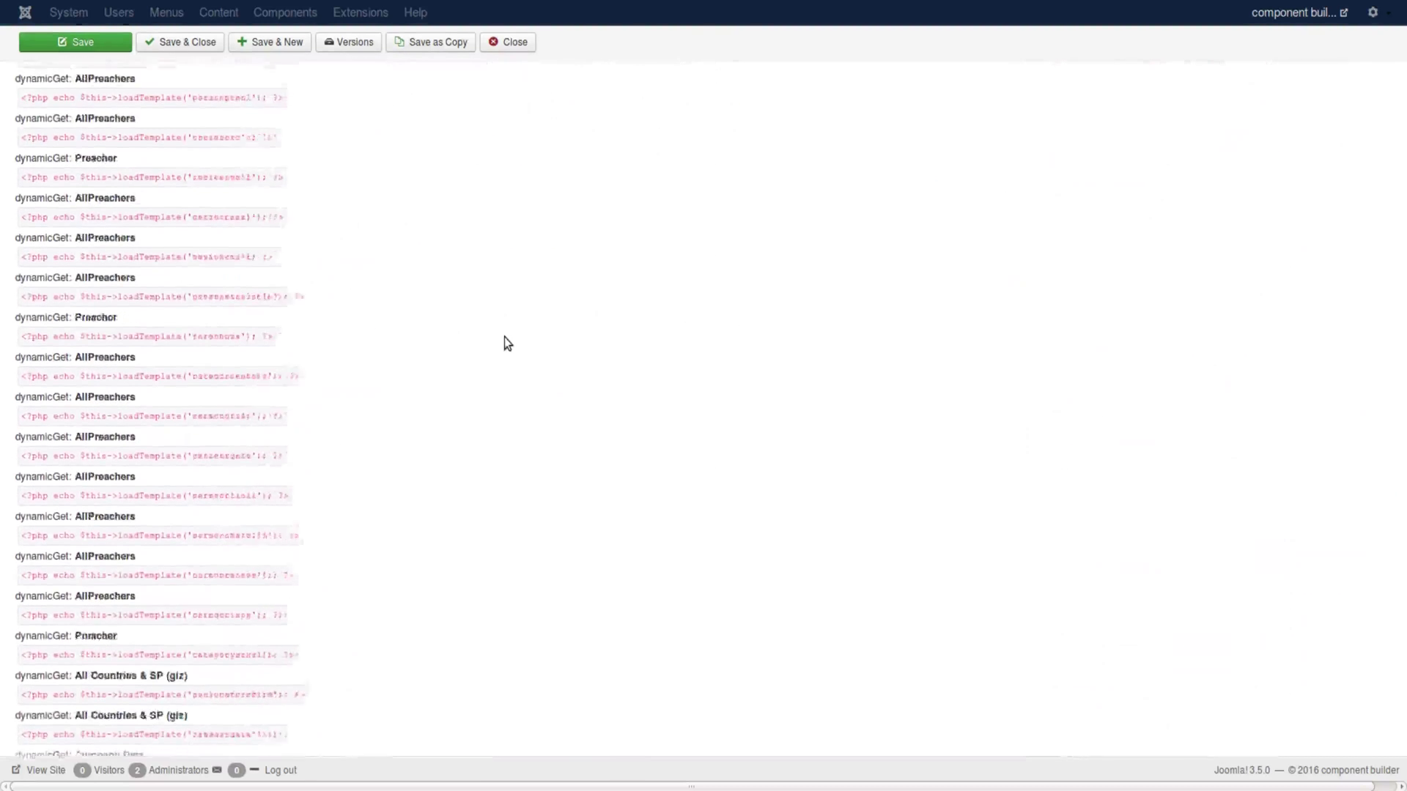
scroll(down, 3)
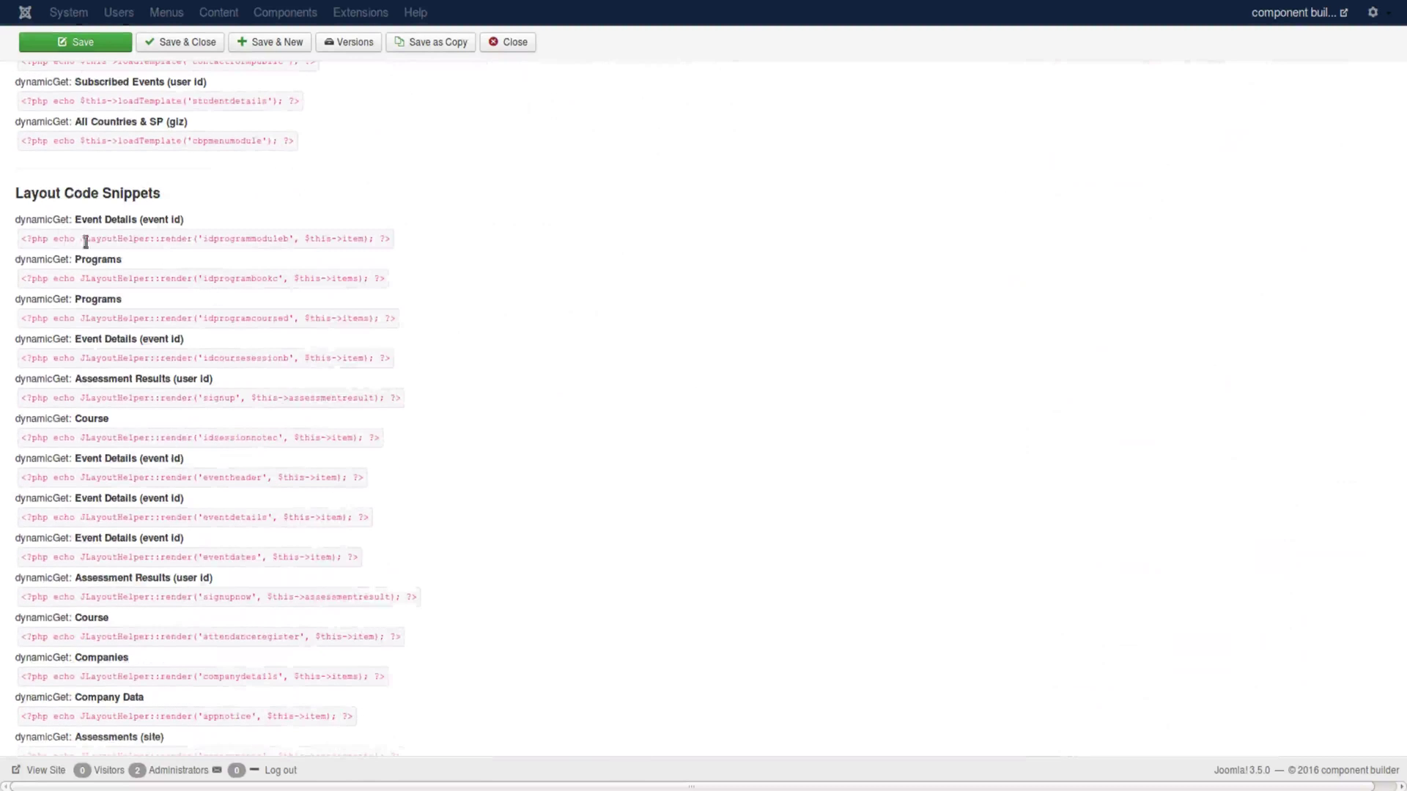
scroll(up, 3)
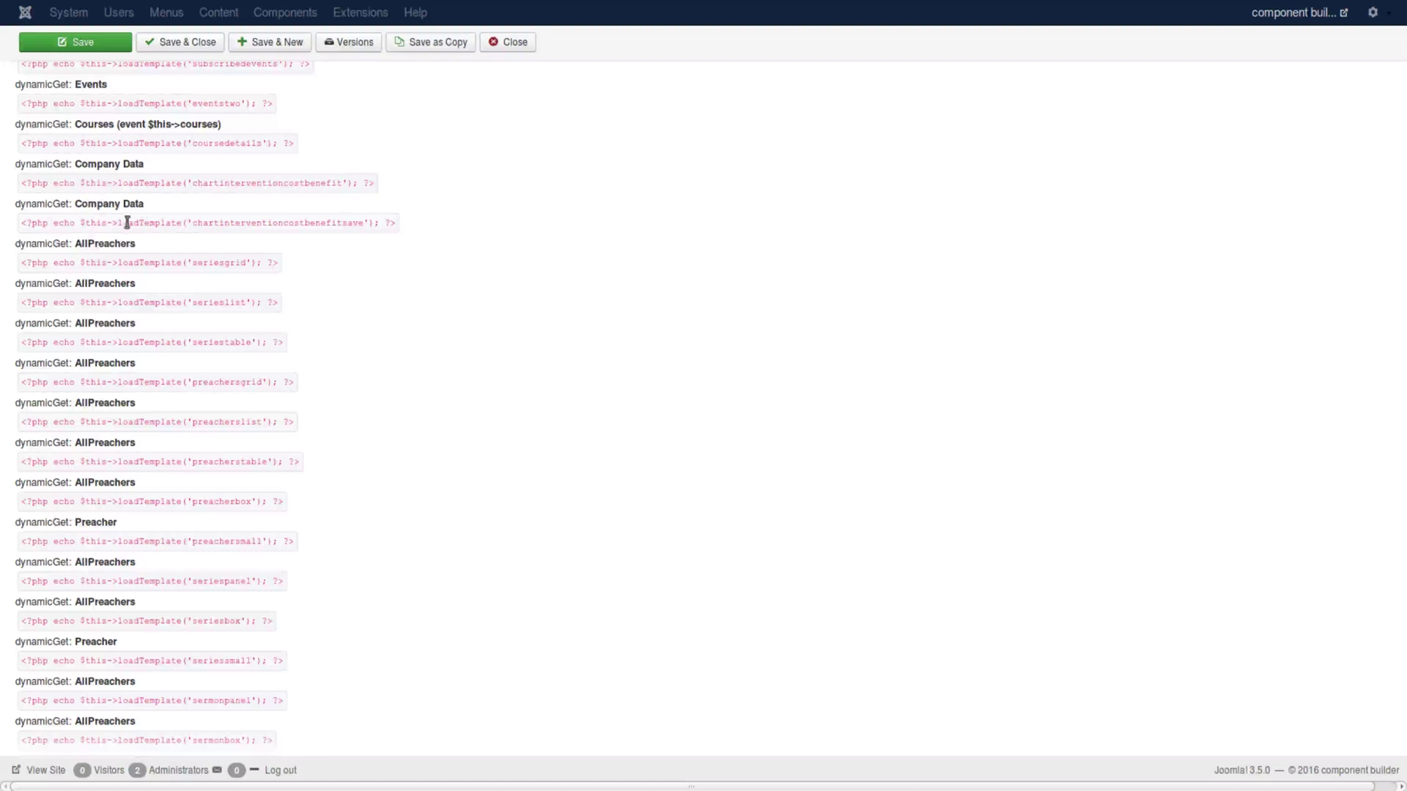
scroll(up, 3)
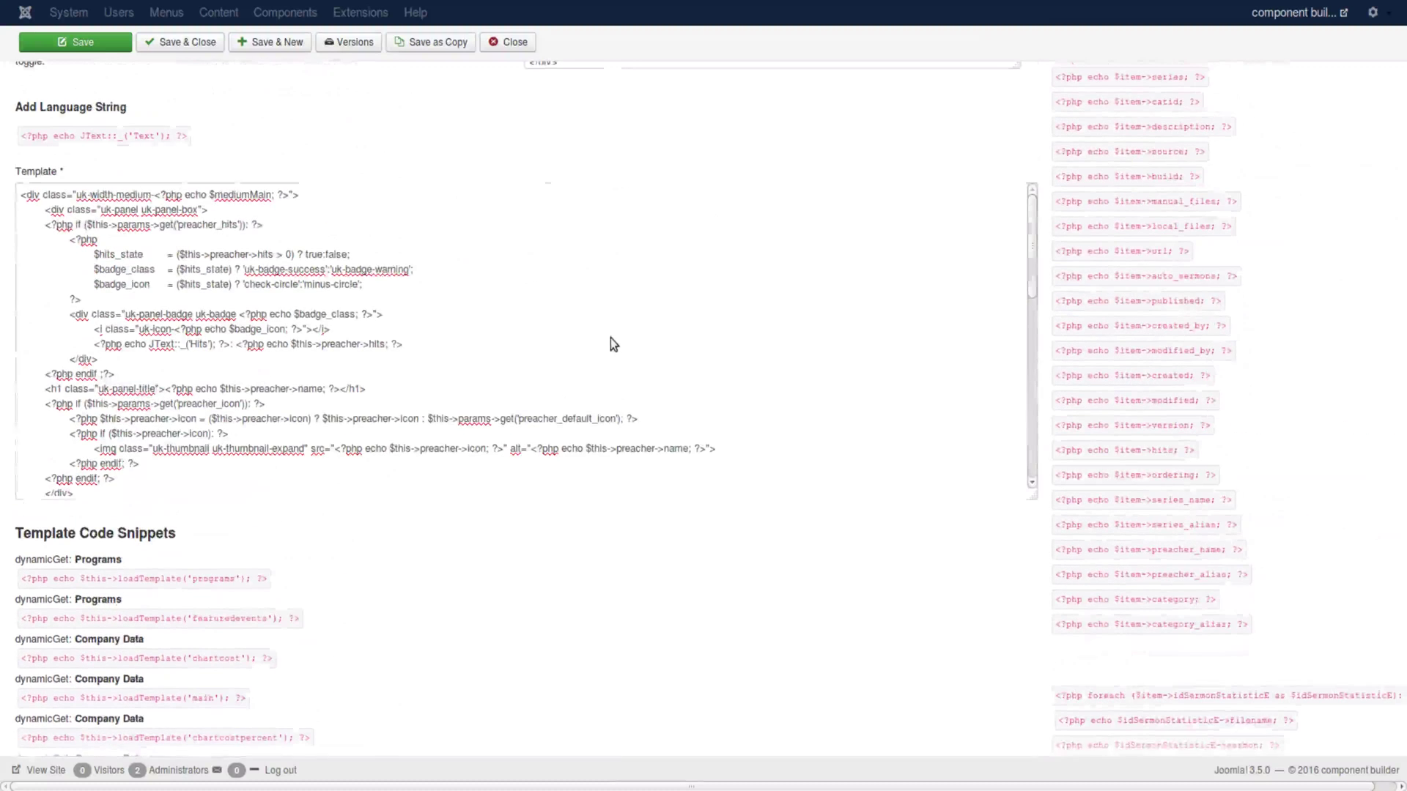
scroll(up, 3)
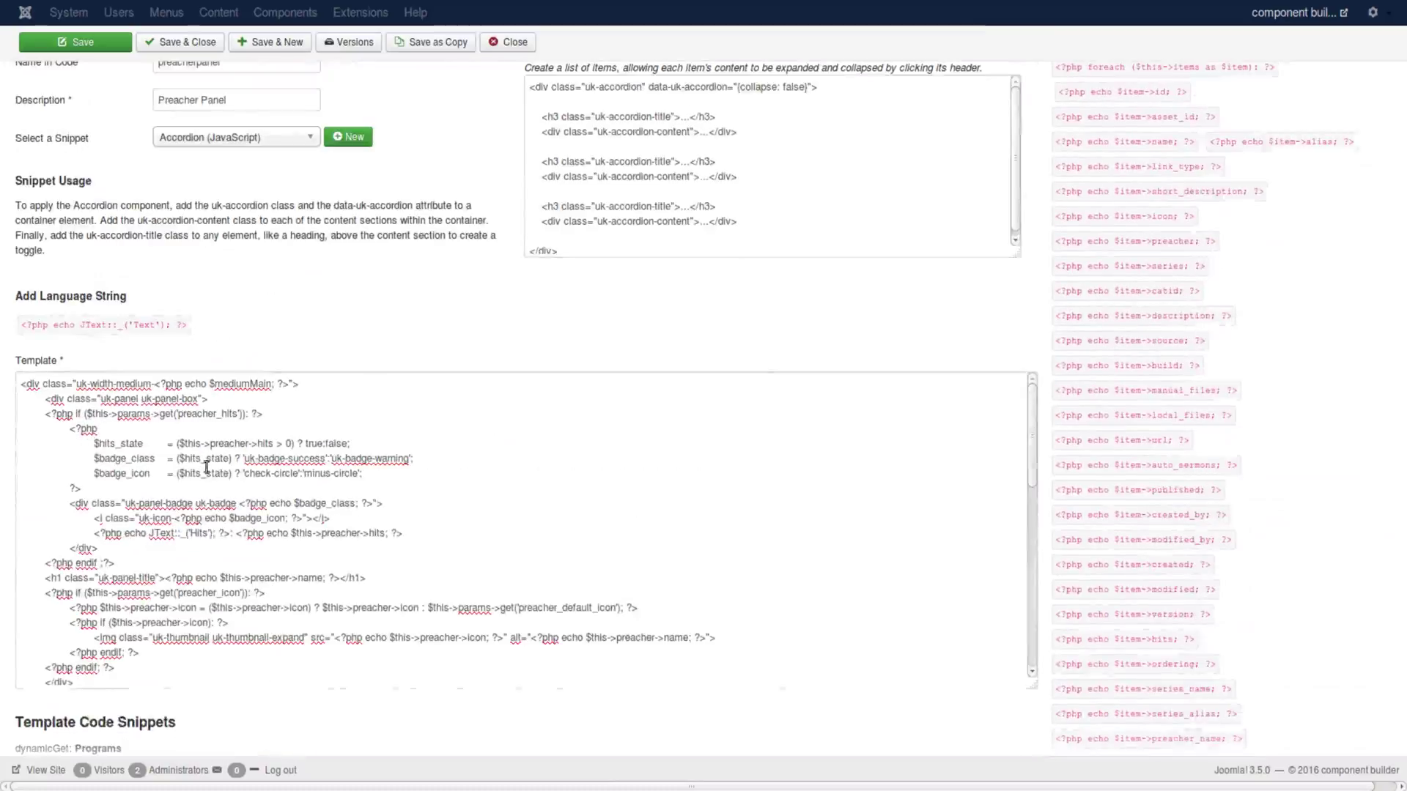
mouse_move(375, 498)
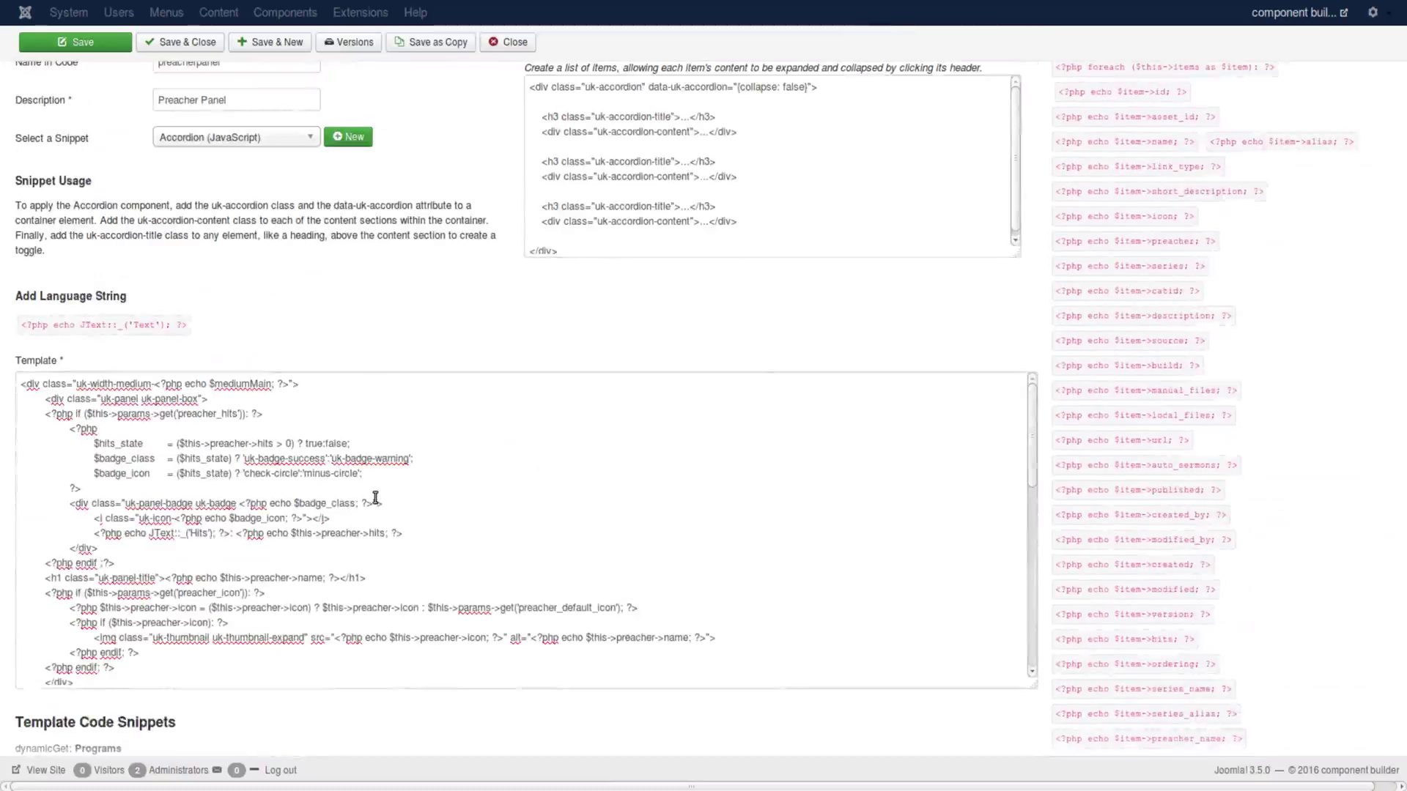
scroll(up, 3)
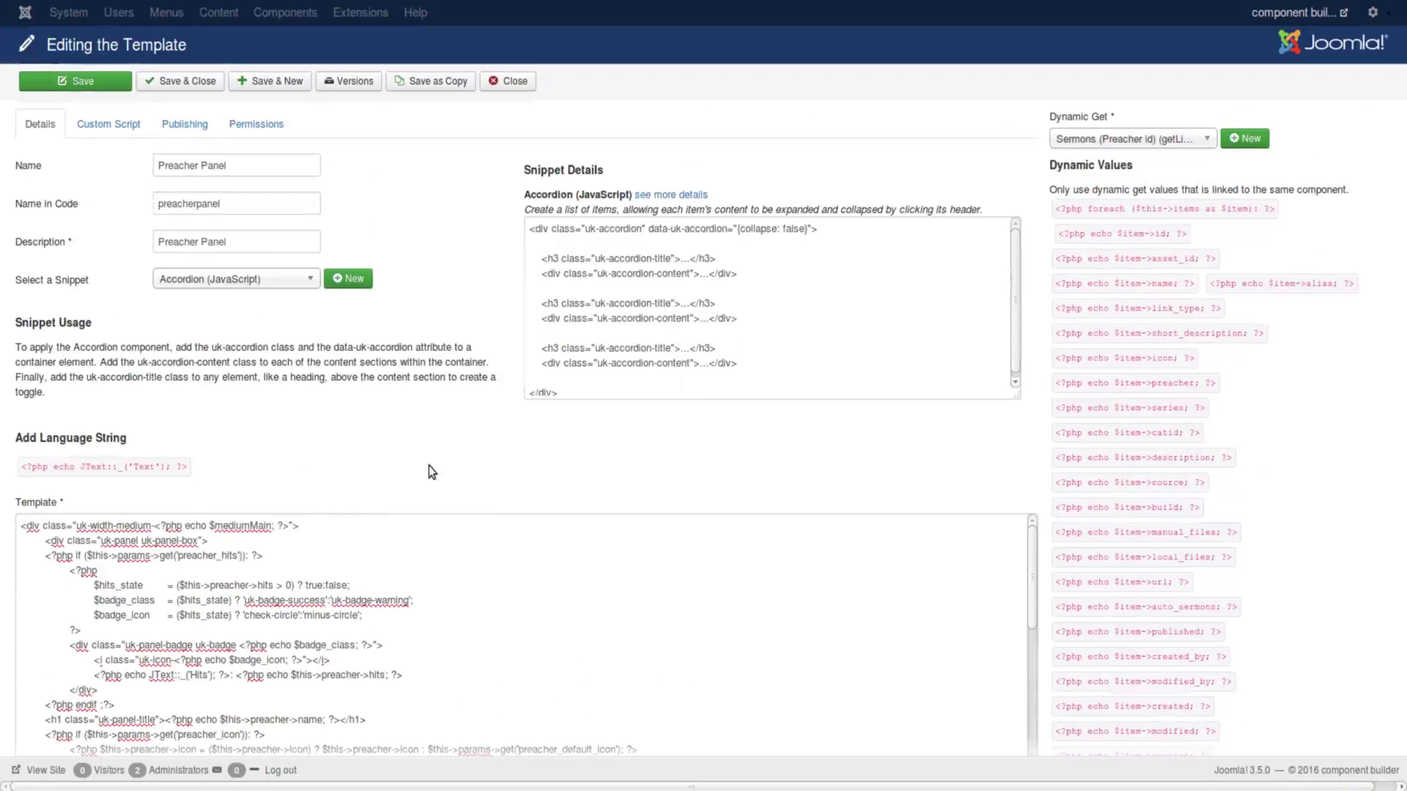
mouse_move(491, 125)
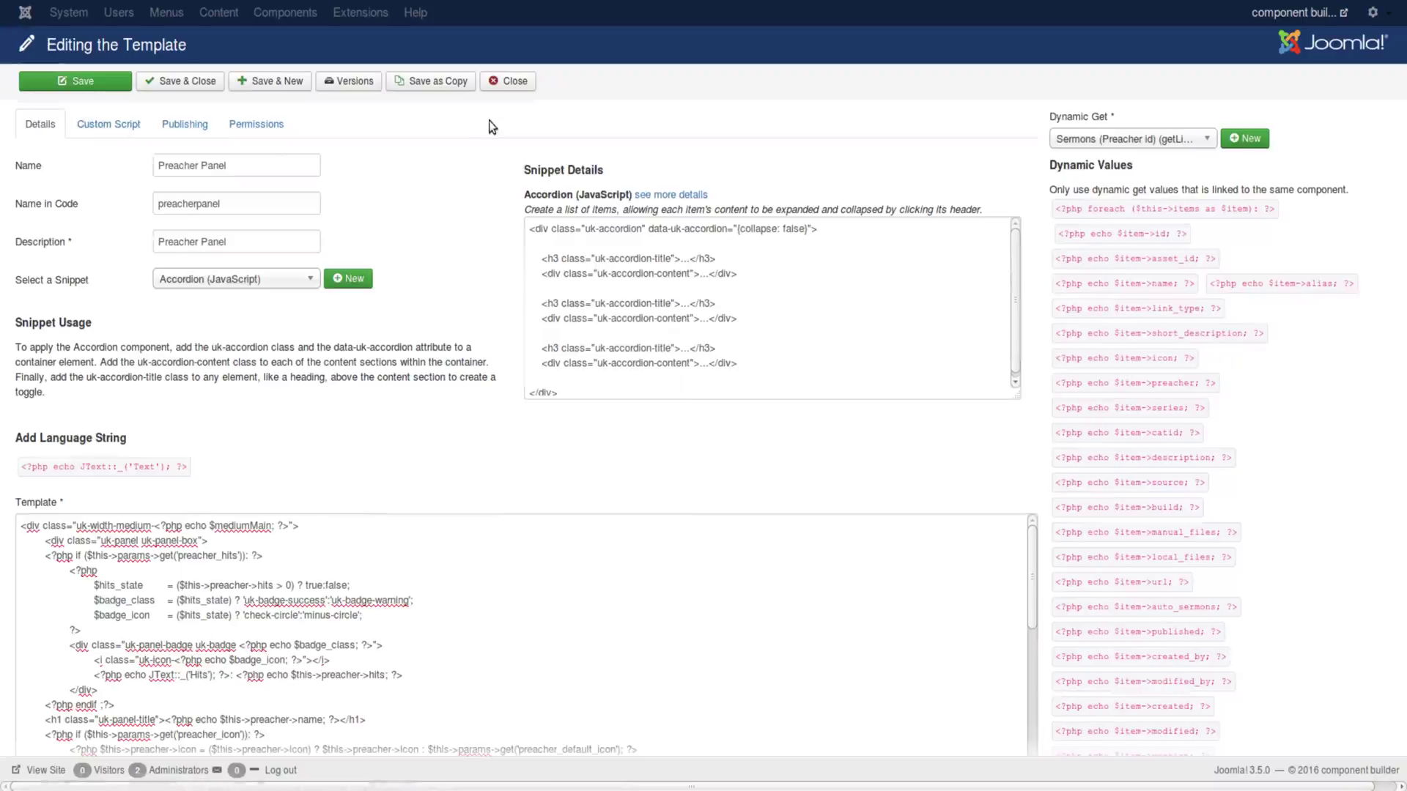